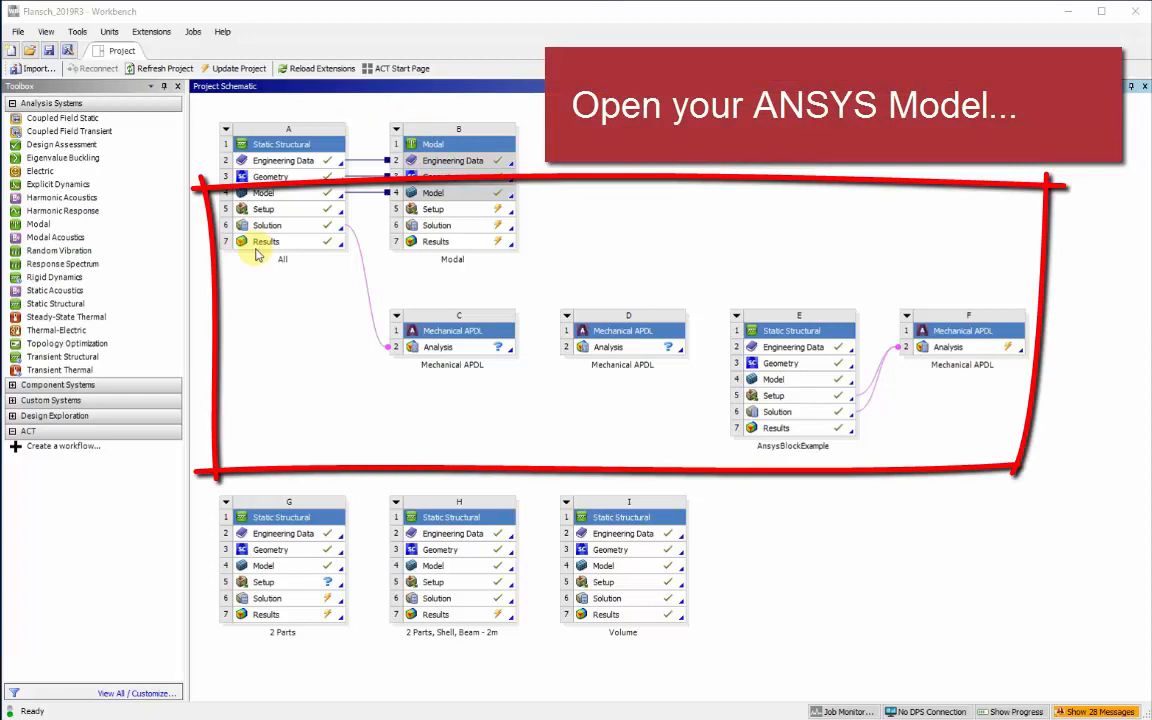
pyautogui.moveTo(156, 56)
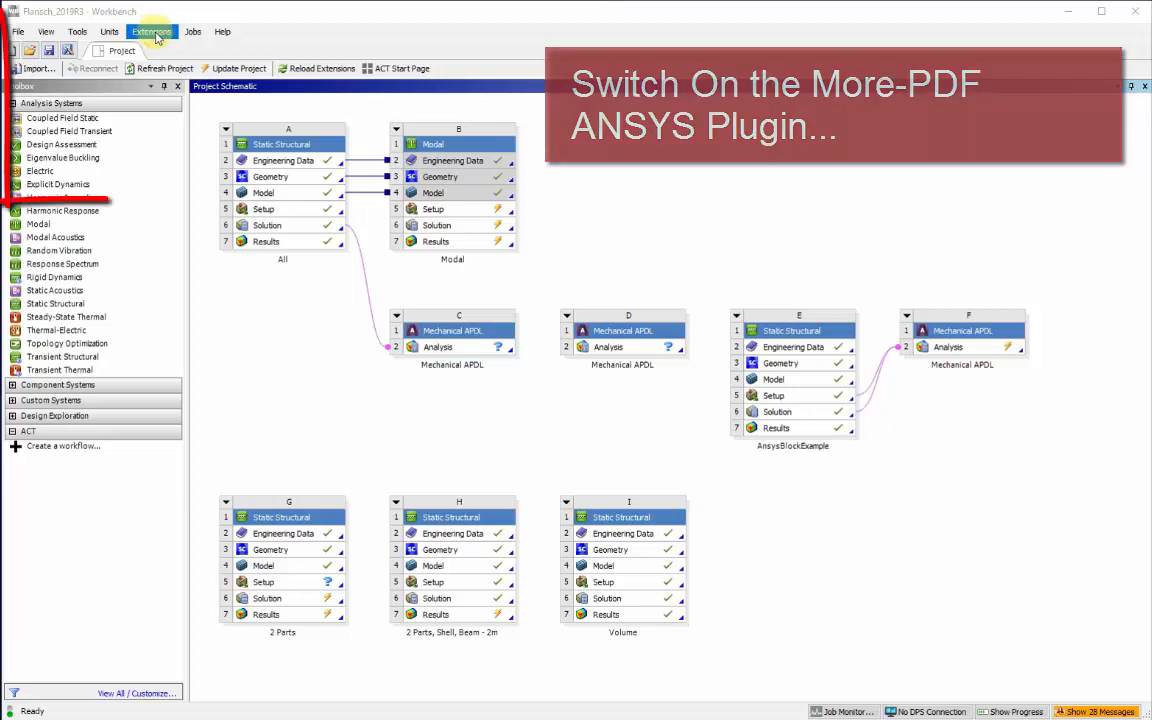
# Reach the Extensions Manager window from the Extensions menu
pyautogui.click(152, 16)
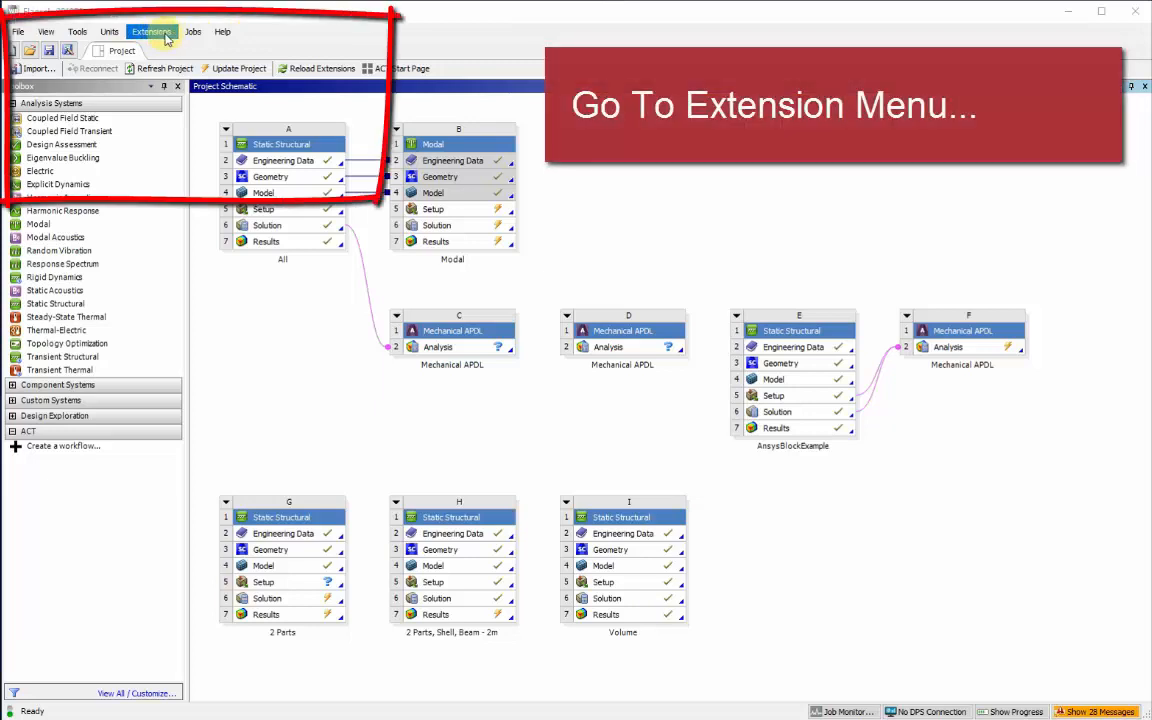
pyautogui.click(158, 24)
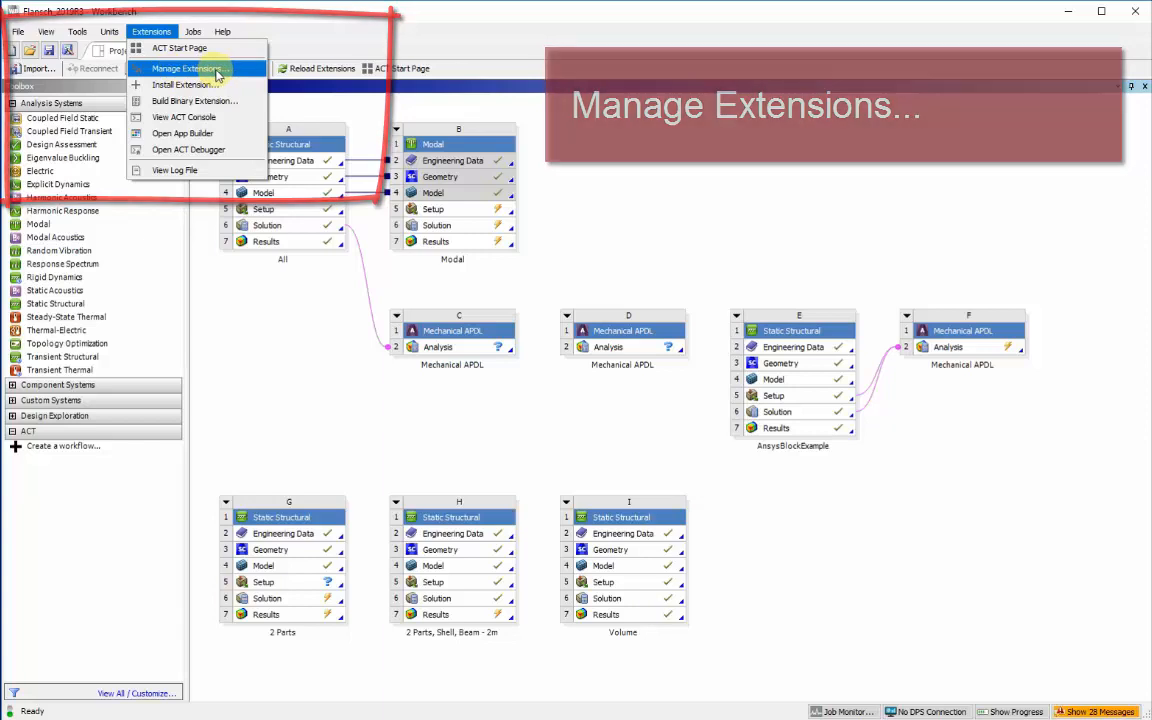
pyautogui.click(200, 68)
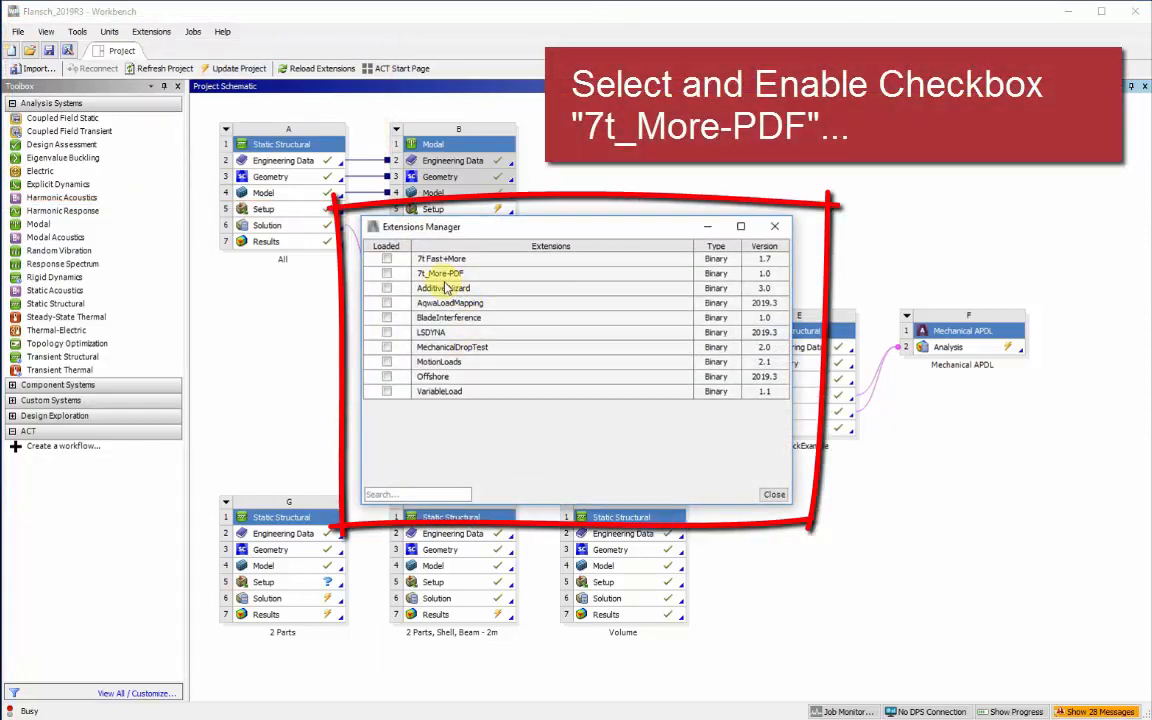
pyautogui.moveTo(440, 272)
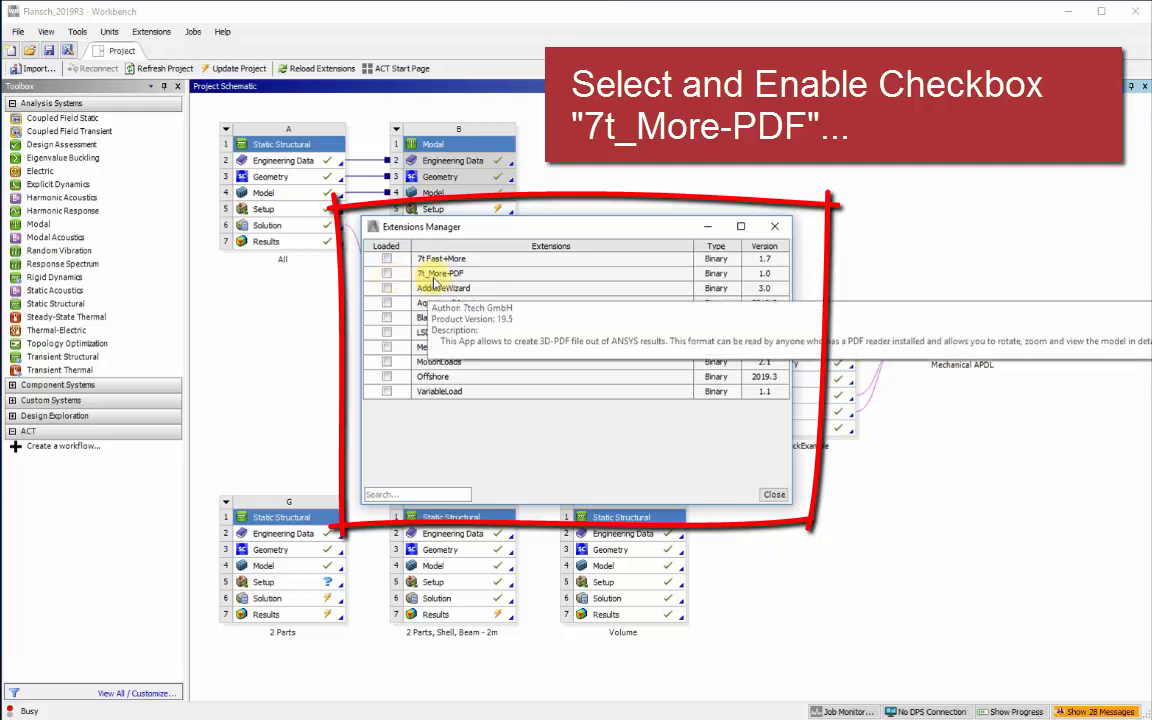
# Enable loading of the 7t_More-PDF extension and close the manager
pyautogui.click(384, 272)
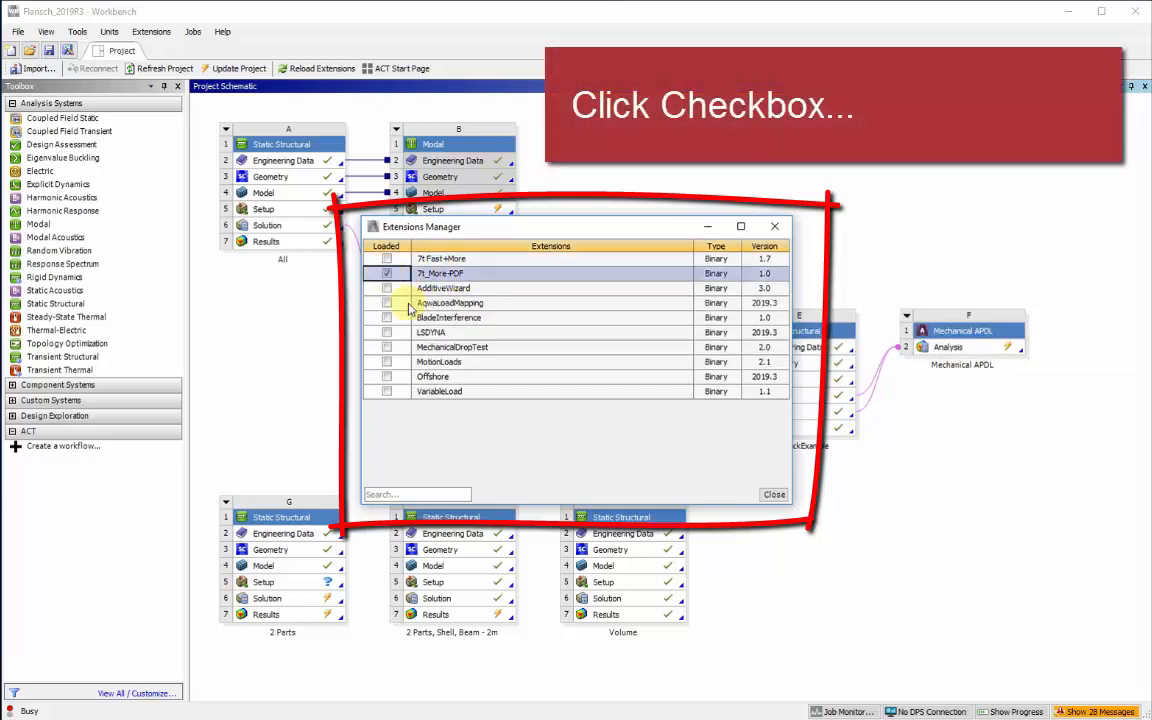
pyautogui.click(384, 272)
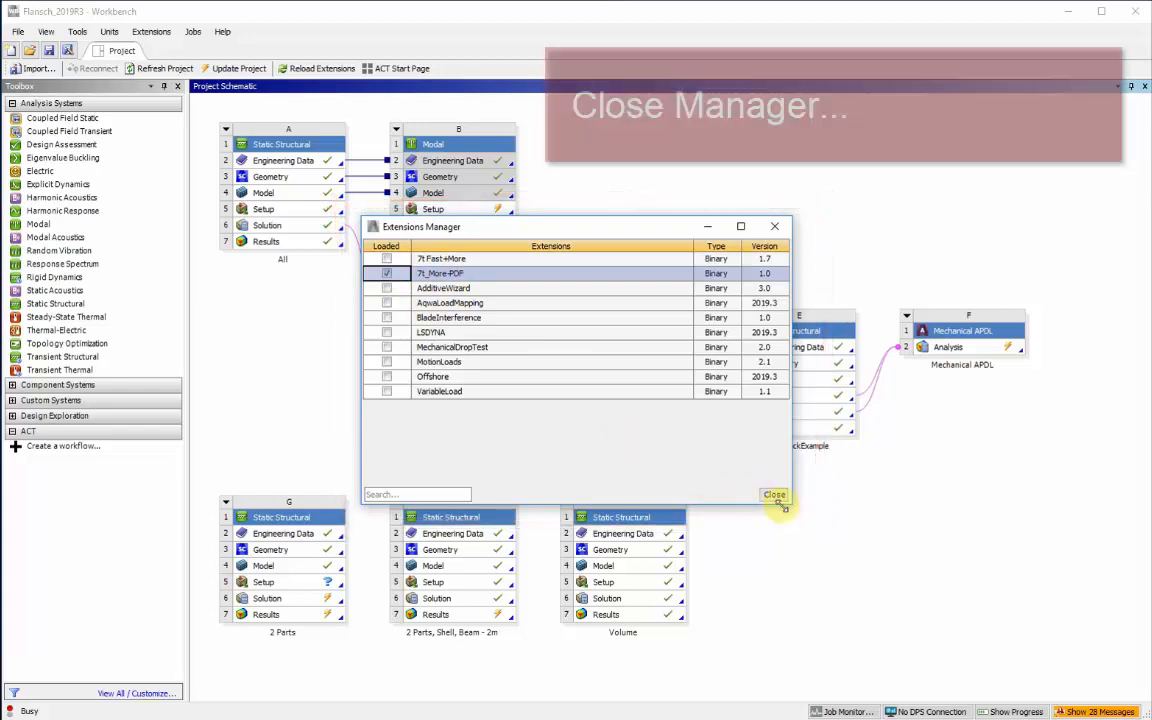
pyautogui.click(774, 496)
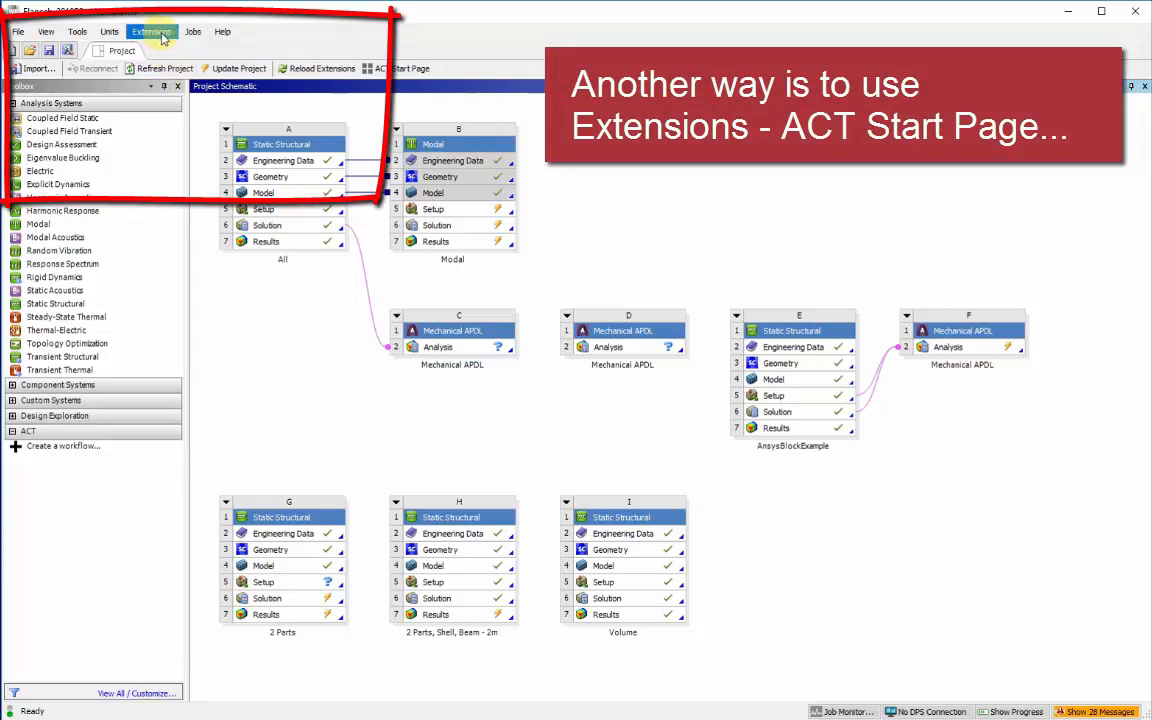
# Switch on the 7t_More-PDF tile in the ACT Start Page's Extension Manager
pyautogui.click(164, 30)
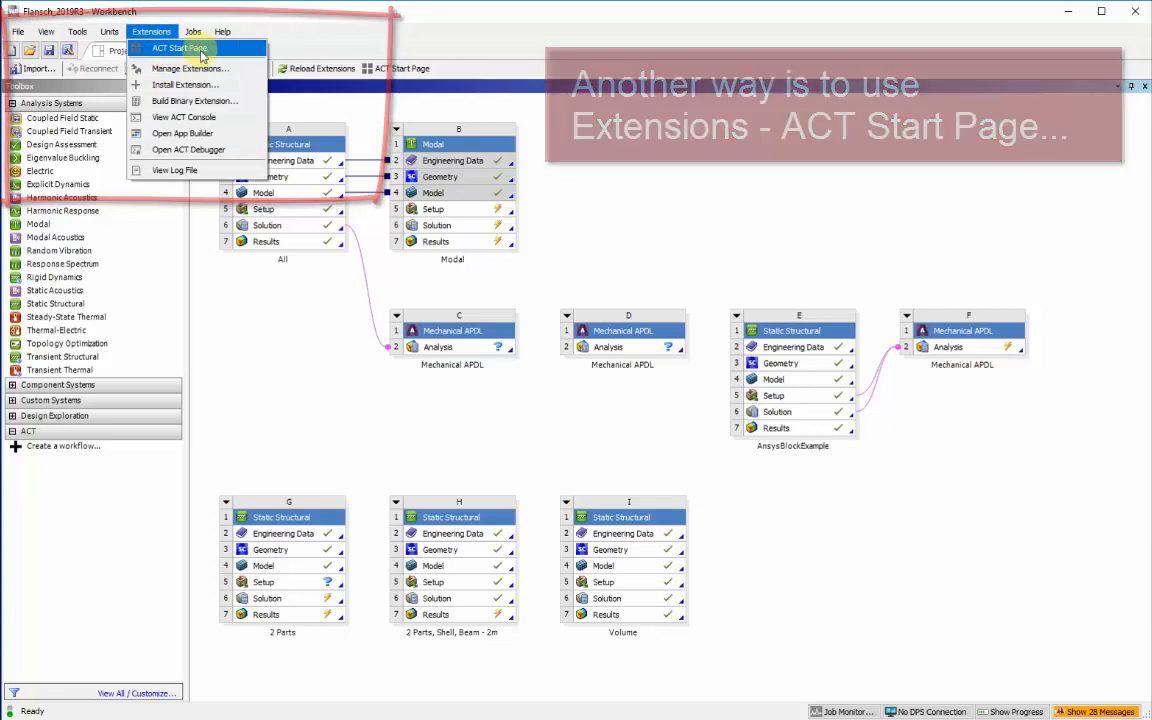
pyautogui.click(184, 48)
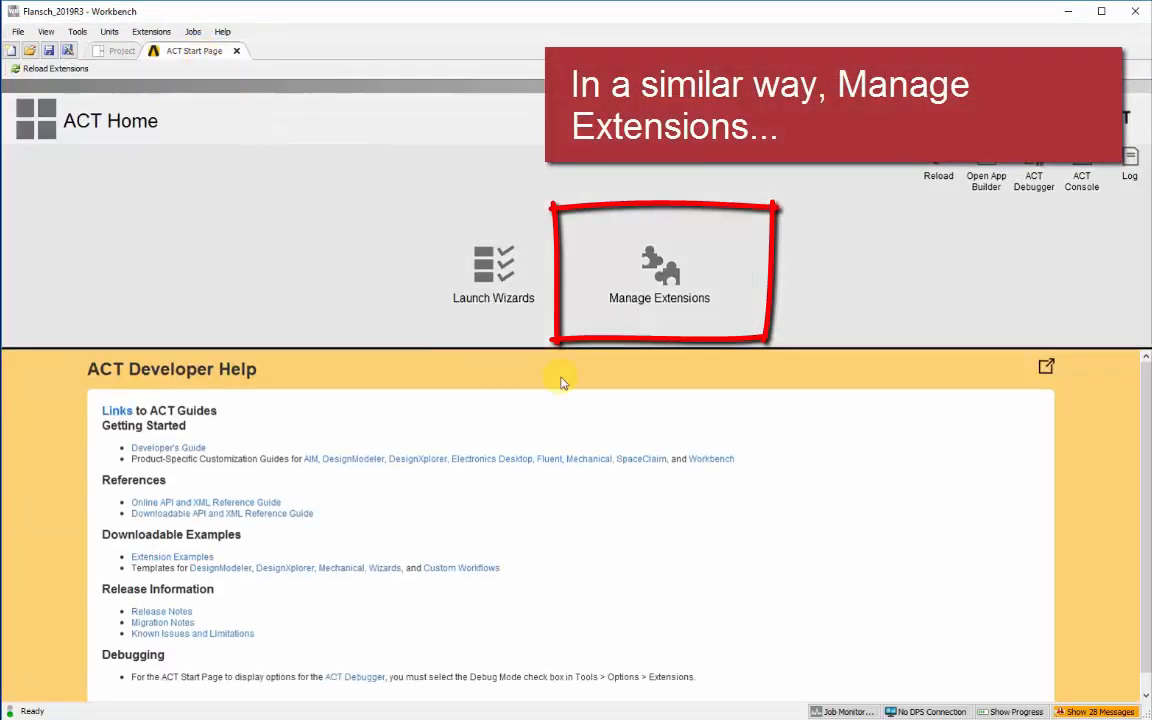
pyautogui.moveTo(688, 272)
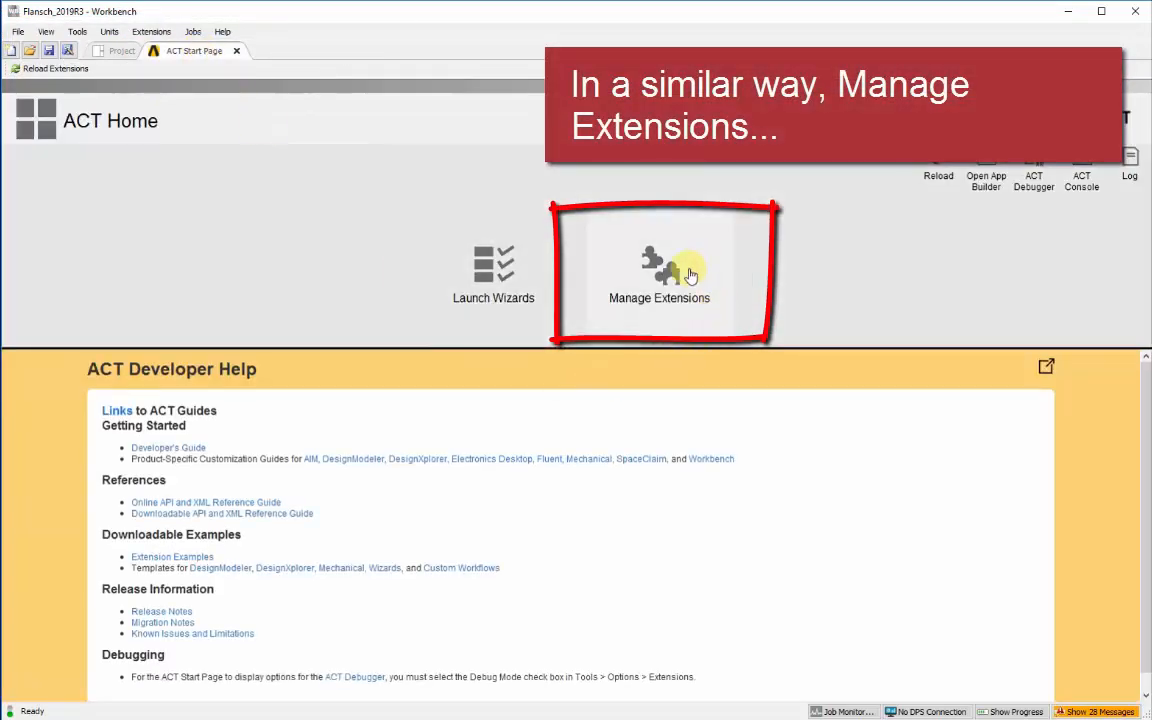
pyautogui.click(680, 270)
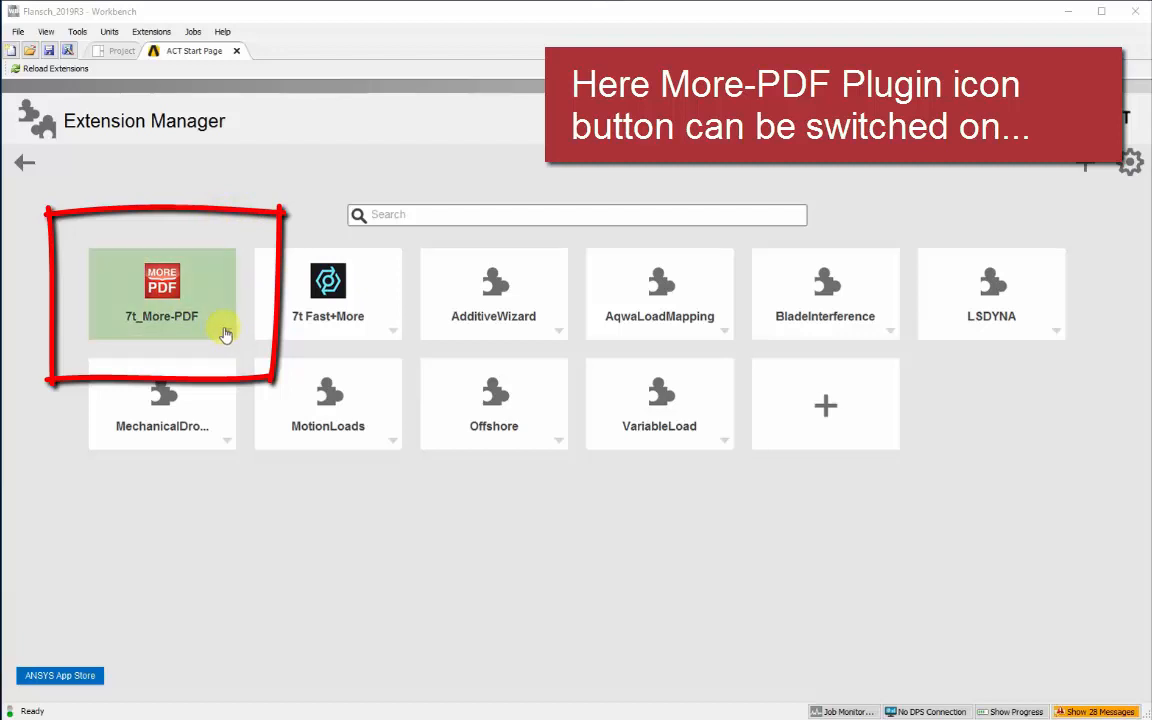
pyautogui.click(236, 52)
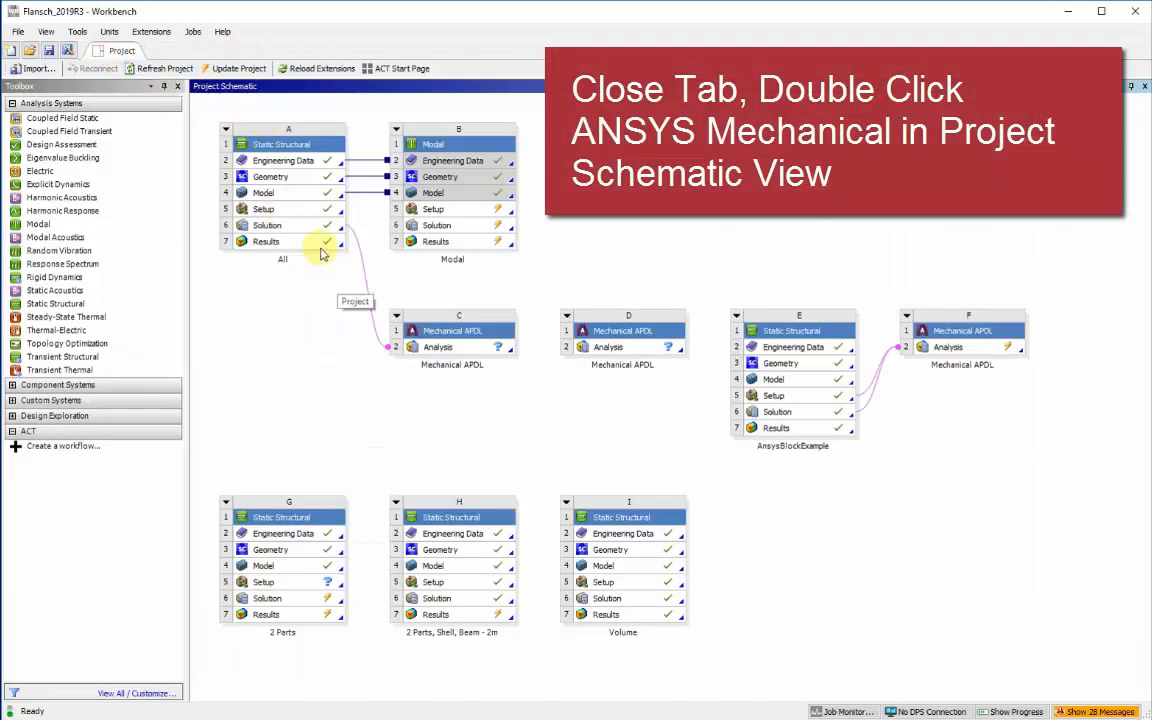
pyautogui.moveTo(296, 212)
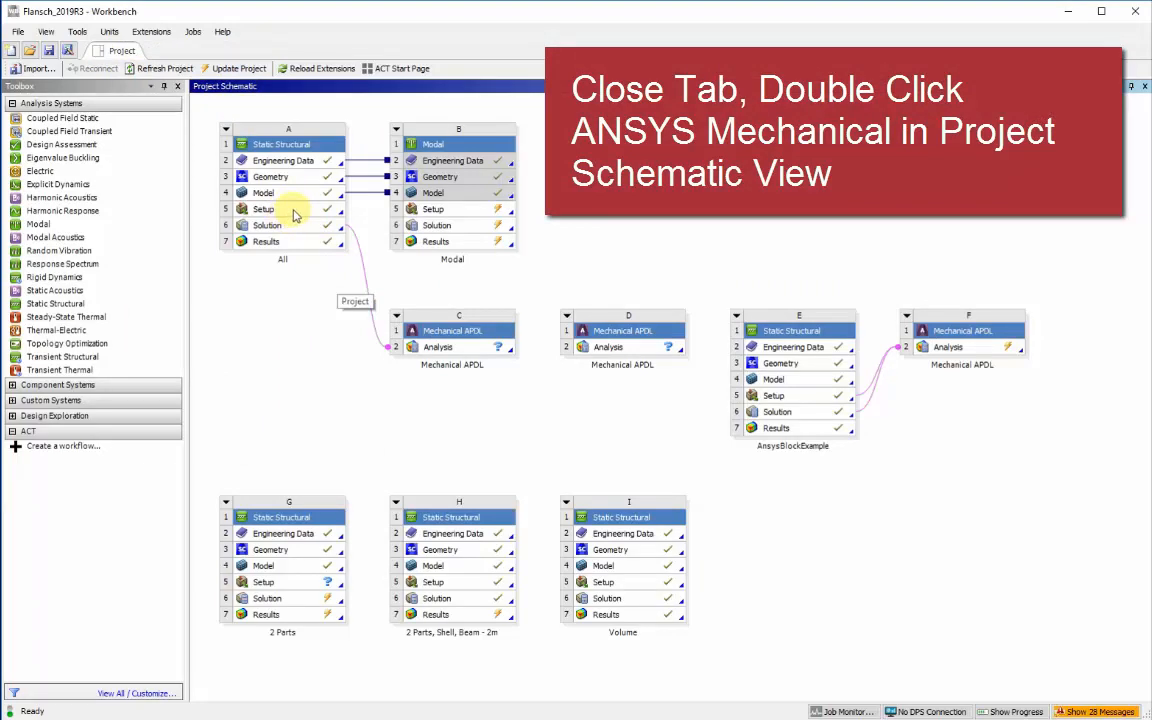
# Launch the All static structural analysis of system A in ANSYS Mechanical
pyautogui.doubleClick(272, 208)
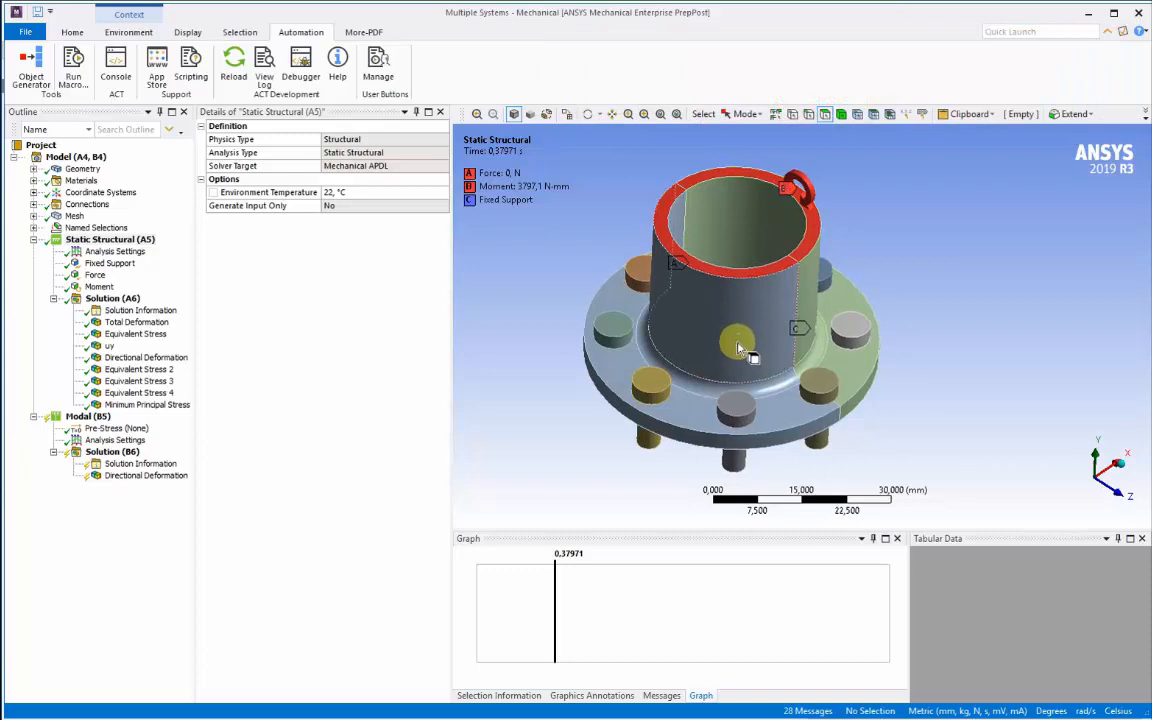
# Show the More-PDF ribbon commands: More-PDF, Help and About
pyautogui.click(364, 32)
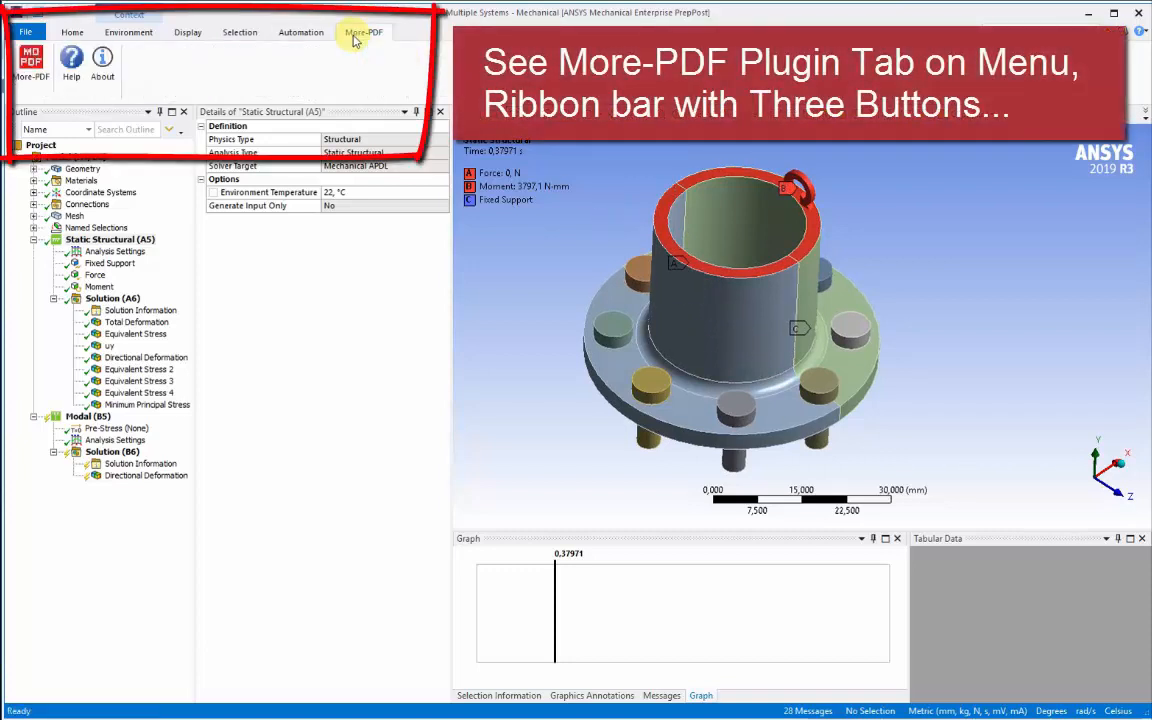
pyautogui.moveTo(392, 32)
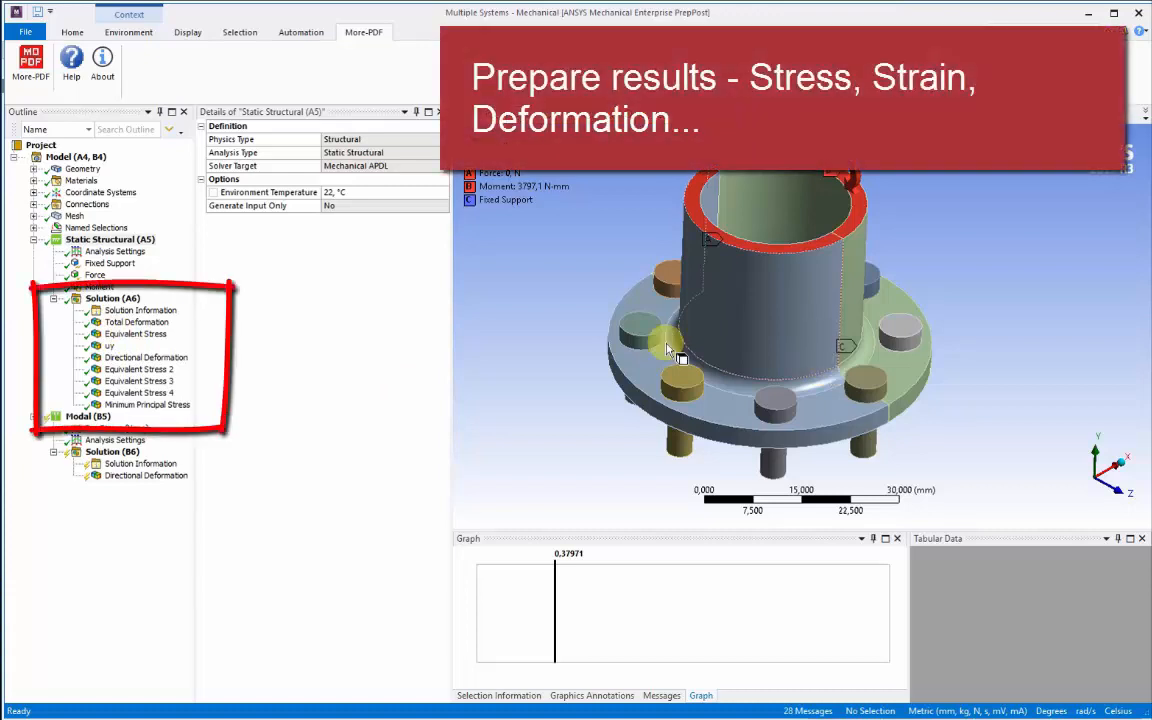
# Display the Equivalent Stress contours, view the flange from above, and set the legend's upper value to 240
pyautogui.click(132, 332)
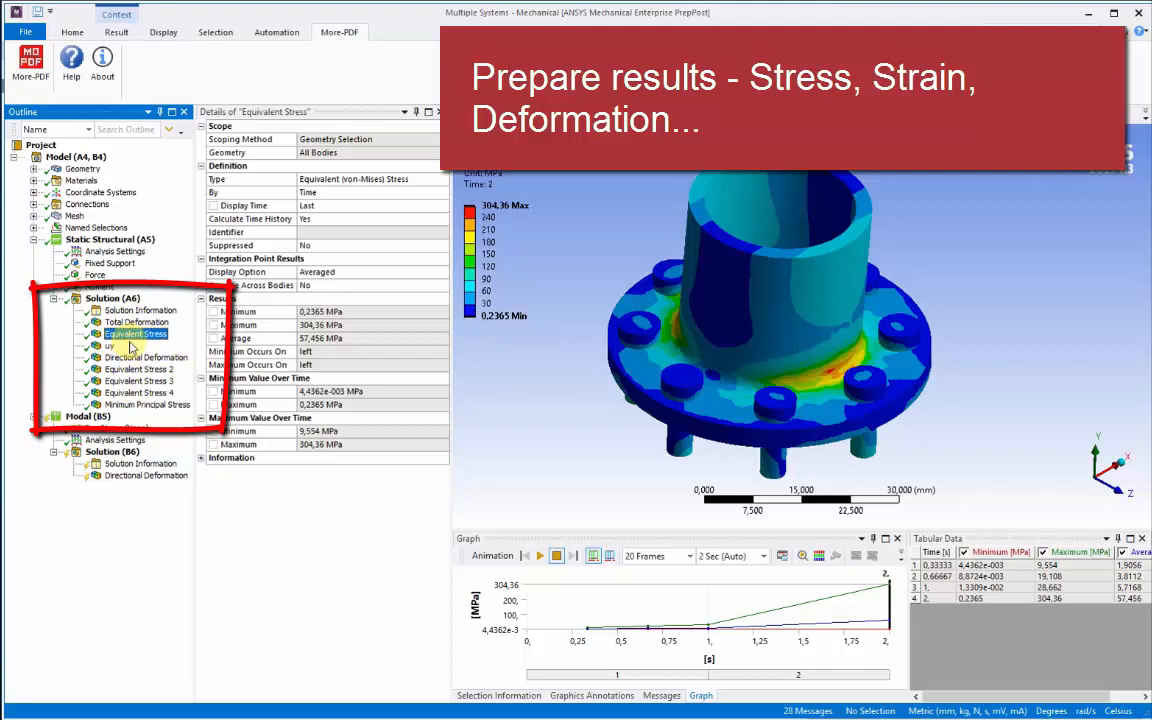
pyautogui.click(130, 322)
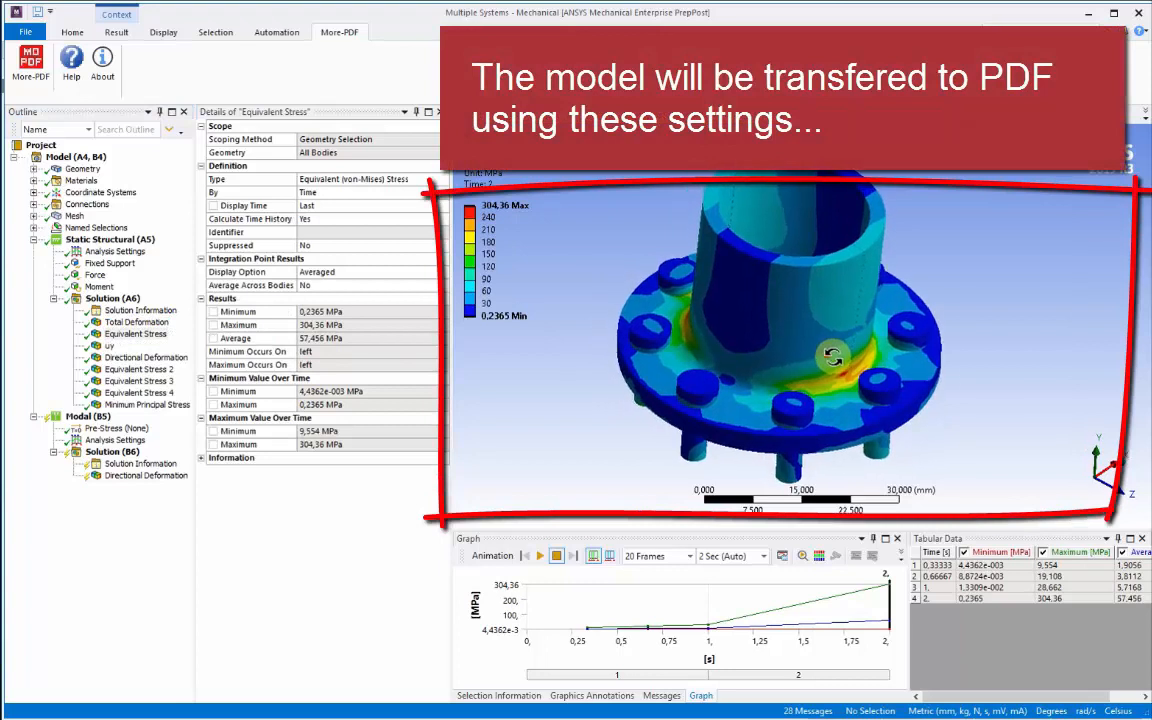
pyautogui.moveTo(836, 356); pyautogui.dragTo(830, 338)
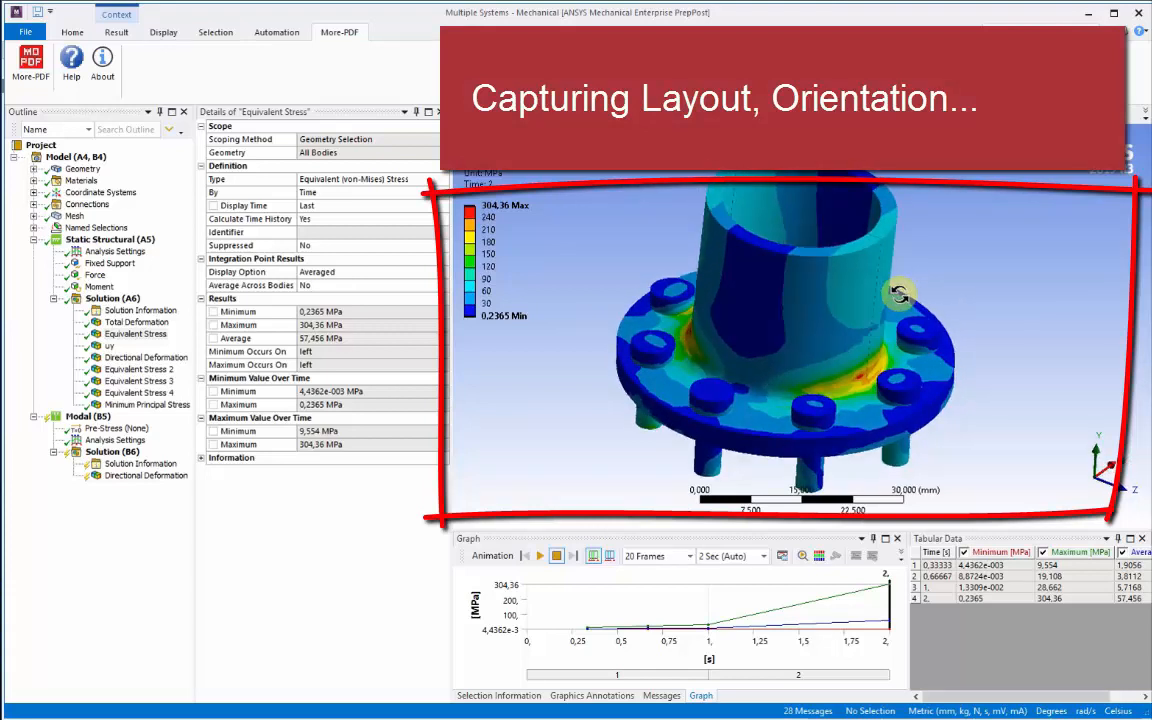
pyautogui.moveTo(896, 290); pyautogui.dragTo(870, 290)
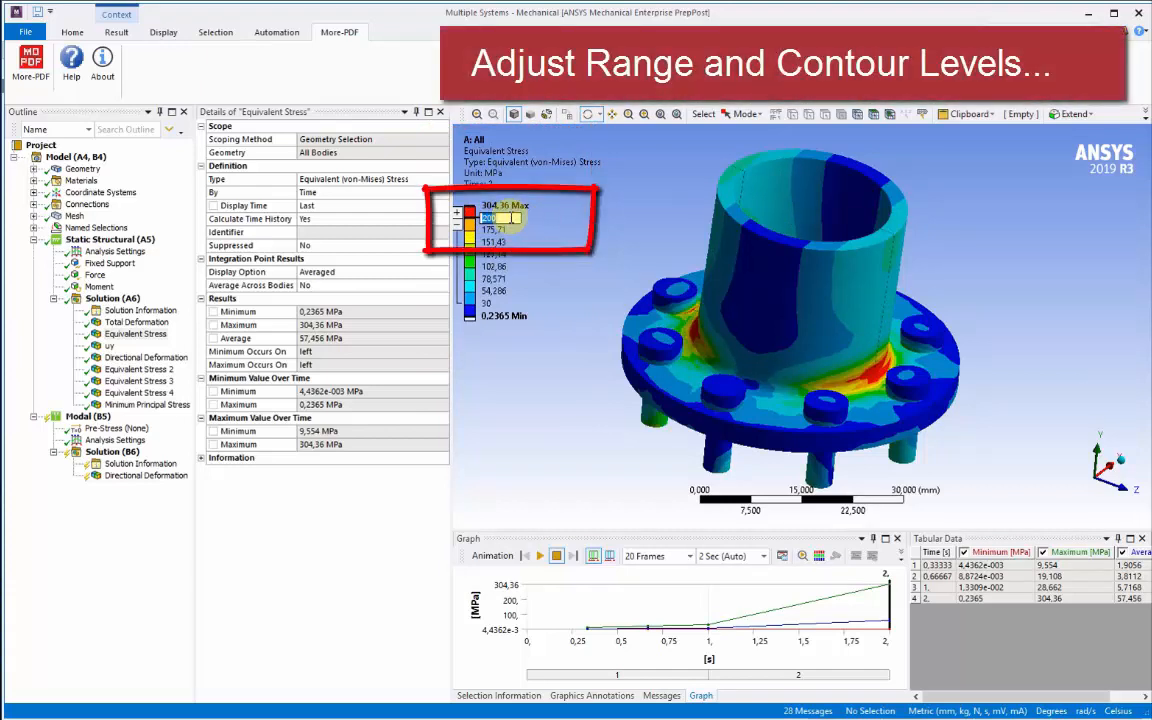
pyautogui.write('240')
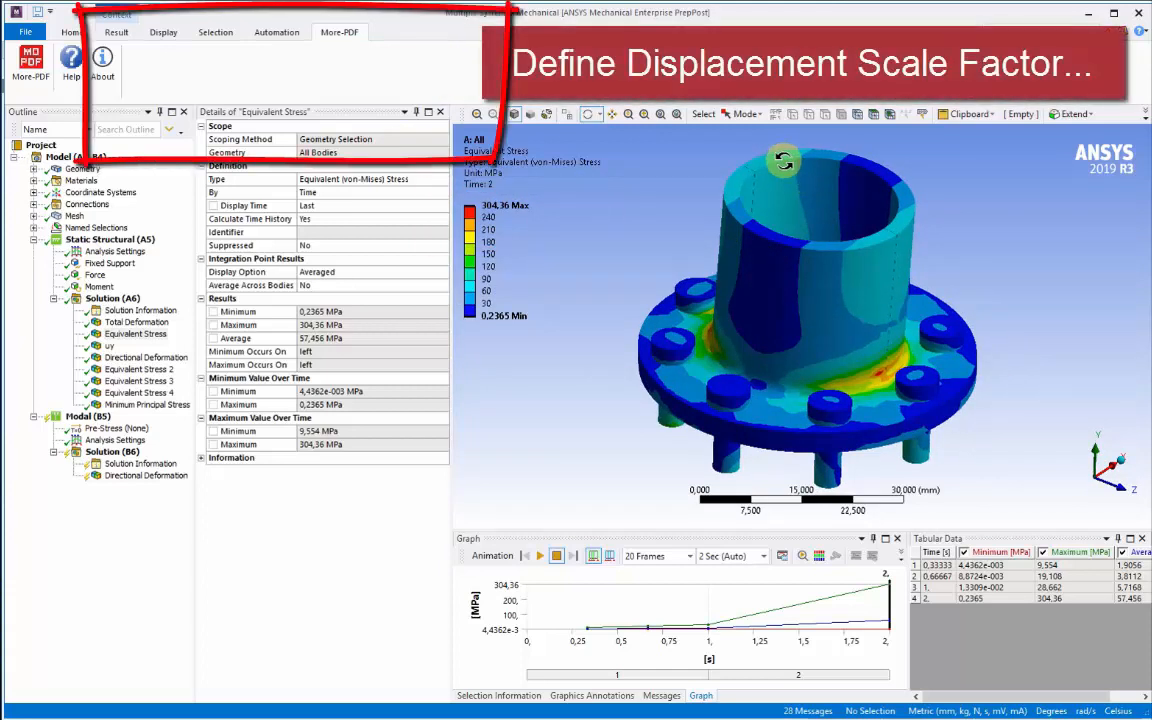
# Set the result's deformation scale factor to twice the automatic scale
pyautogui.click(160, 32)
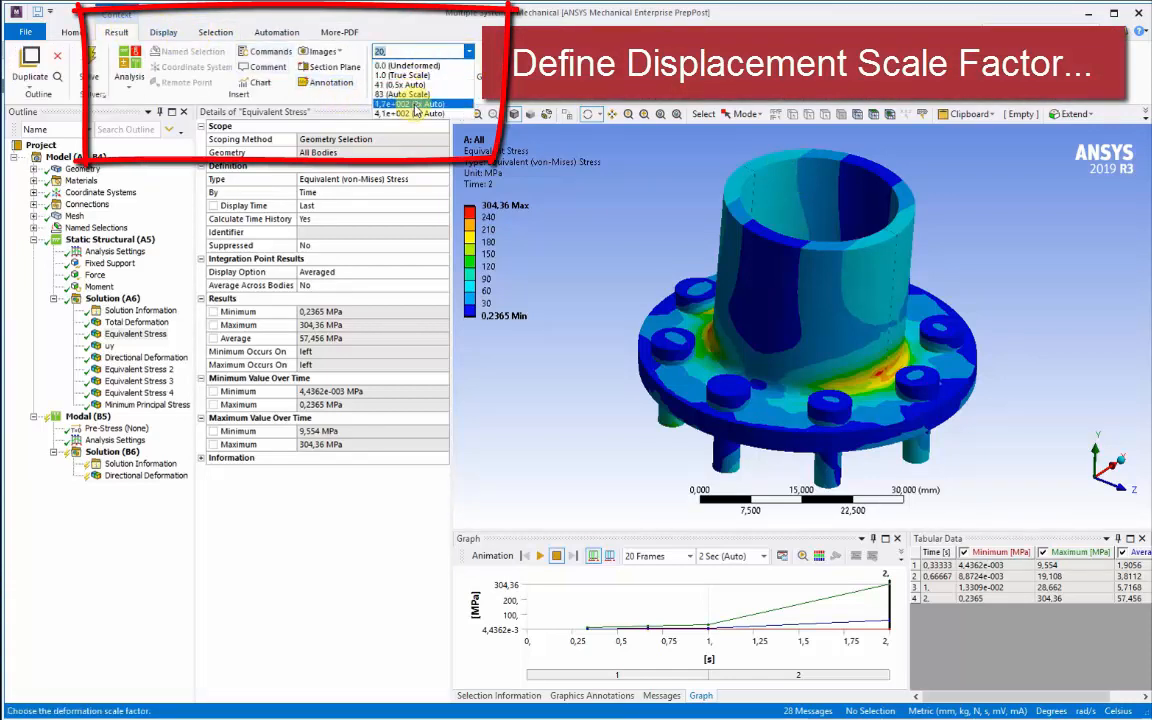
pyautogui.click(410, 100)
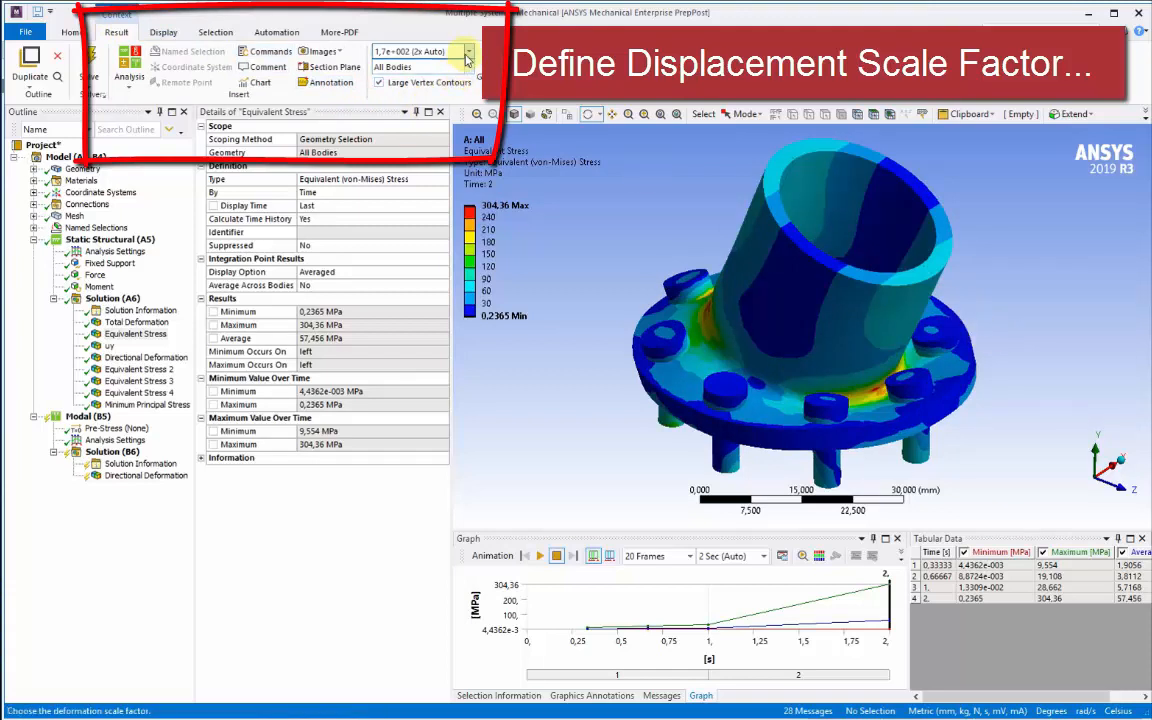
pyautogui.click(490, 52)
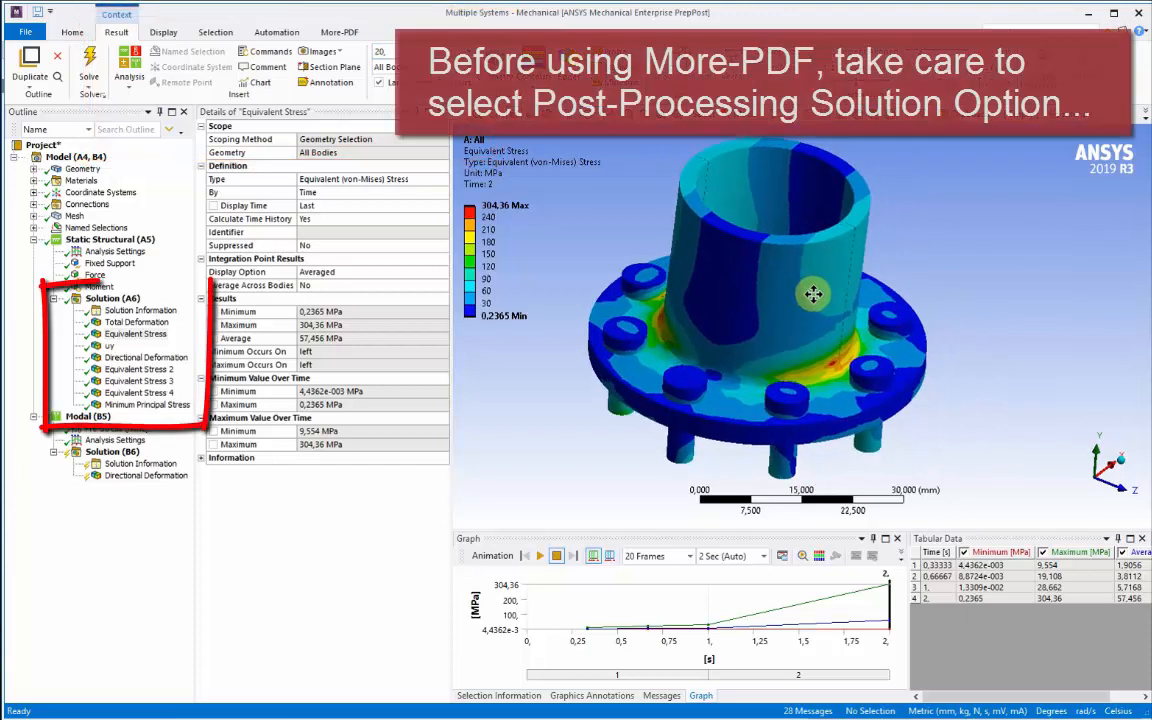
# Select the Equivalent Stress result with the More-PDF ribbon commands shown
pyautogui.click(348, 32)
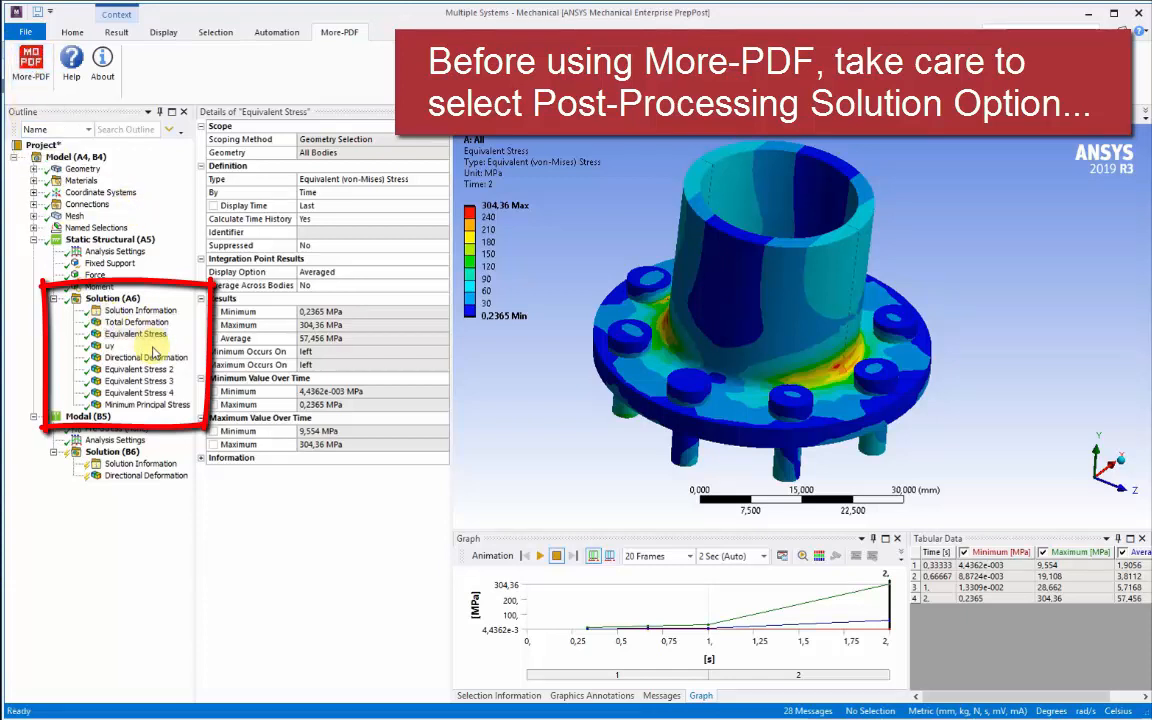
pyautogui.click(132, 332)
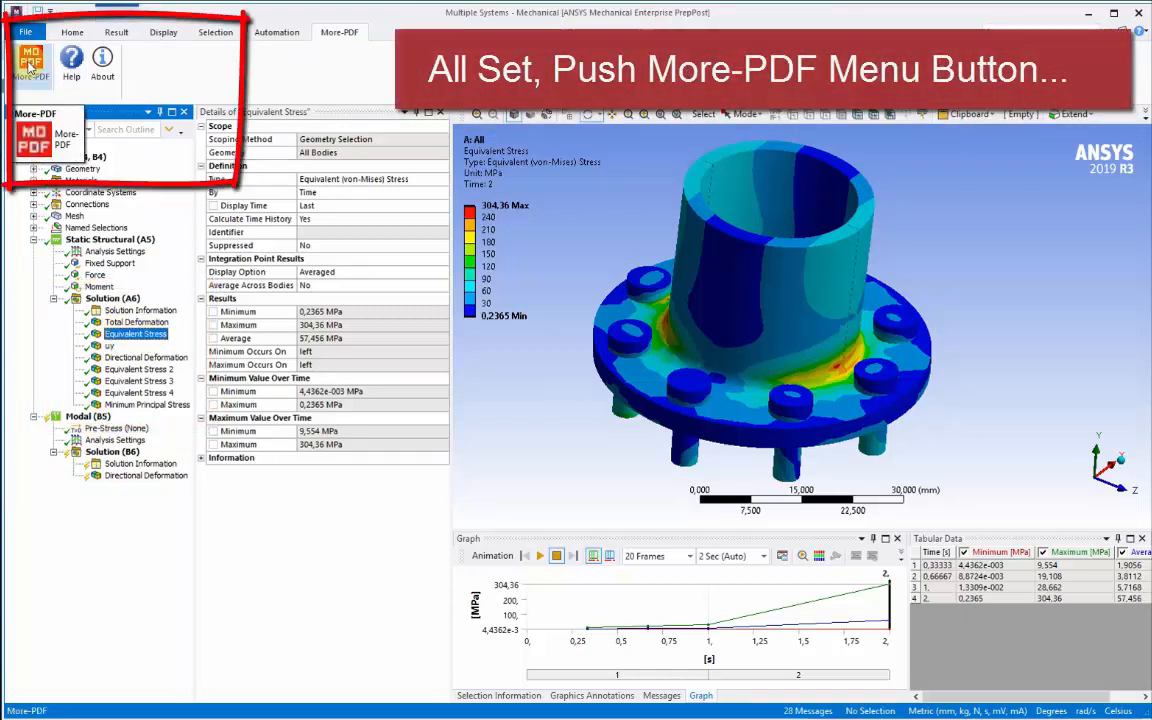
# Start the More-PDF export and choose the Equivalent Stress result as the 3D data source
pyautogui.click(24, 56)
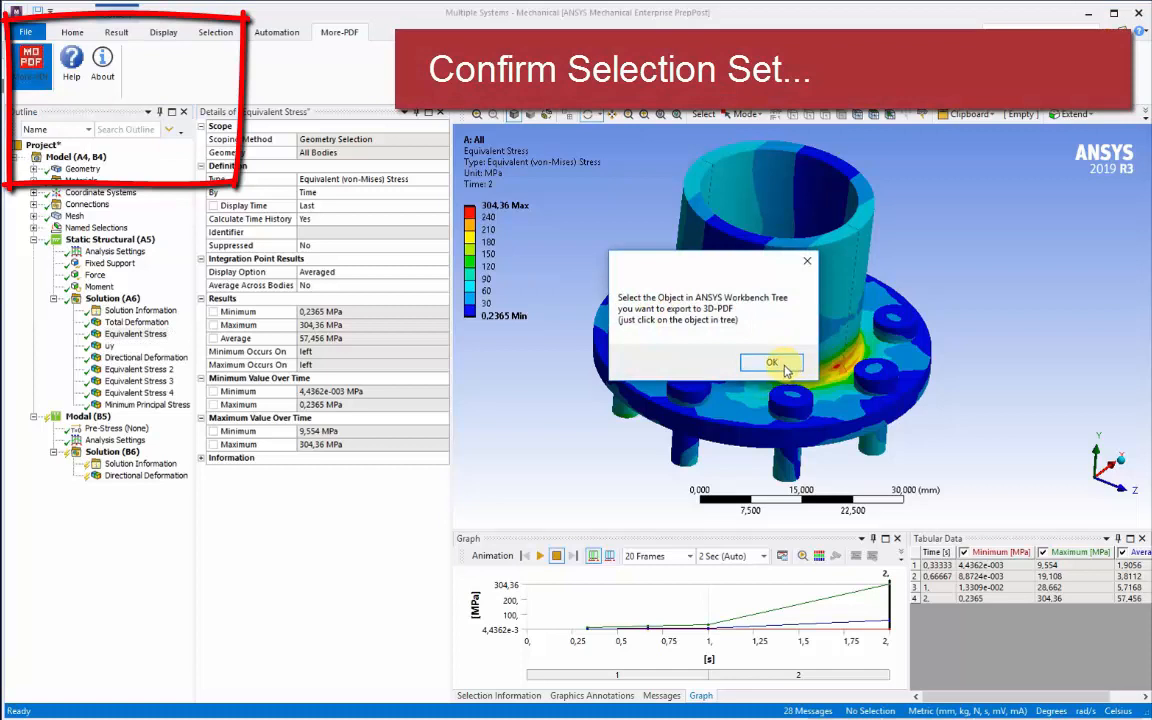
pyautogui.click(772, 362)
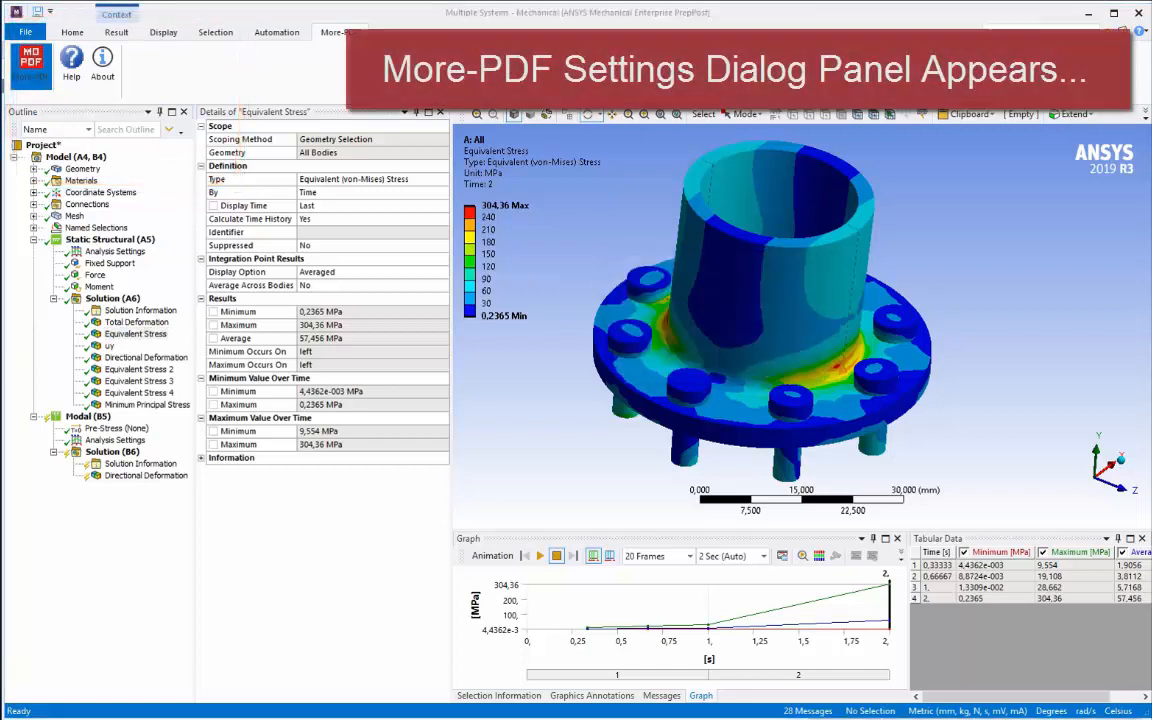
pyautogui.click(22, 58)
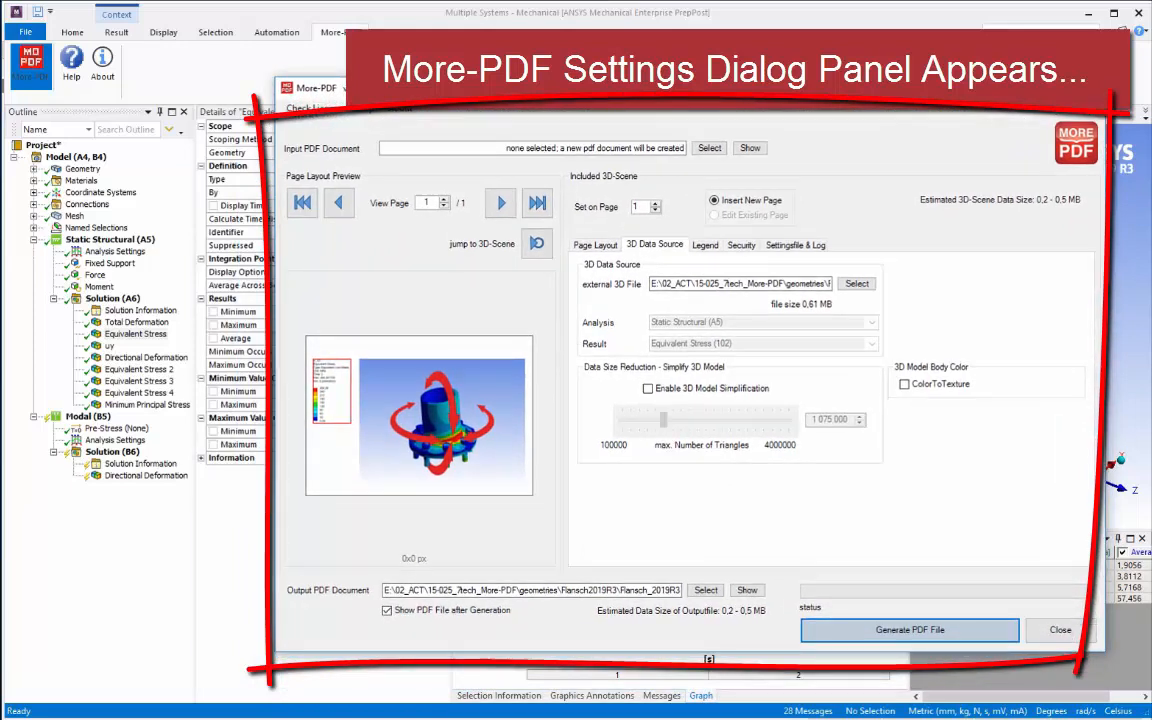
pyautogui.click(138, 332)
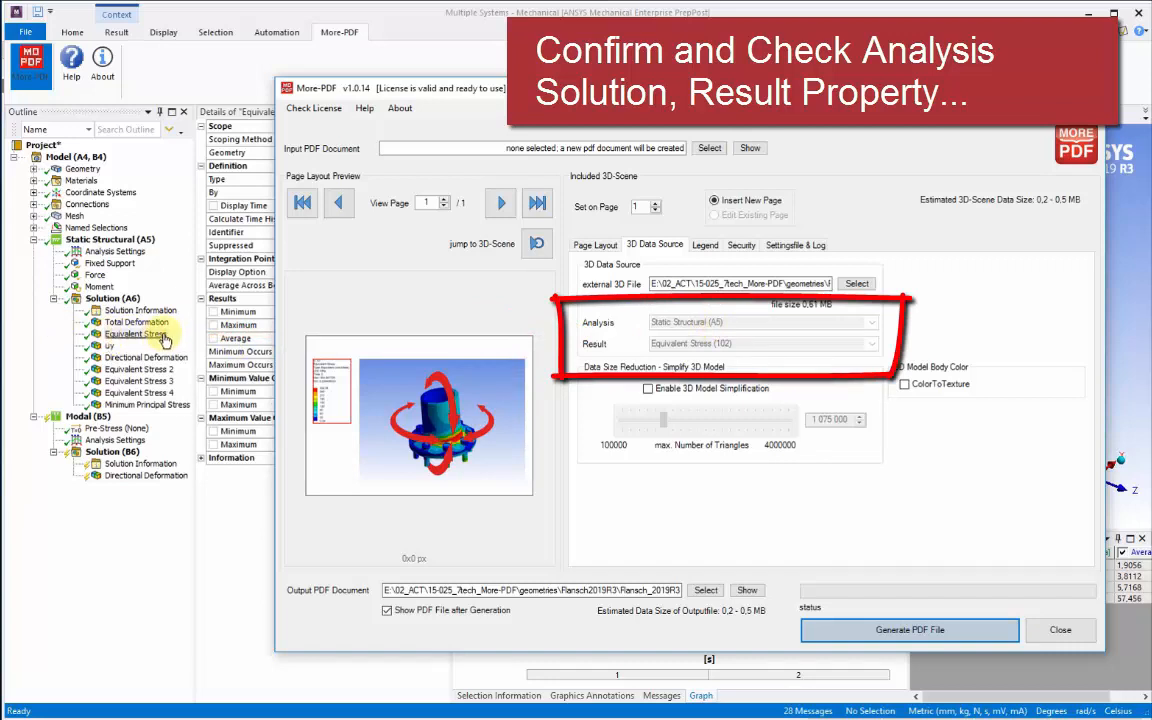
pyautogui.moveTo(148, 340)
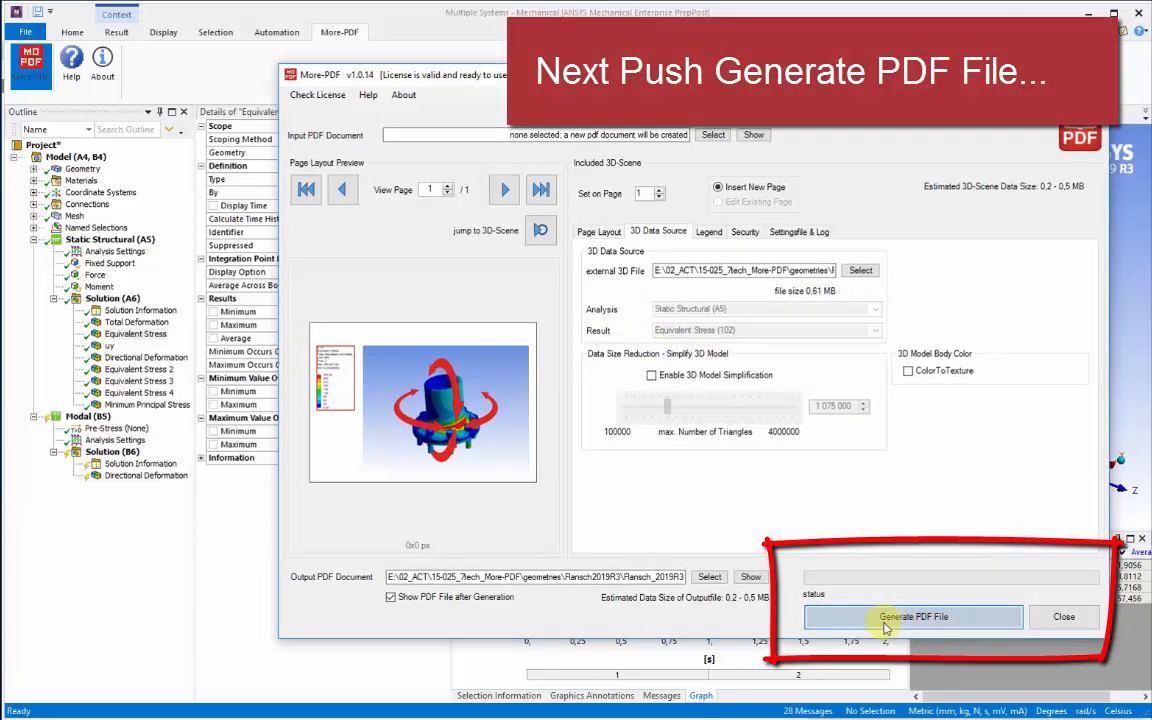
# Generate the 3D PDF file of the flange's equivalent stress result
pyautogui.click(914, 616)
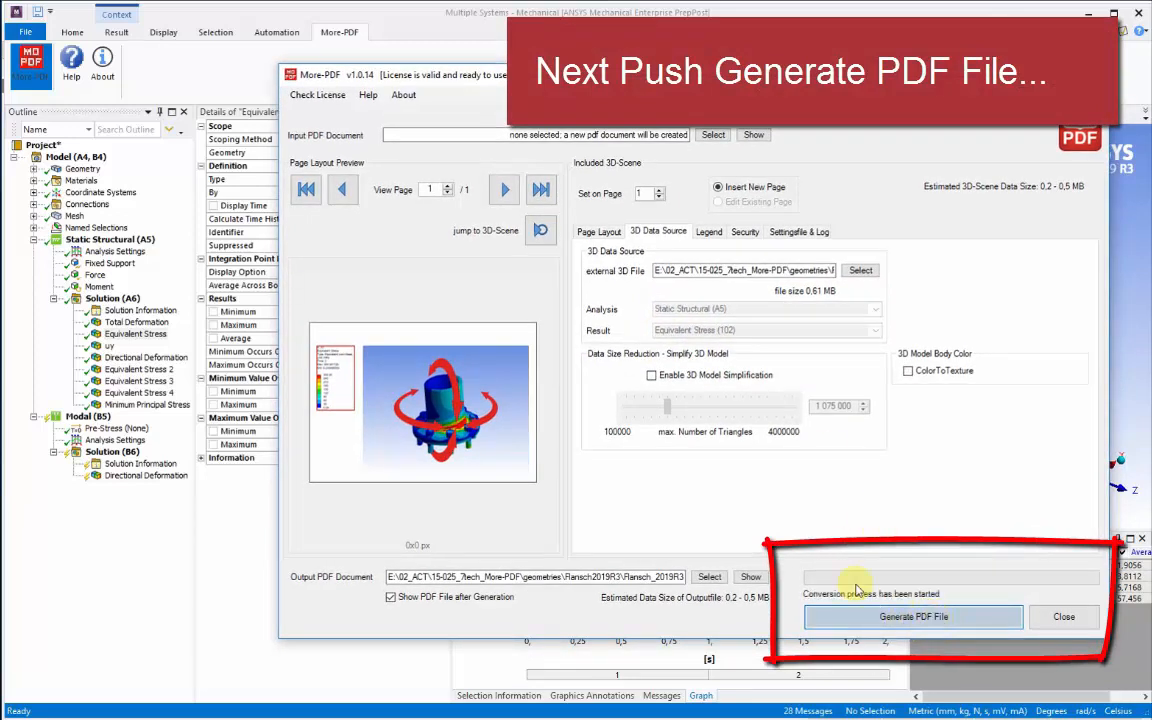
pyautogui.click(916, 616)
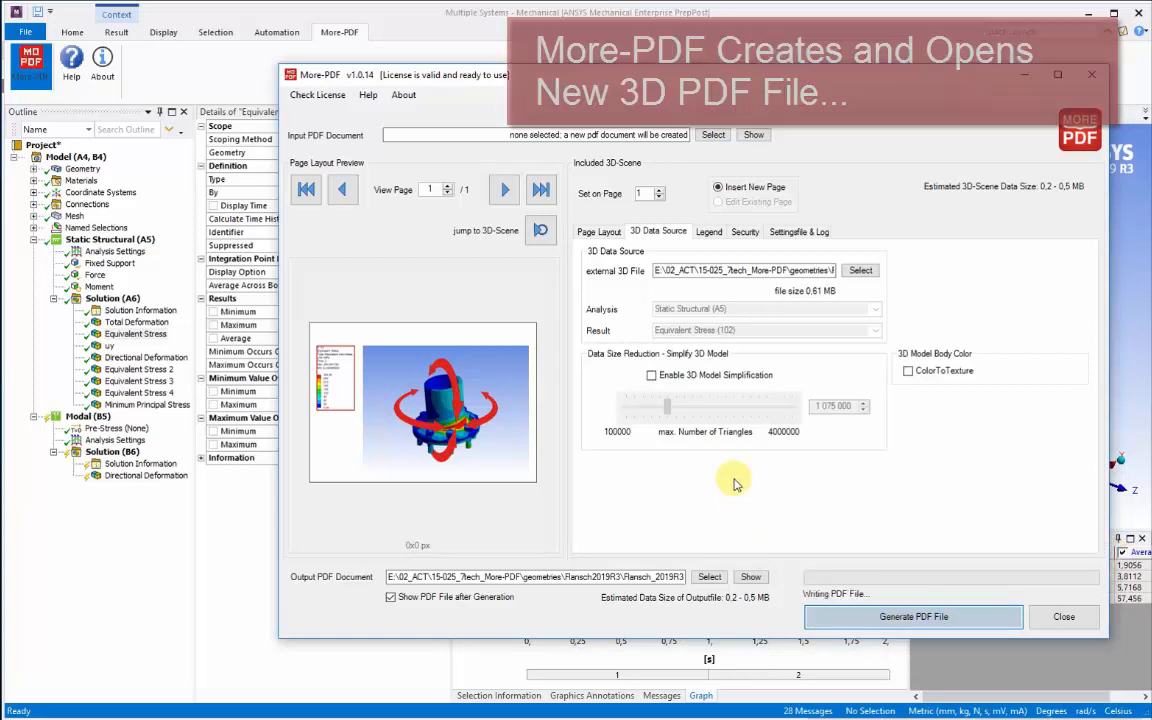
pyautogui.click(912, 616)
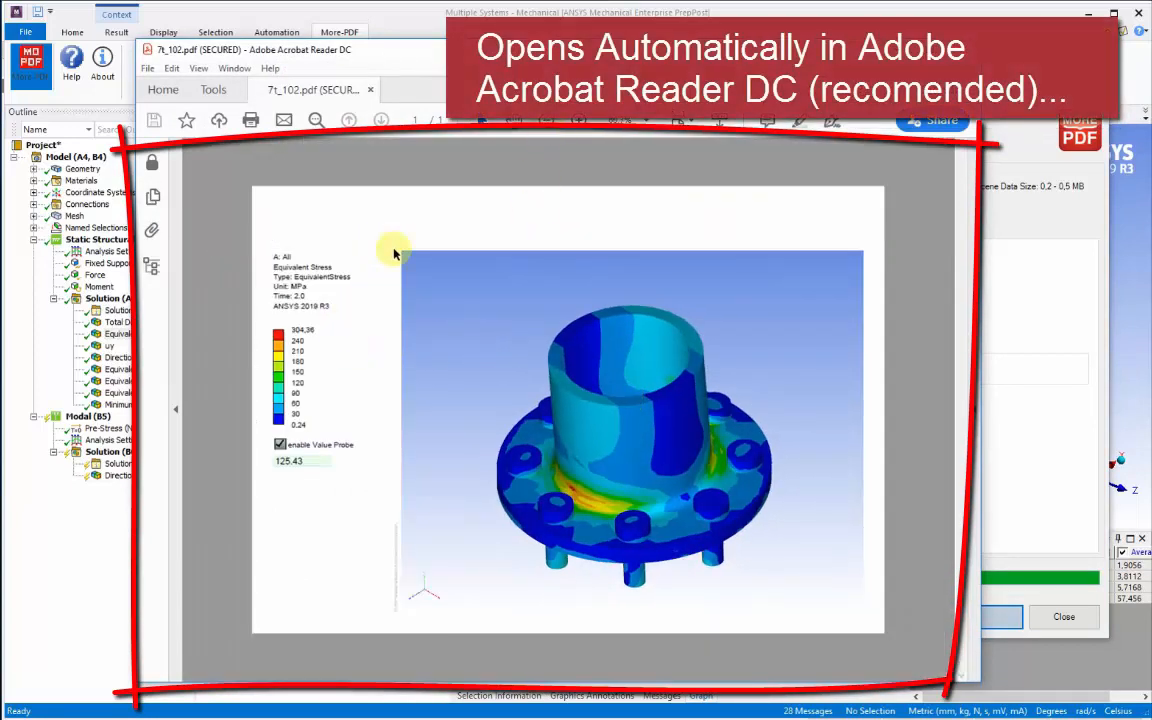
pyautogui.moveTo(452, 208)
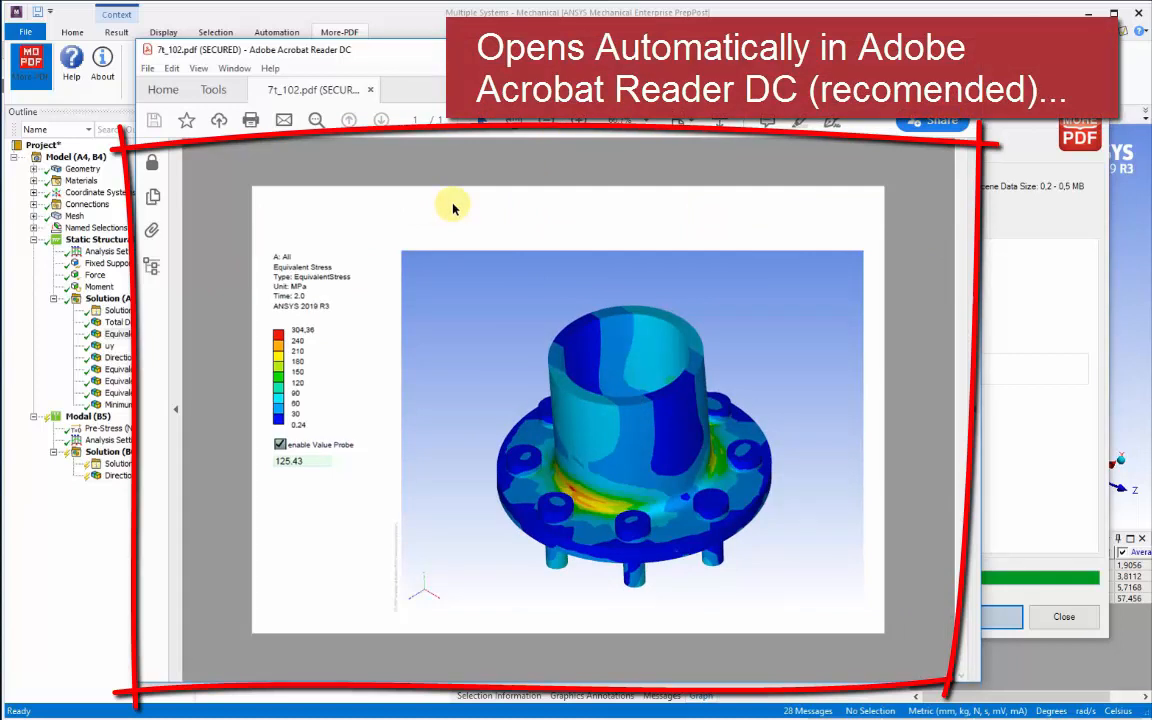
pyautogui.moveTo(258, 60)
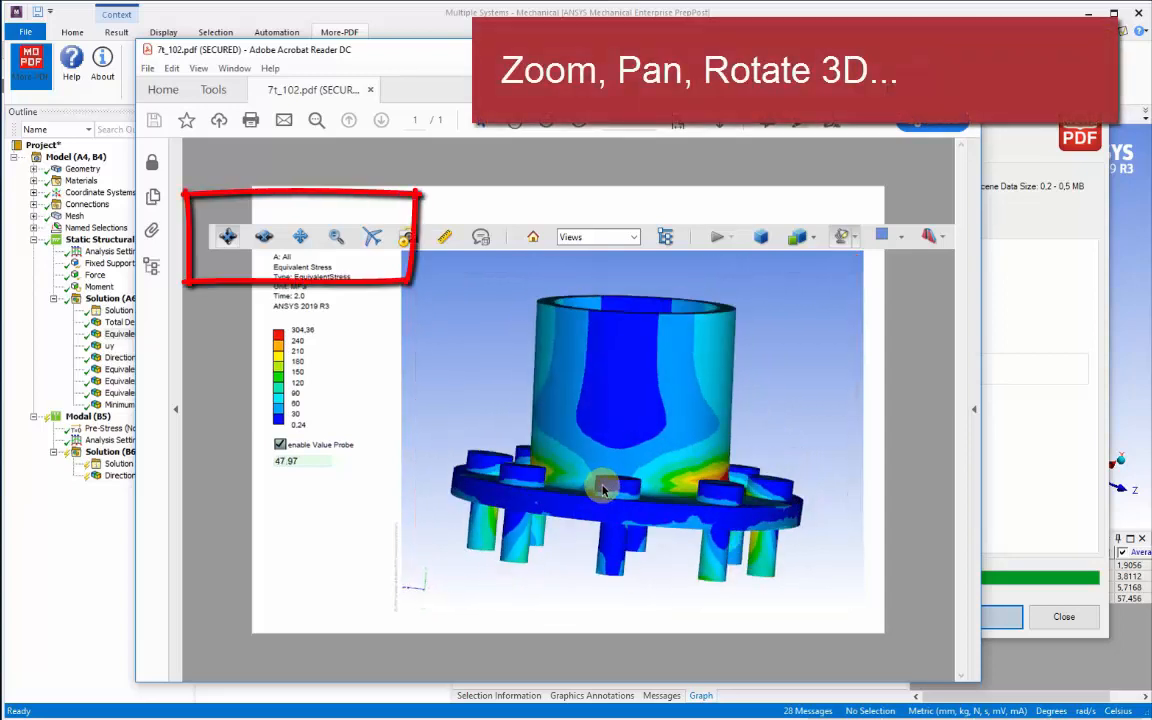
# Orbit the 3D flange to a lower angle and probe stress values in the high-stress red region
pyautogui.moveTo(600, 490); pyautogui.dragTo(676, 492)
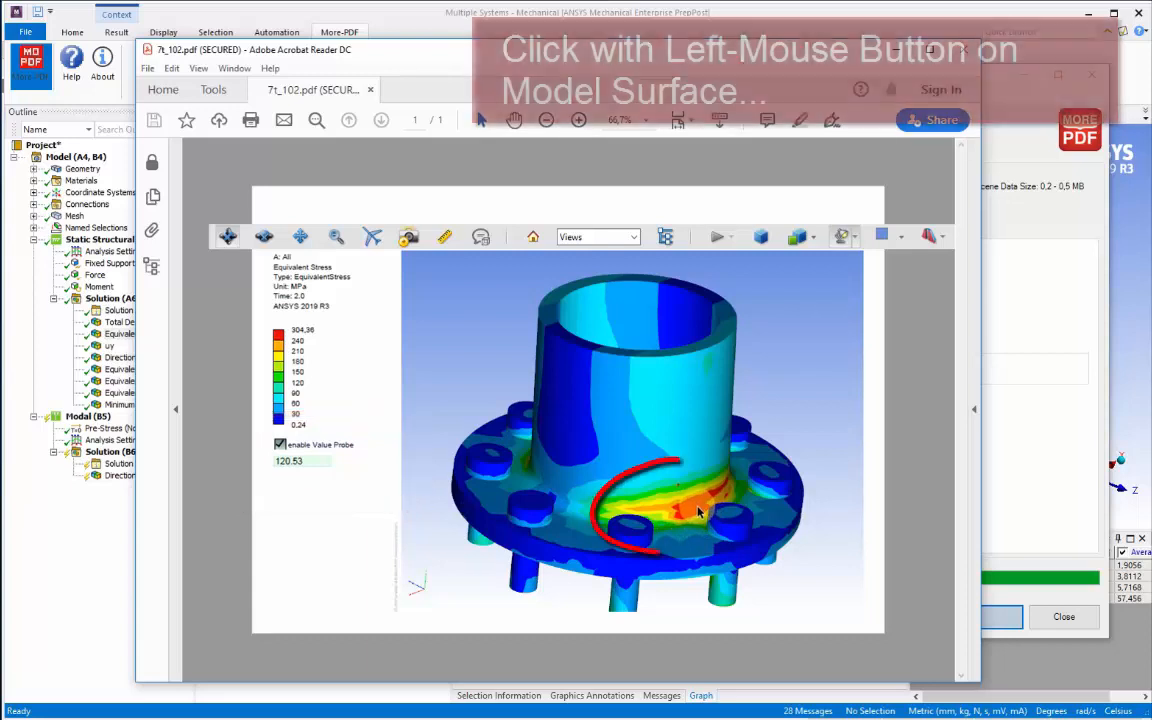
pyautogui.click(696, 510)
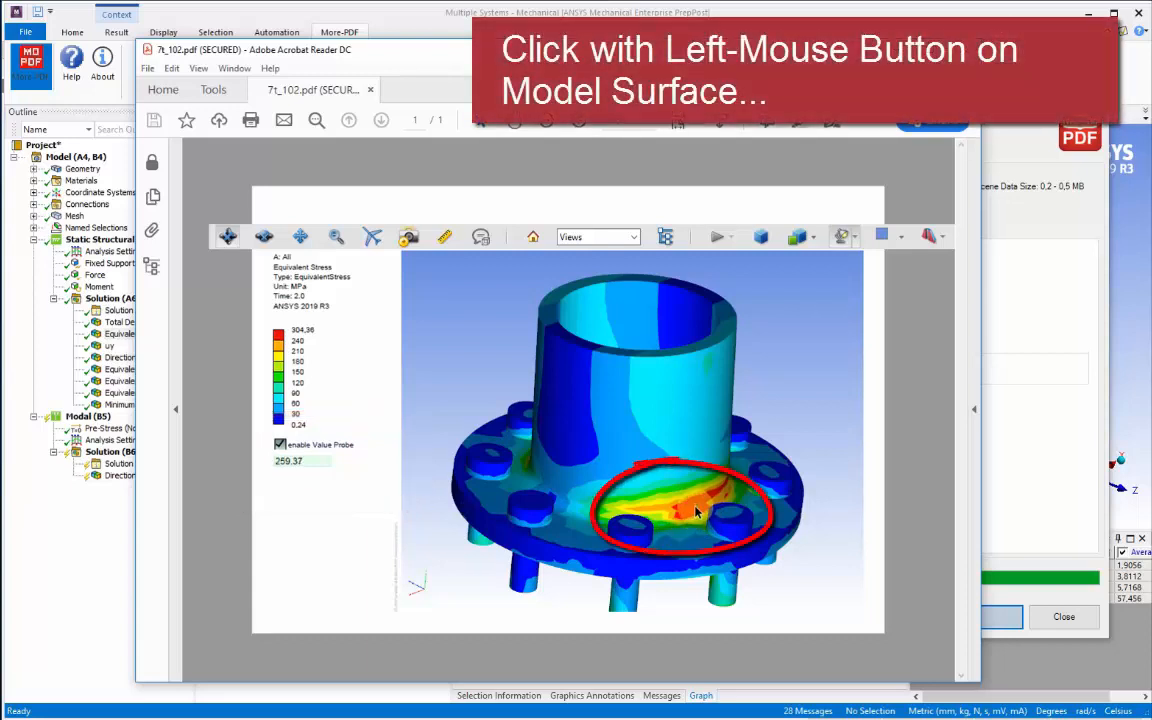
pyautogui.click(696, 512)
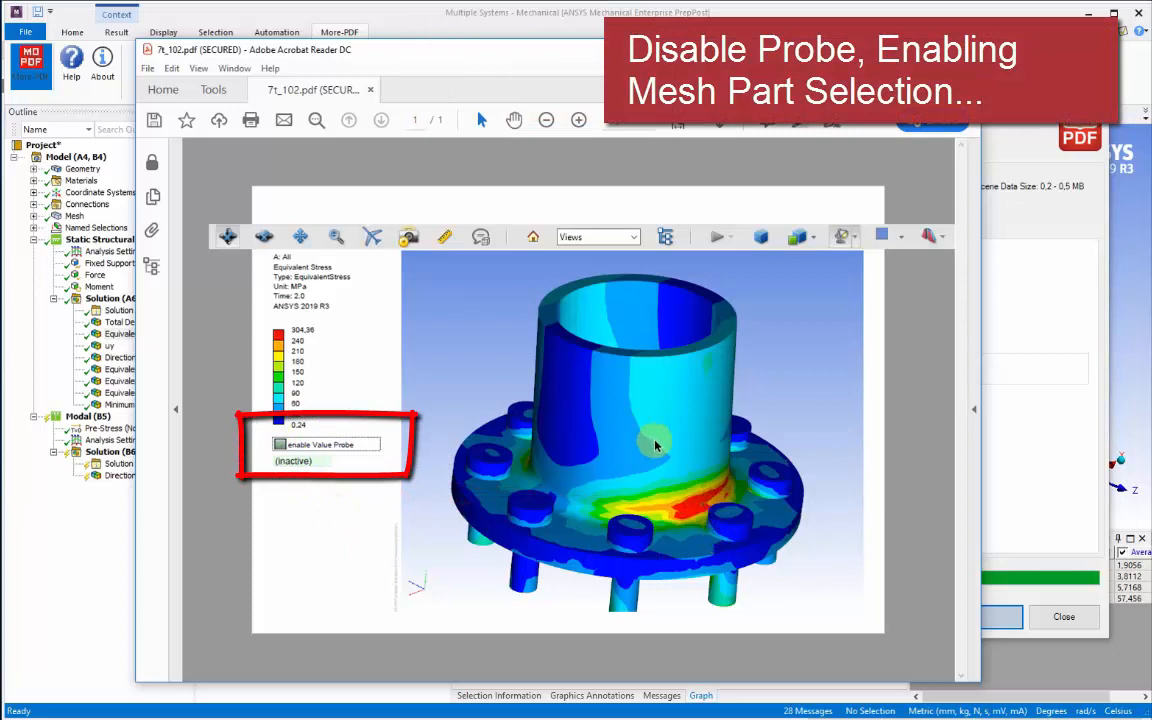
pyautogui.moveTo(604, 440)
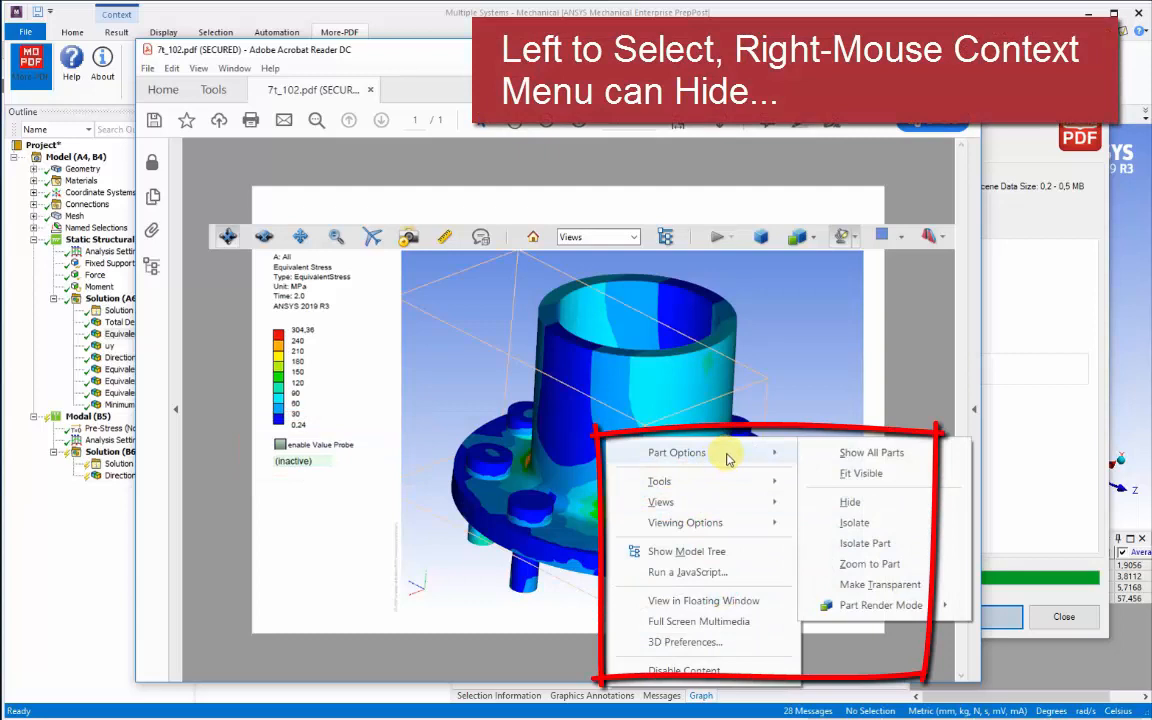
pyautogui.moveTo(768, 462)
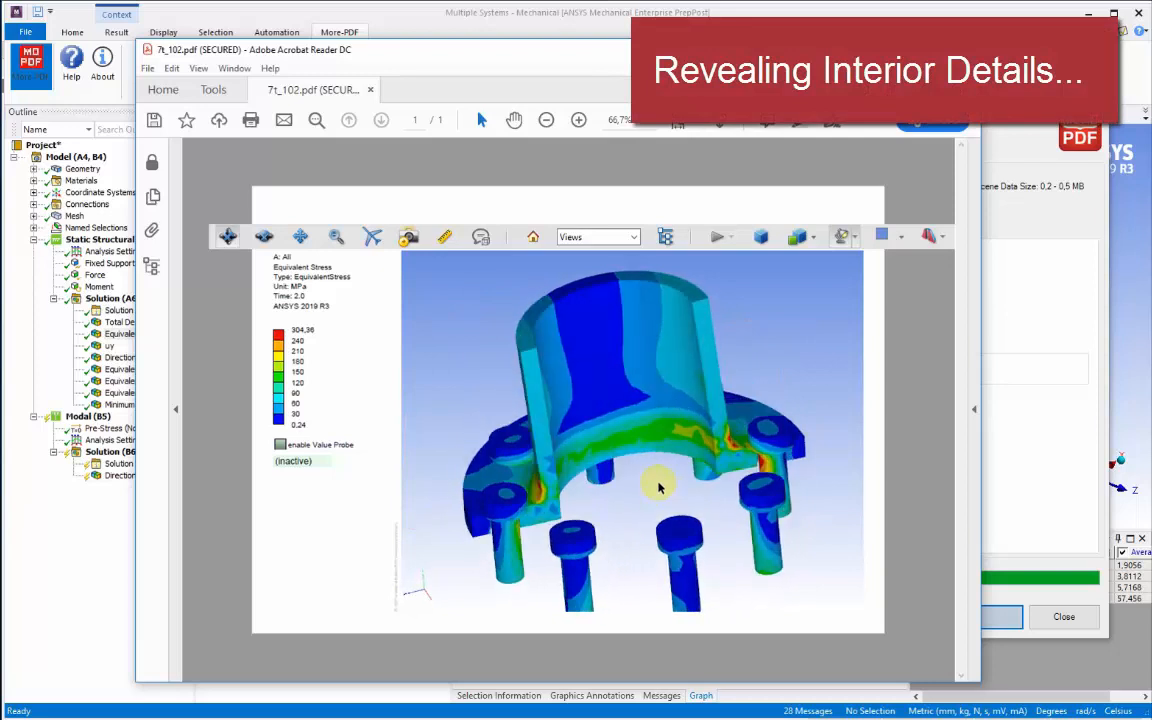
# Orbit the flange with the outer part hidden to see inside it
pyautogui.moveTo(658, 488); pyautogui.dragTo(700, 418)
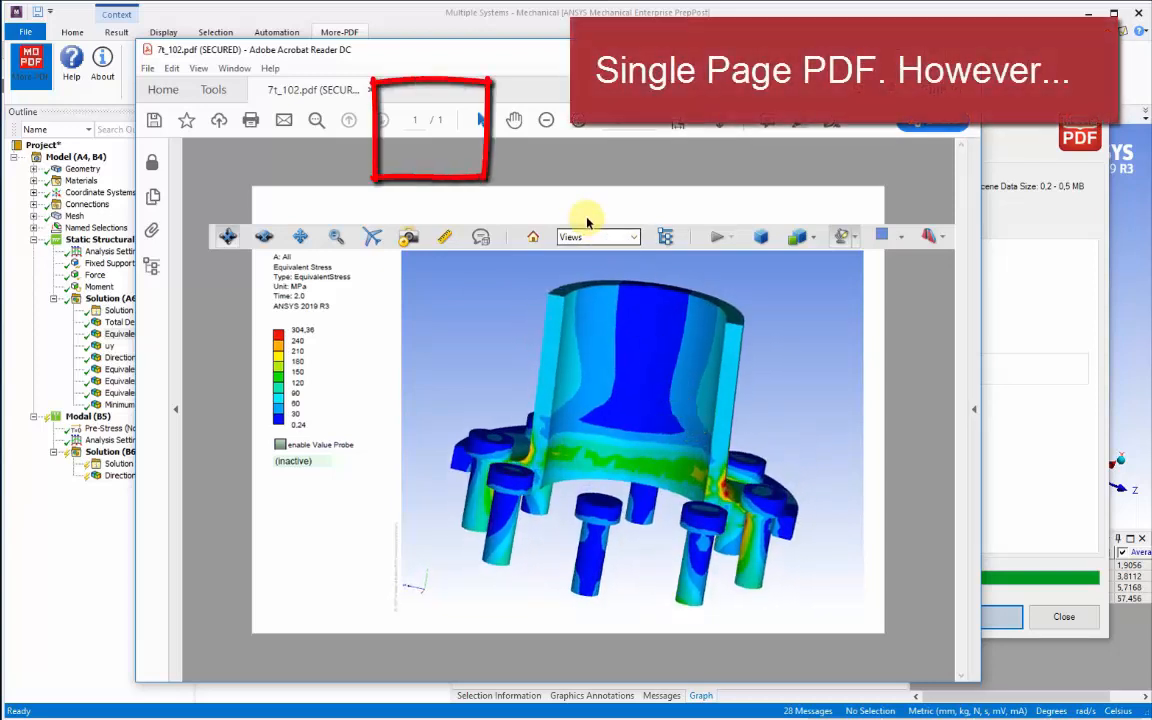
pyautogui.moveTo(452, 212)
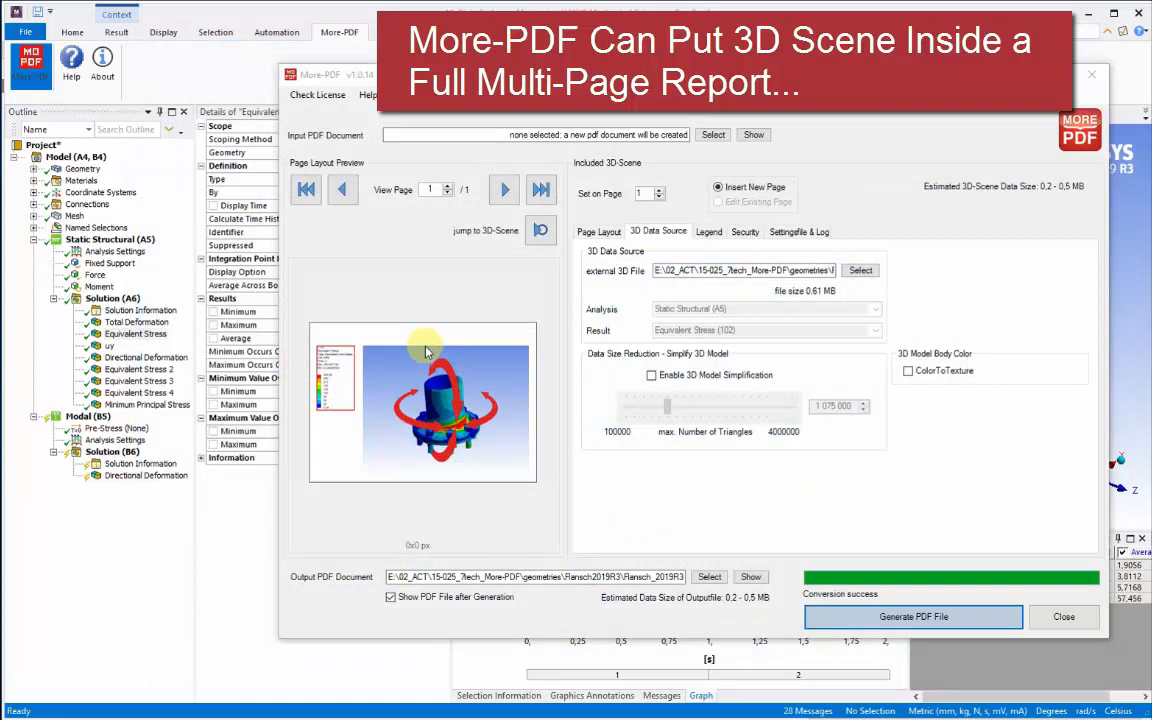
pyautogui.moveTo(520, 340)
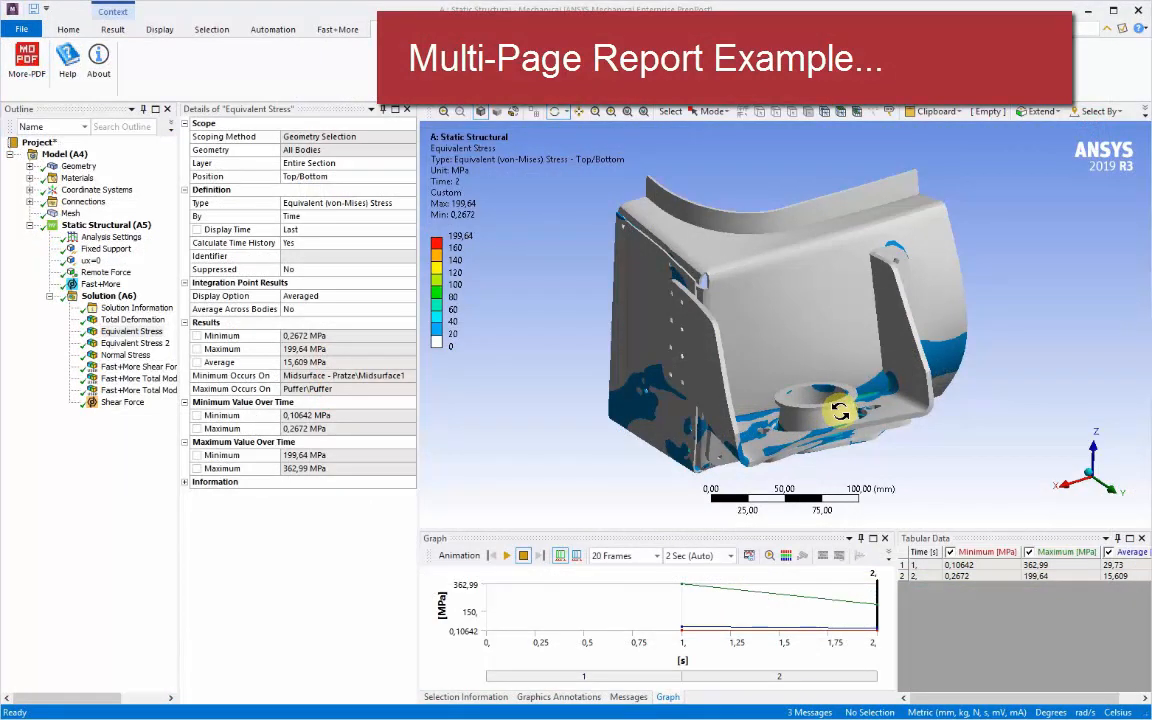
# Orbit the housing model to inspect its equivalent stress contours
pyautogui.moveTo(840, 410); pyautogui.dragTo(844, 404)
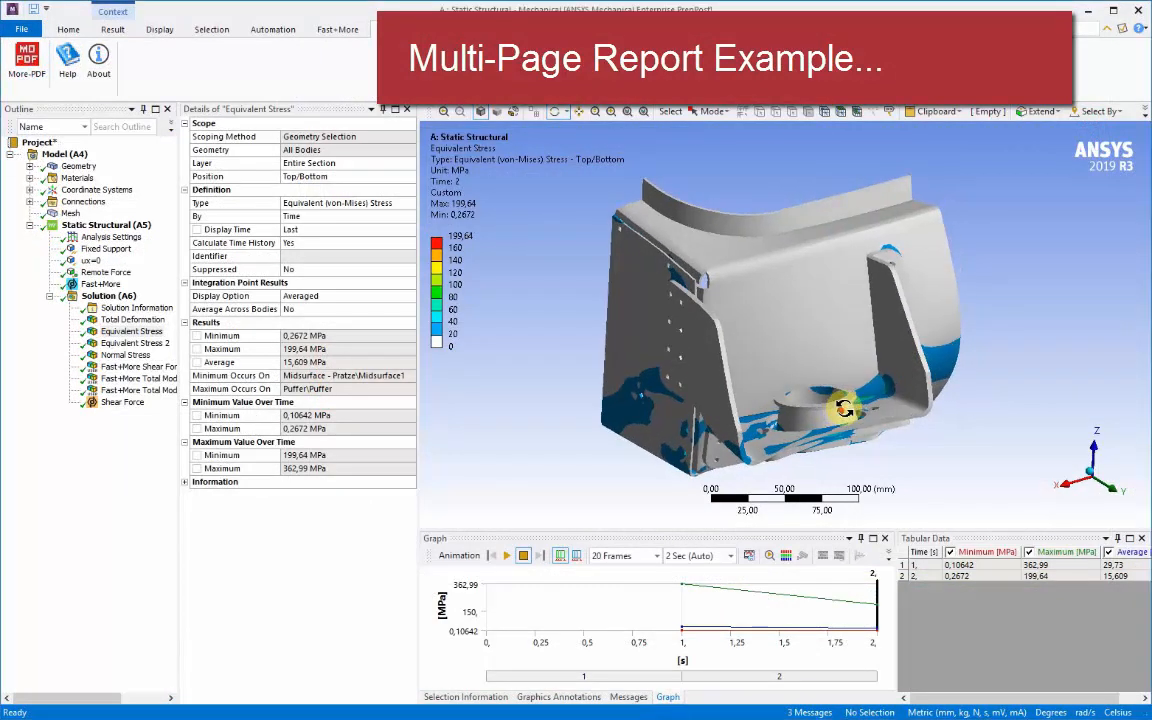
pyautogui.moveTo(844, 408); pyautogui.dragTo(960, 422)
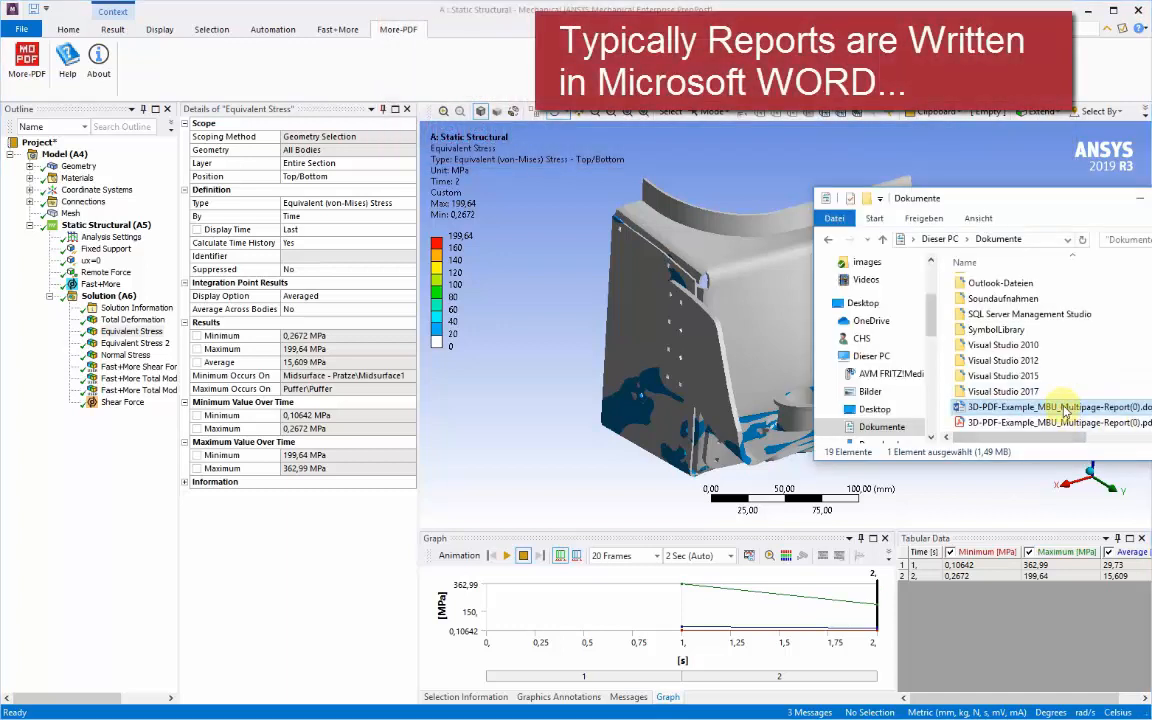
# Review the multi-page report in Word down to the blank space below the Summary on page 2
pyautogui.doubleClick(1050, 406)
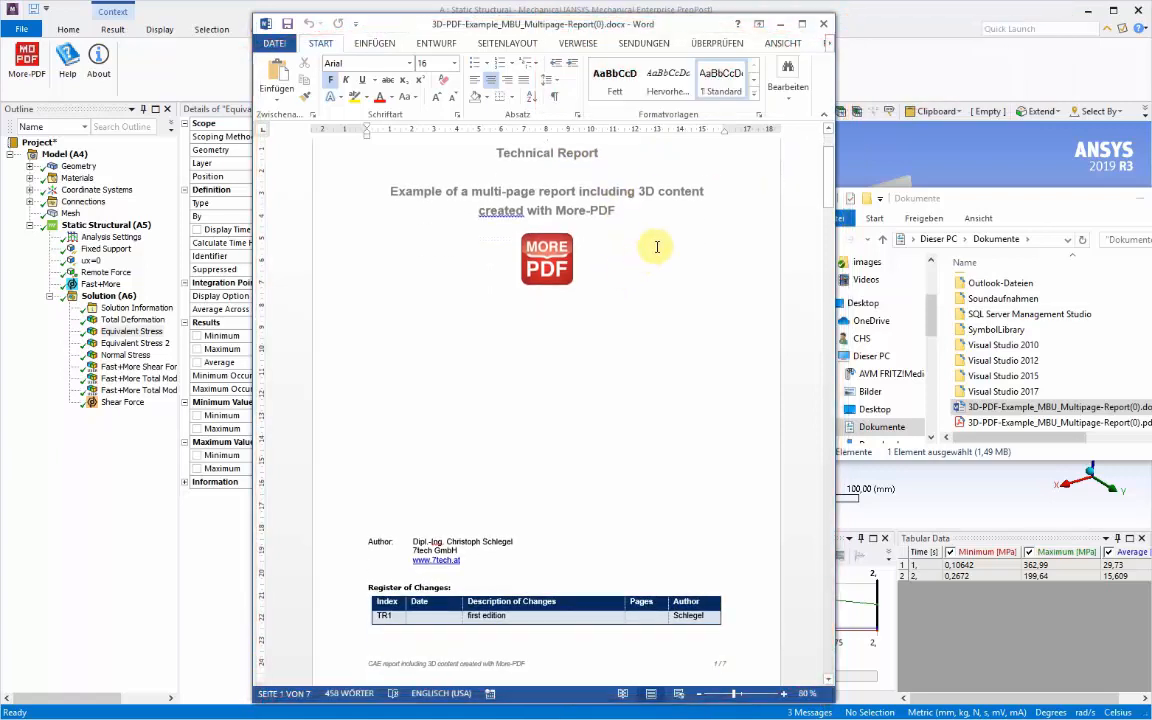
pyautogui.scroll(-3)
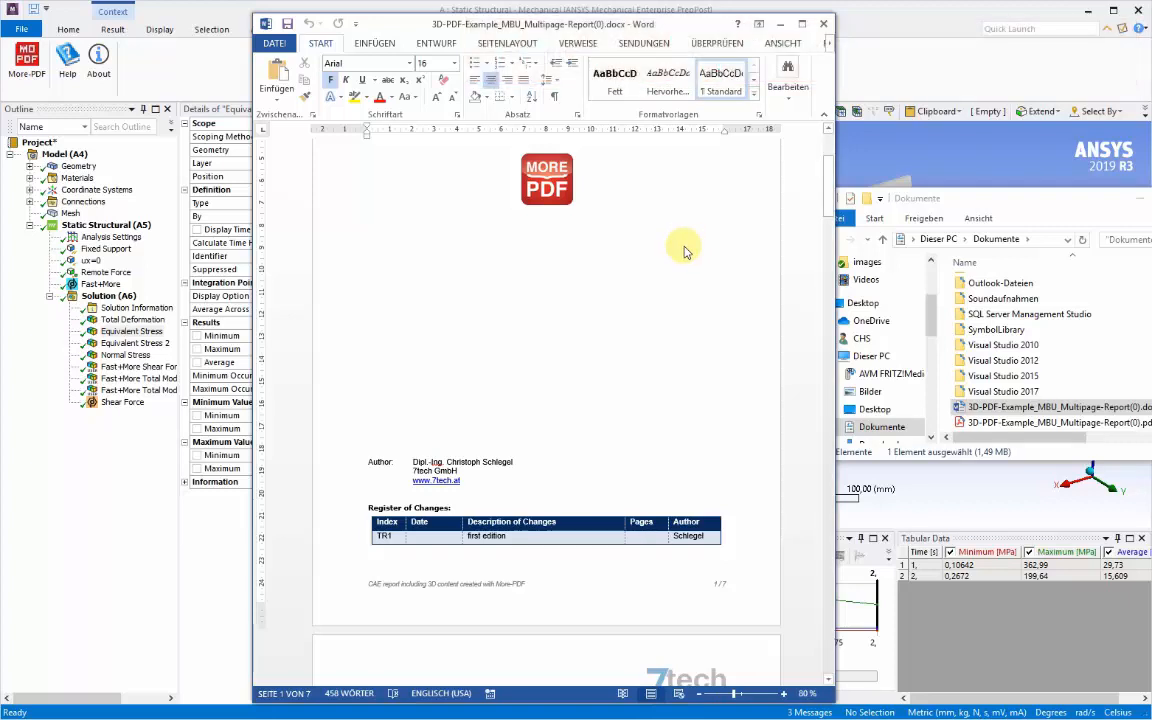
pyautogui.scroll(-3)
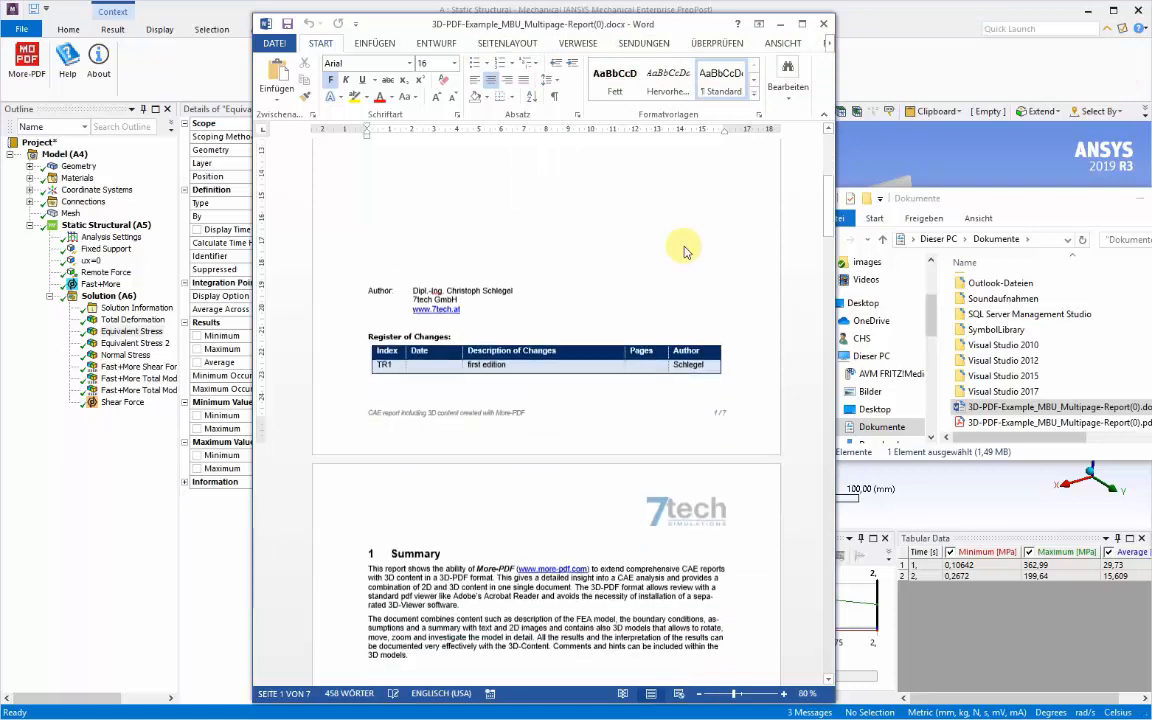
pyautogui.scroll(-3)
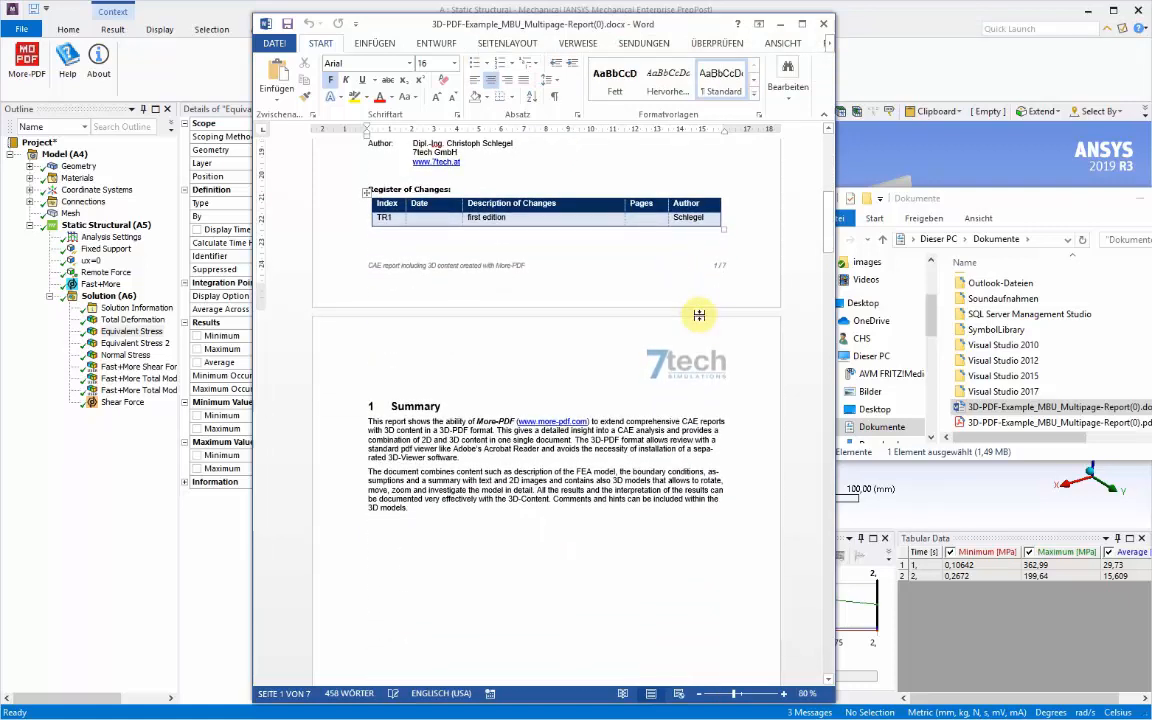
pyautogui.scroll(-3)
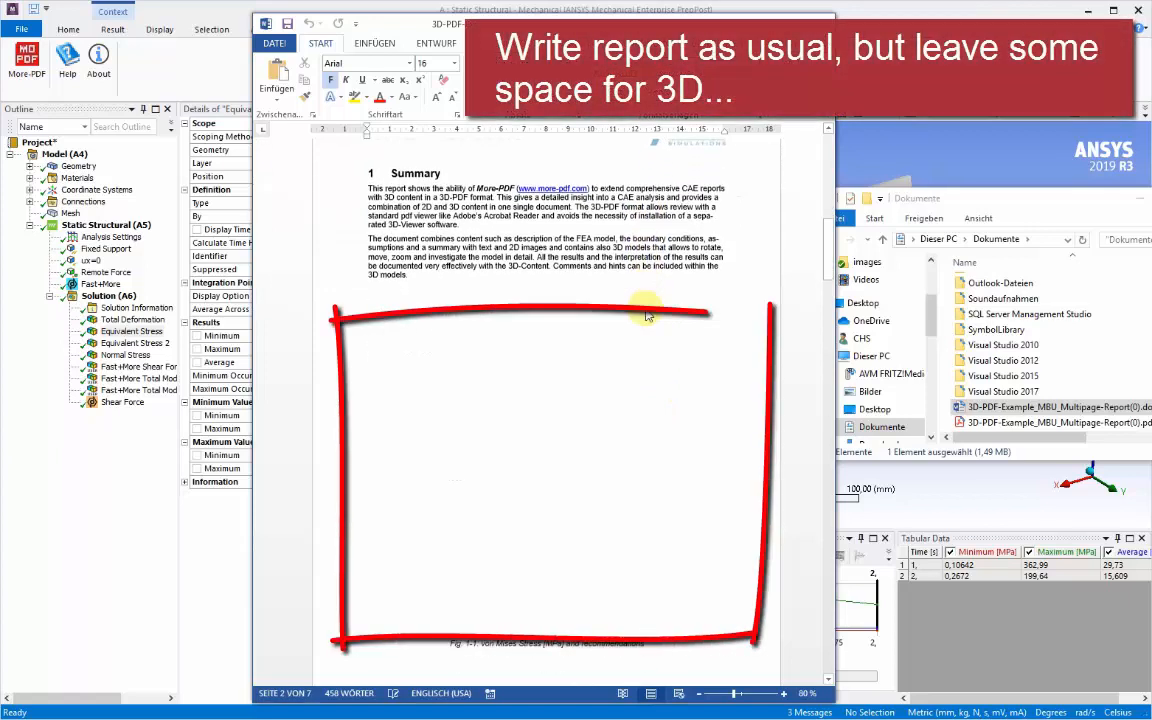
pyautogui.scroll(-3)
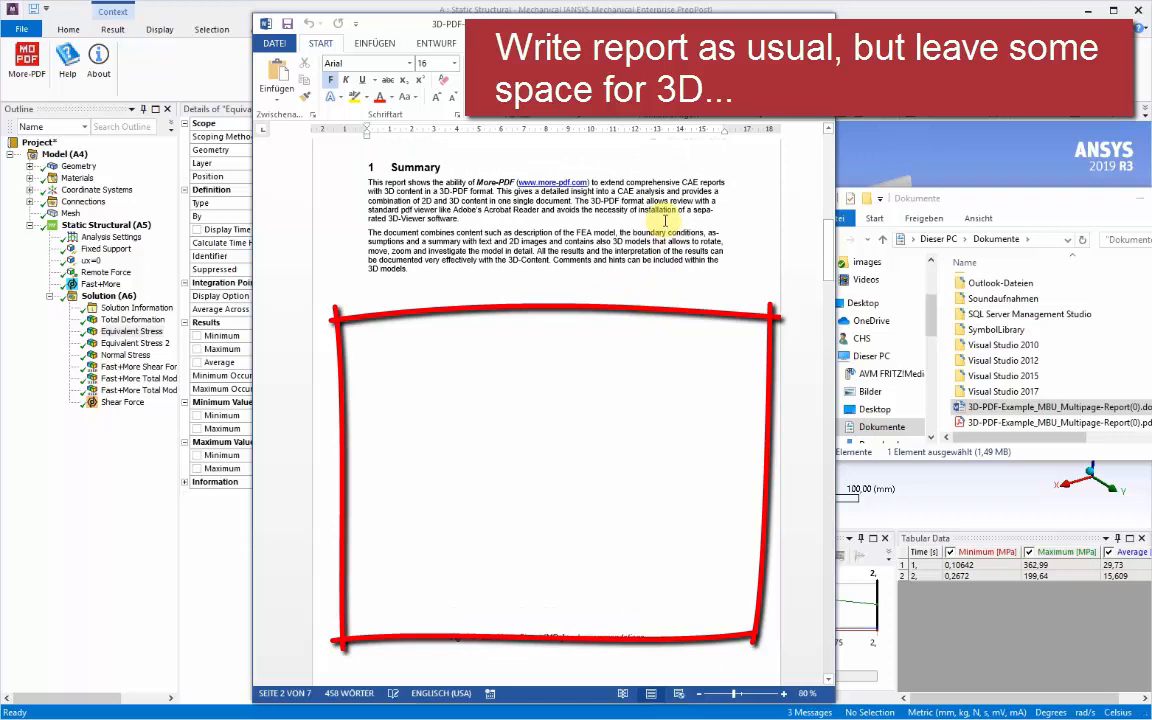
pyautogui.moveTo(322, 474)
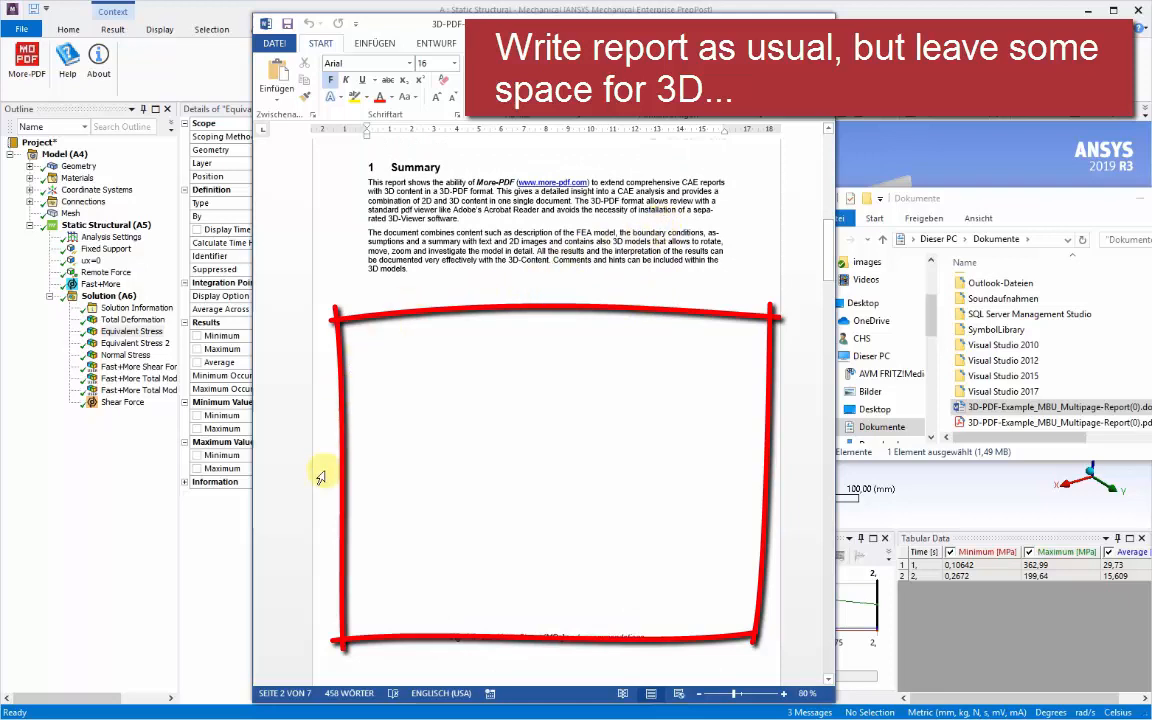
pyautogui.scroll(-3)
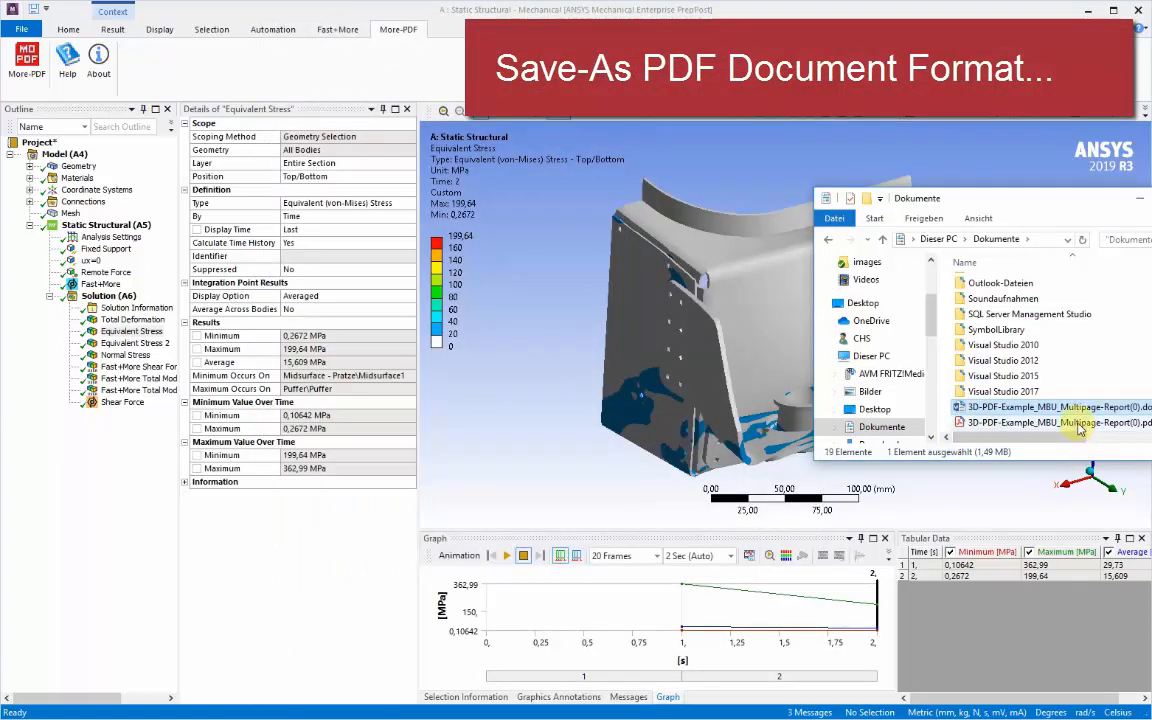
# Return to the Mechanical graphics view showing the housing's equivalent stress result
pyautogui.doubleClick(1056, 420)
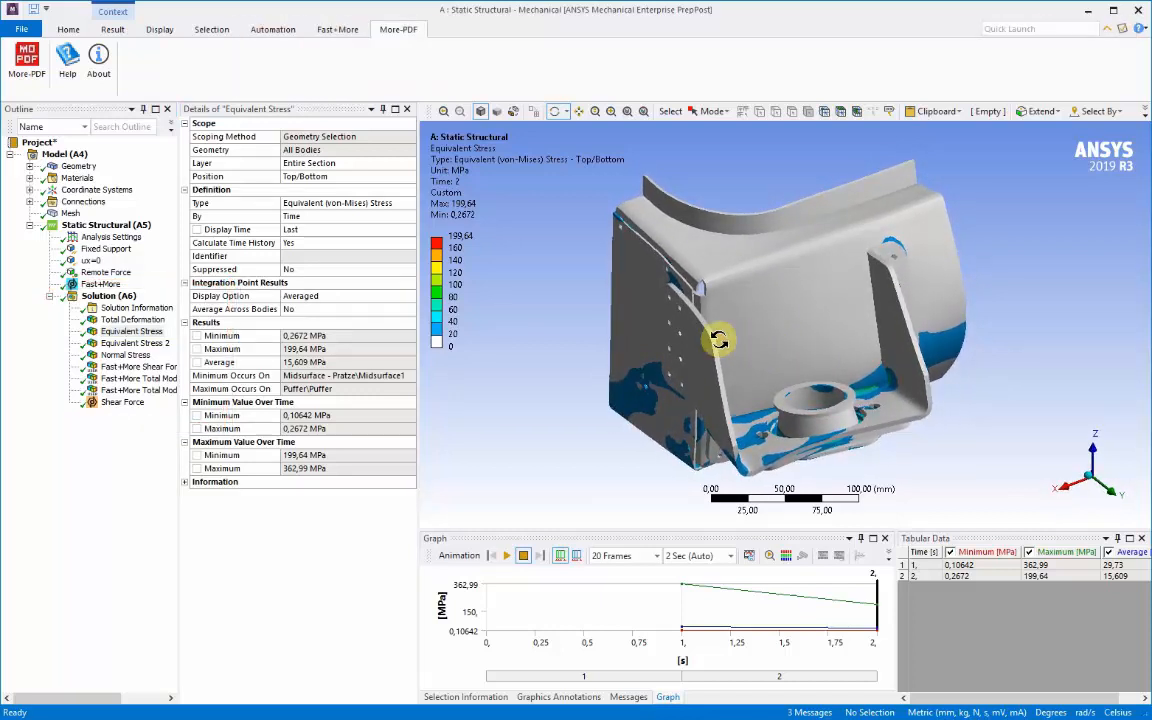
# Start More-PDF and load the saved multi-page report PDF as the input document
pyautogui.click(24, 64)
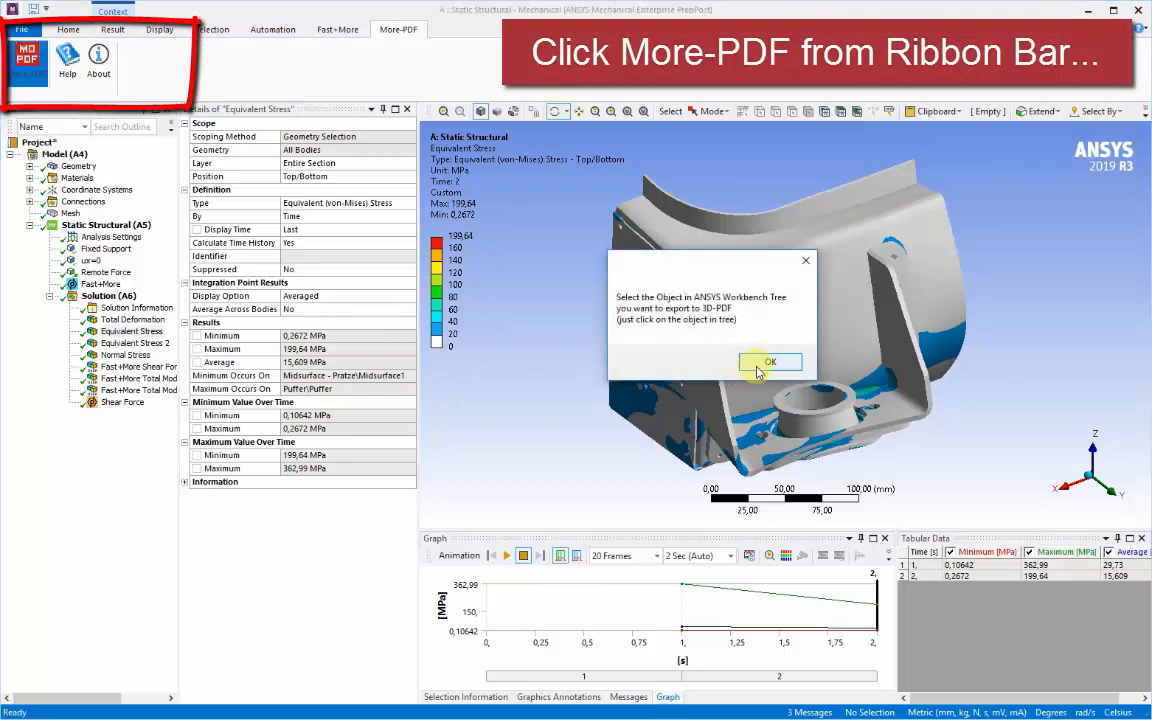
pyautogui.click(770, 360)
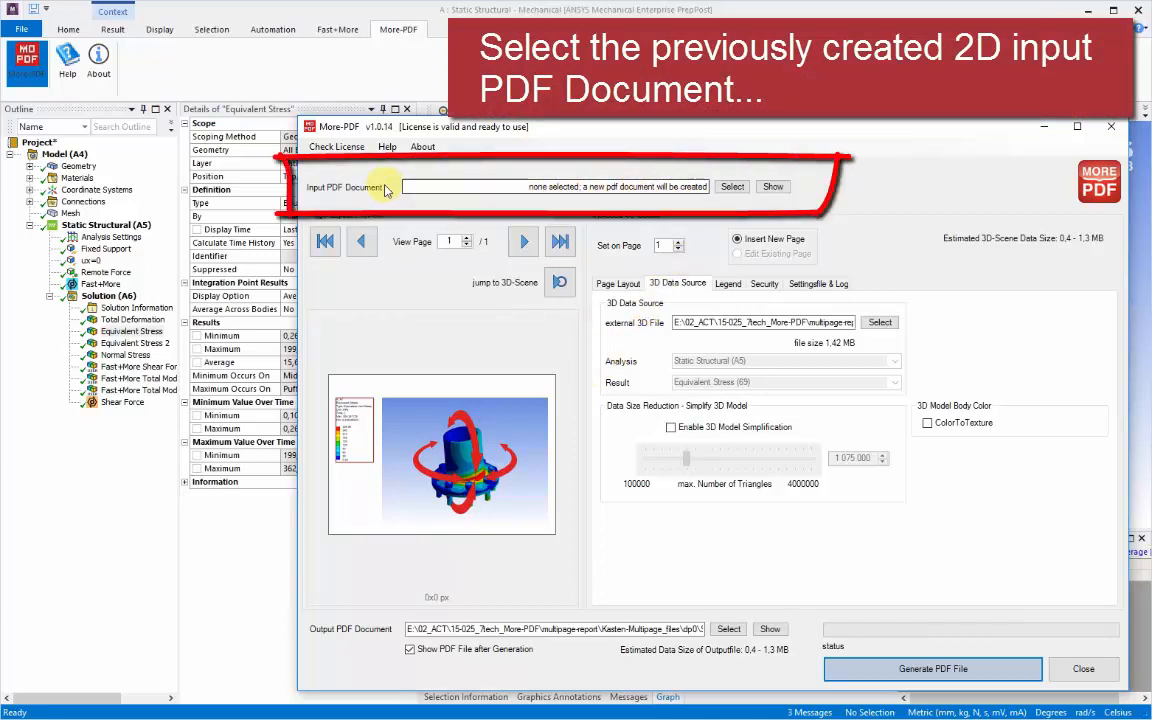
pyautogui.moveTo(430, 204)
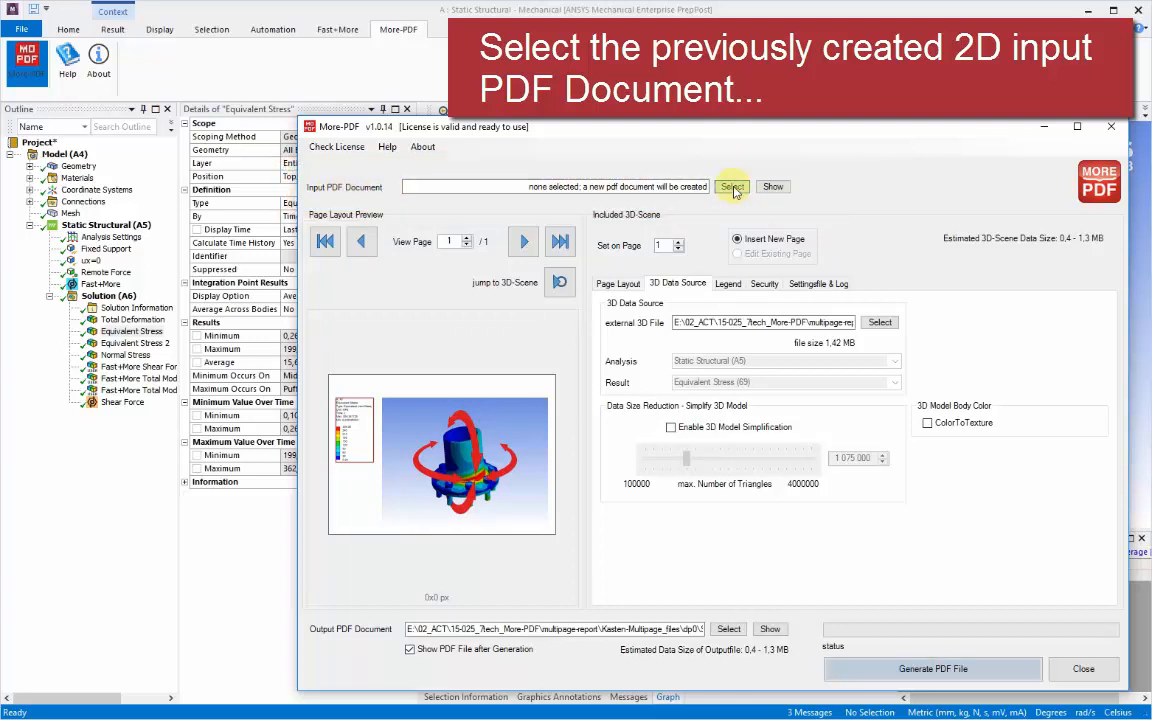
pyautogui.click(732, 188)
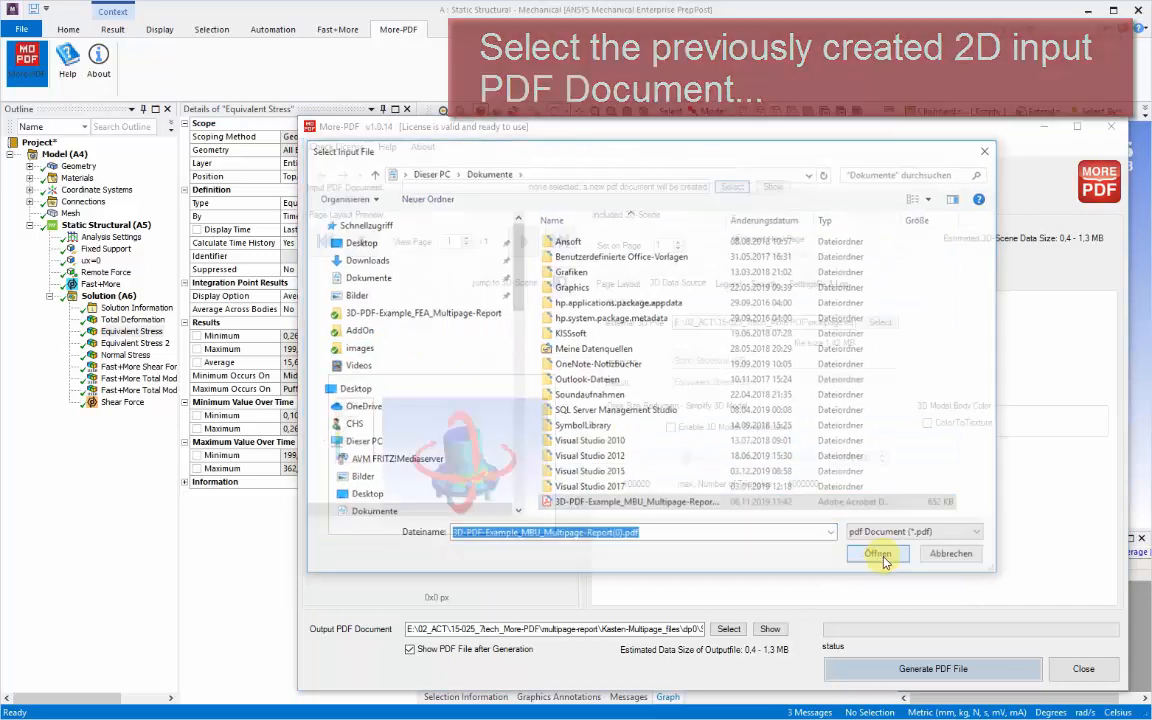
pyautogui.click(876, 554)
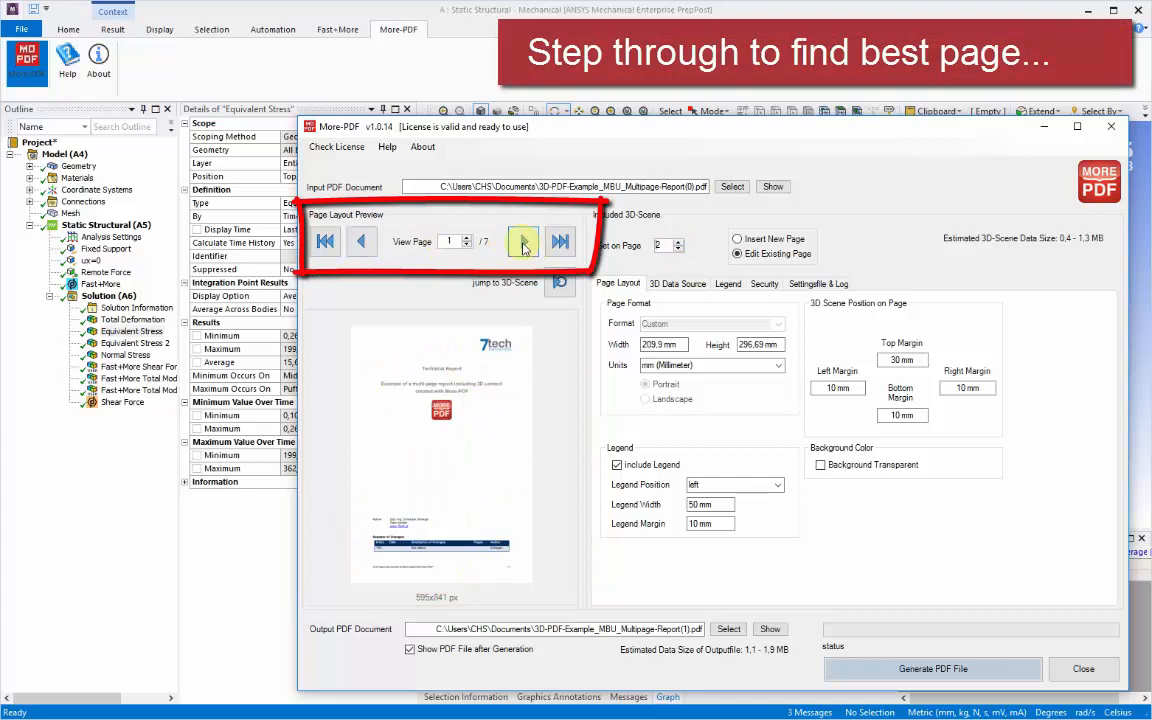
# Preview page 2 of the report as the target for the 3D scene
pyautogui.click(522, 240)
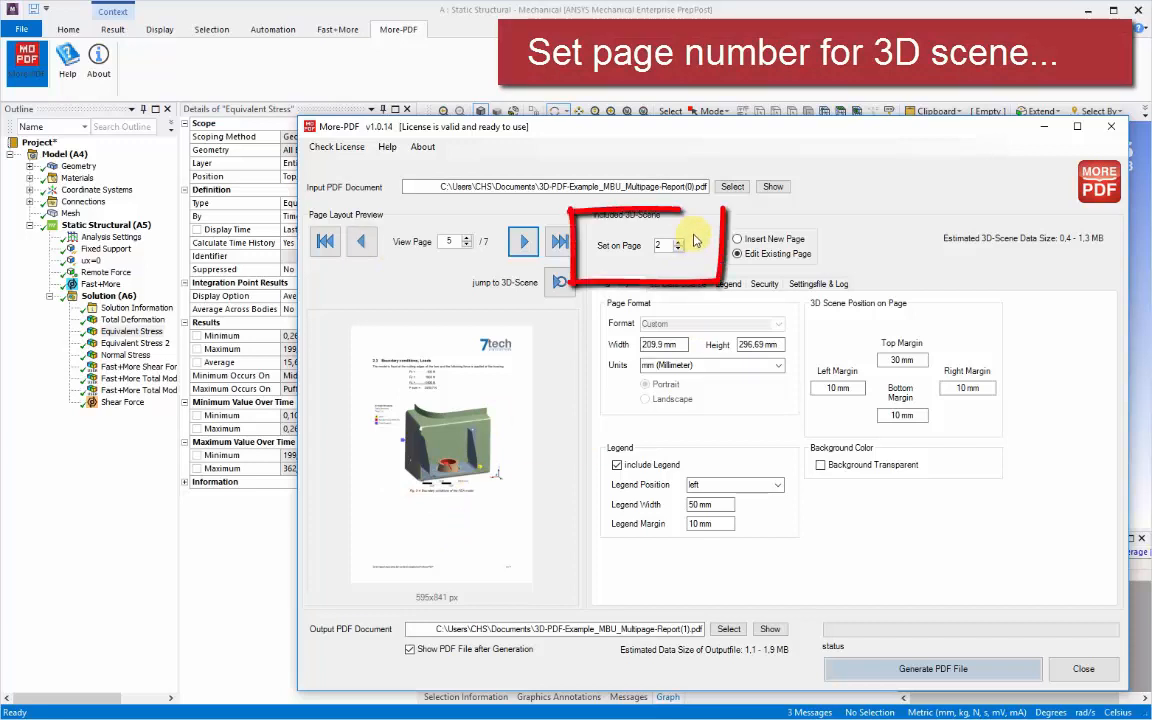
pyautogui.moveTo(596, 244)
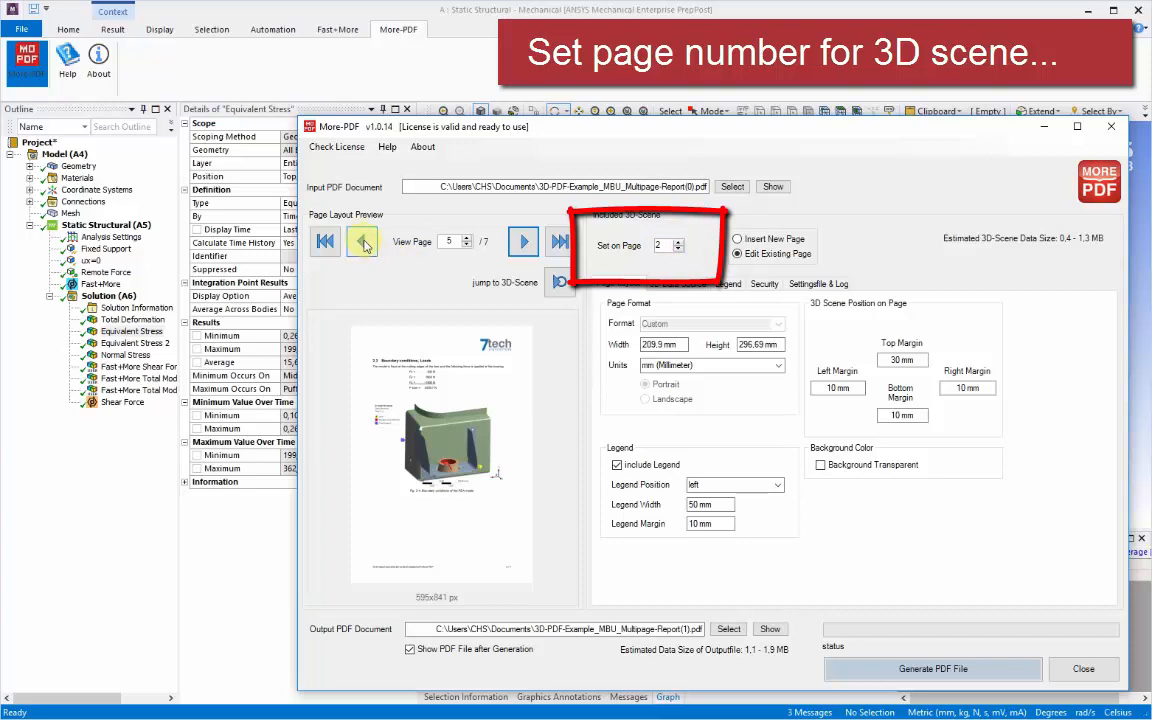
pyautogui.click(362, 240)
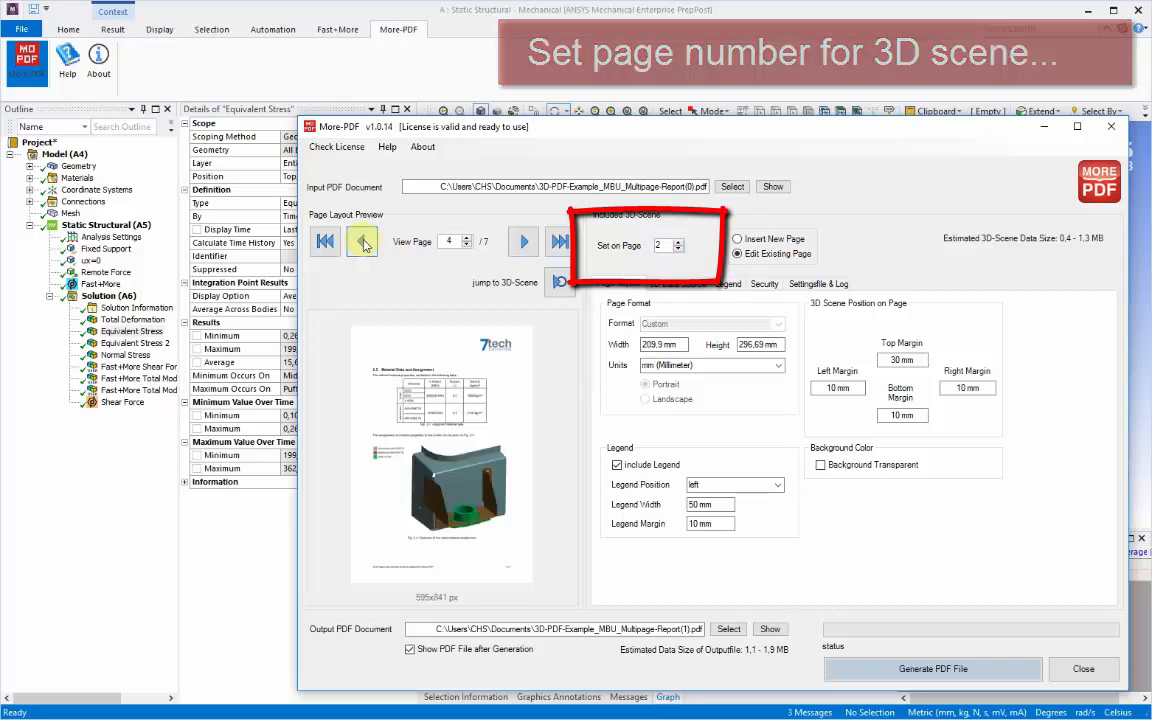
pyautogui.click(362, 240)
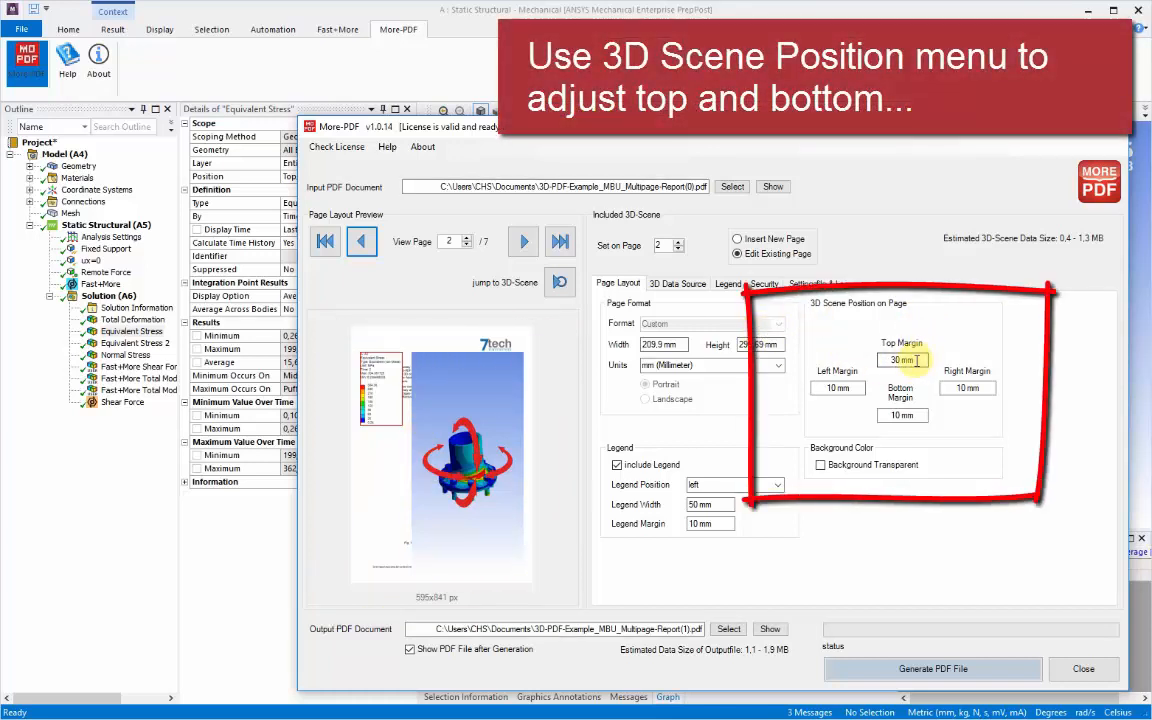
pyautogui.moveTo(940, 352)
pyautogui.write('2')
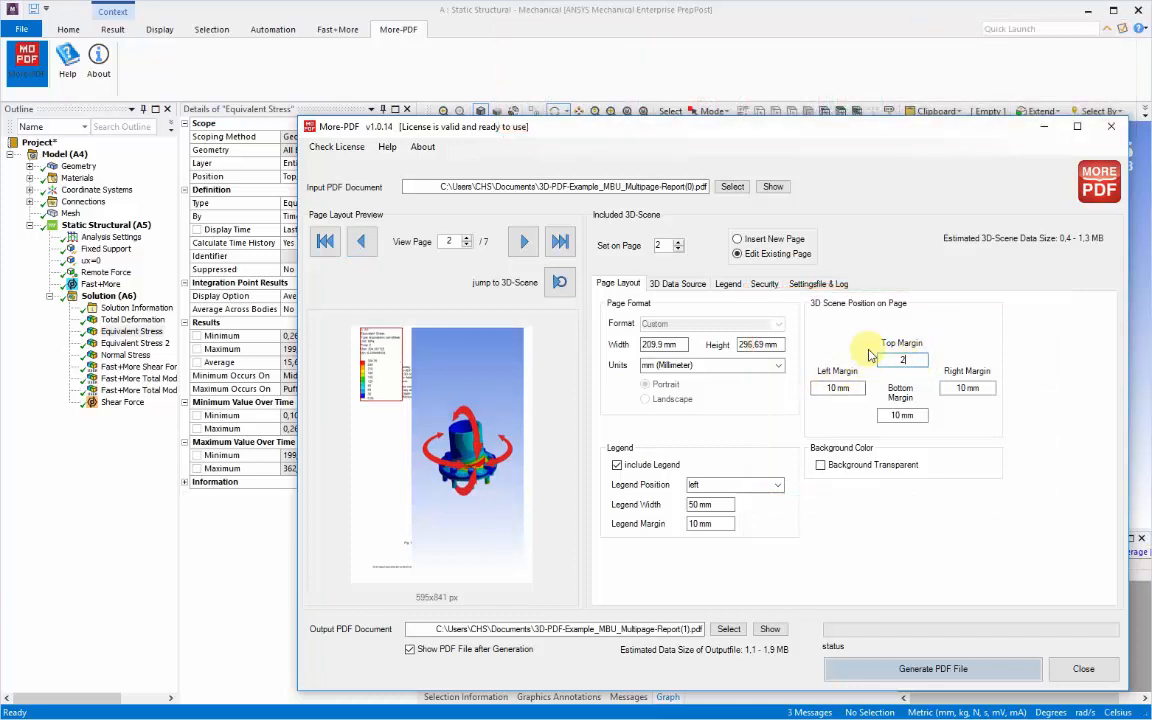
# Set the 3D scene's top margin to 100 mm on page 2
pyautogui.write('100 mm')
pyautogui.click(710, 504)
pyautogui.write('40')
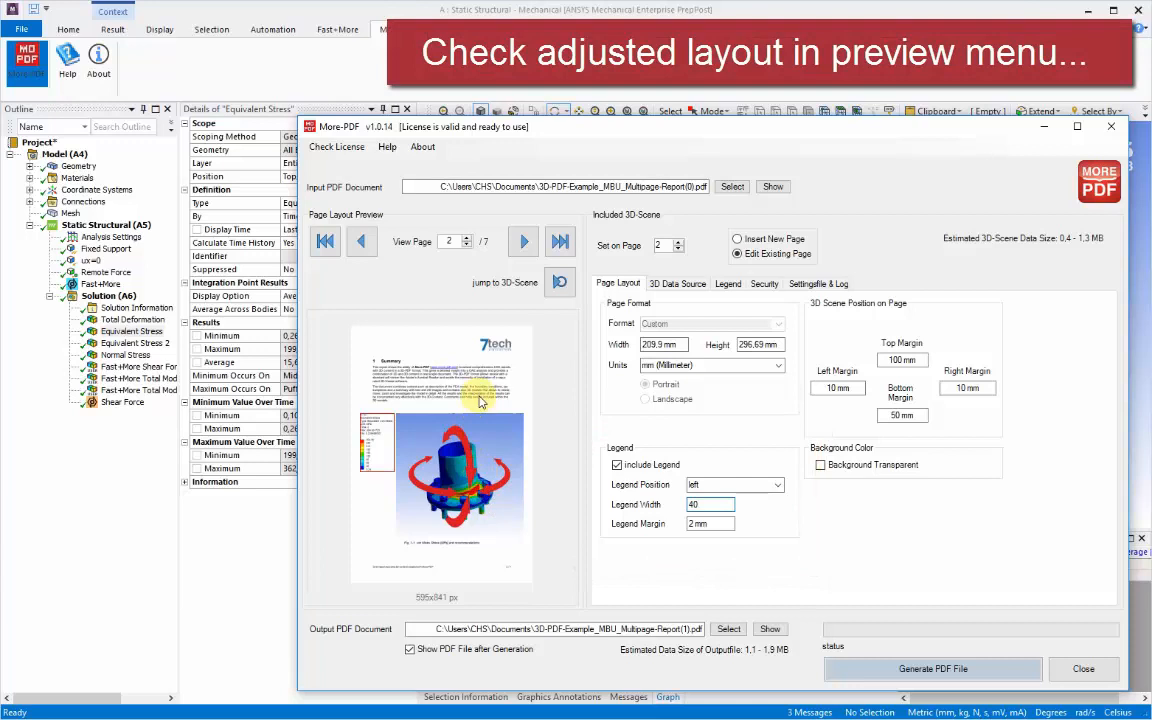
pyautogui.moveTo(470, 390)
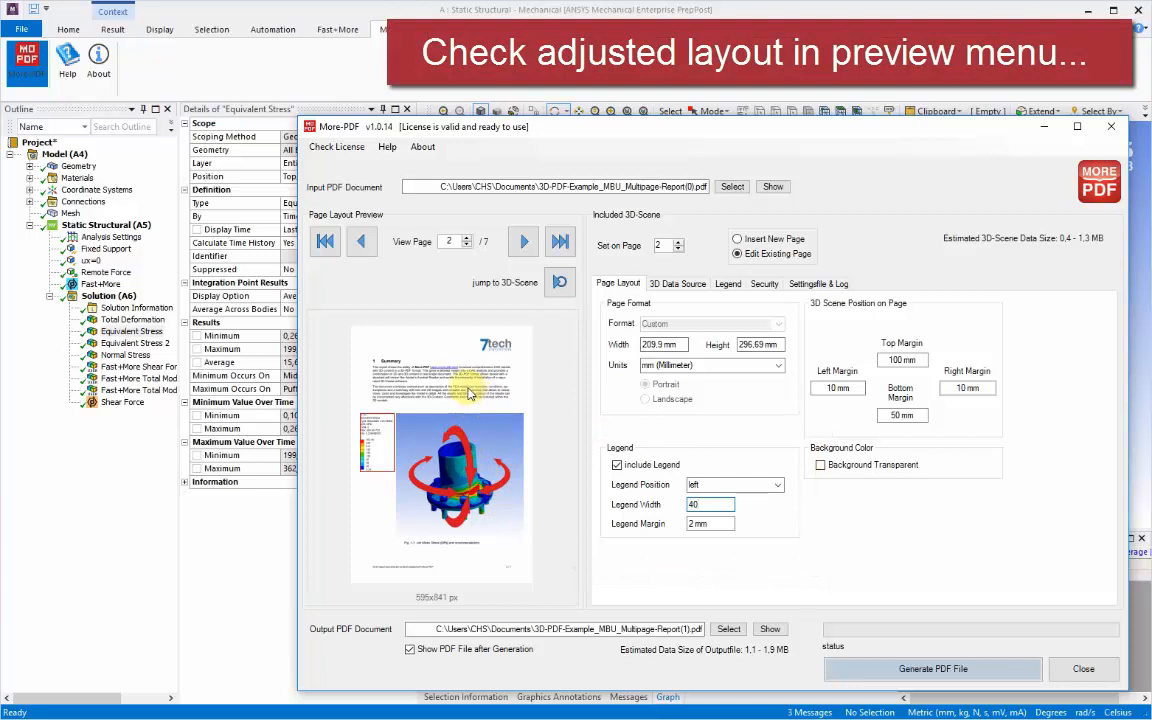
pyautogui.moveTo(480, 590)
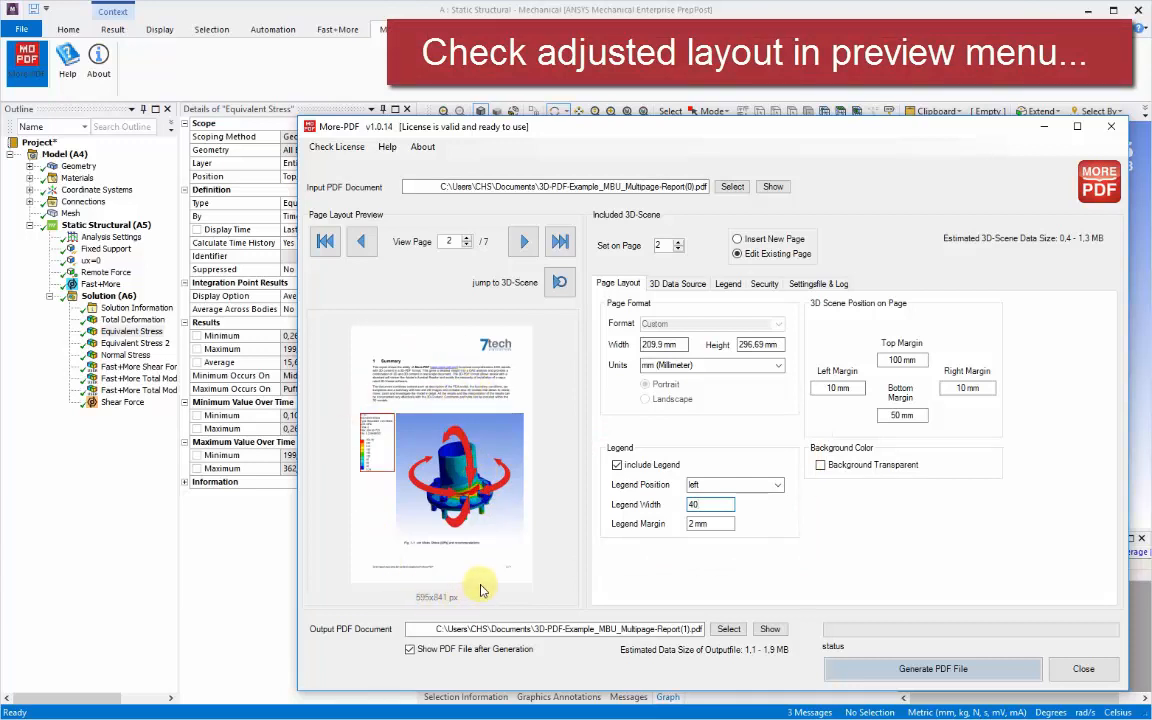
pyautogui.moveTo(538, 528)
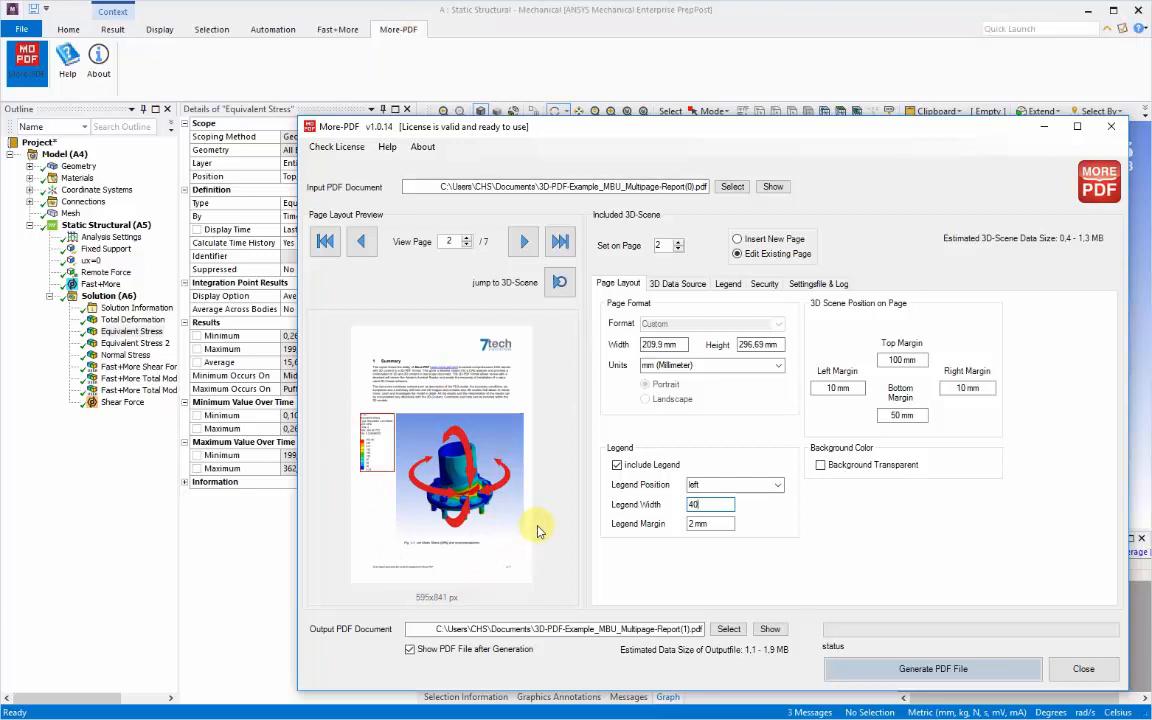
pyautogui.moveTo(554, 476)
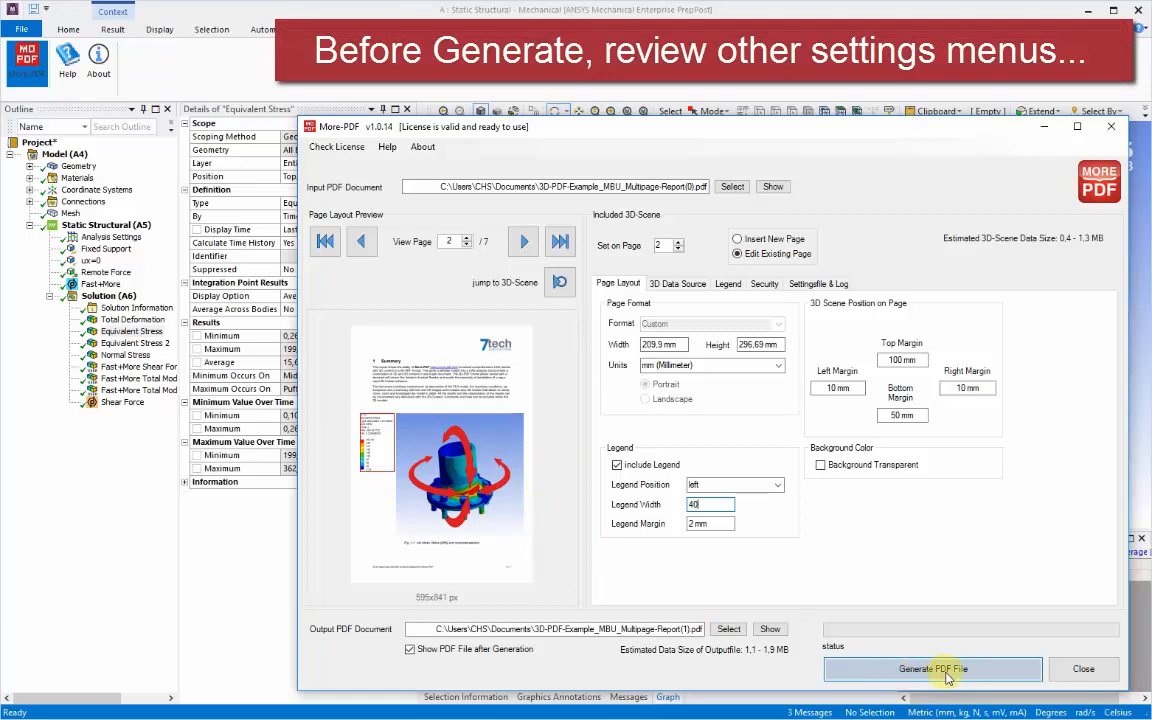
pyautogui.moveTo(984, 676)
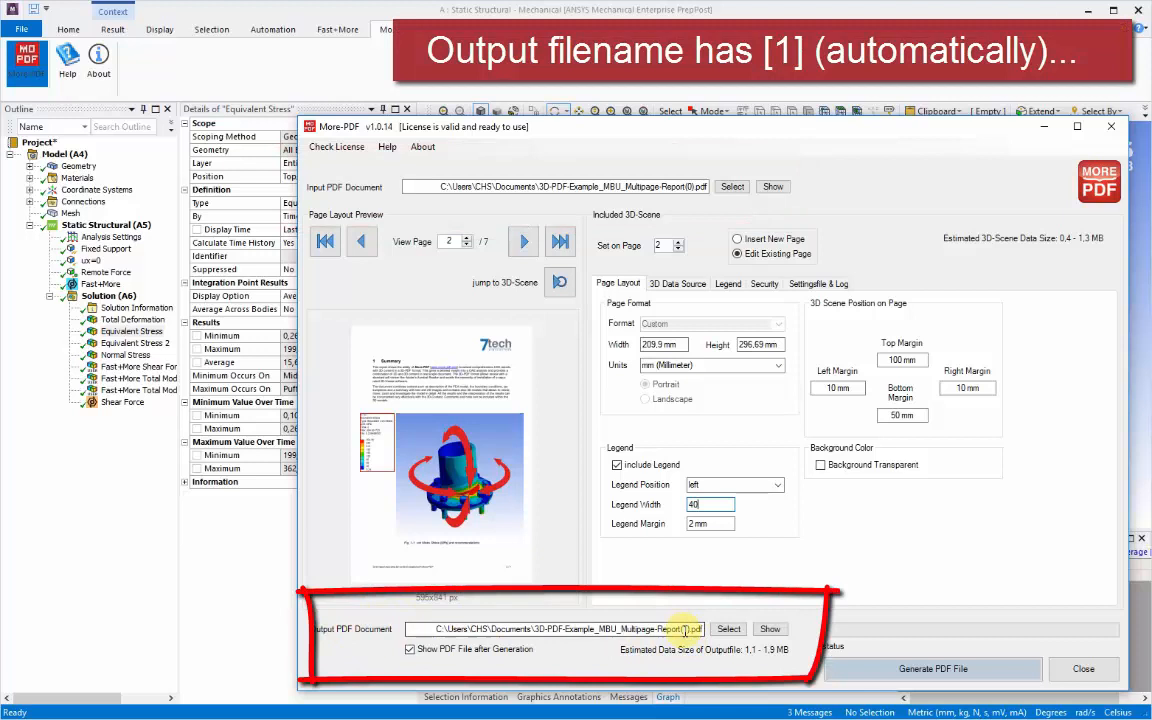
pyautogui.click(932, 662)
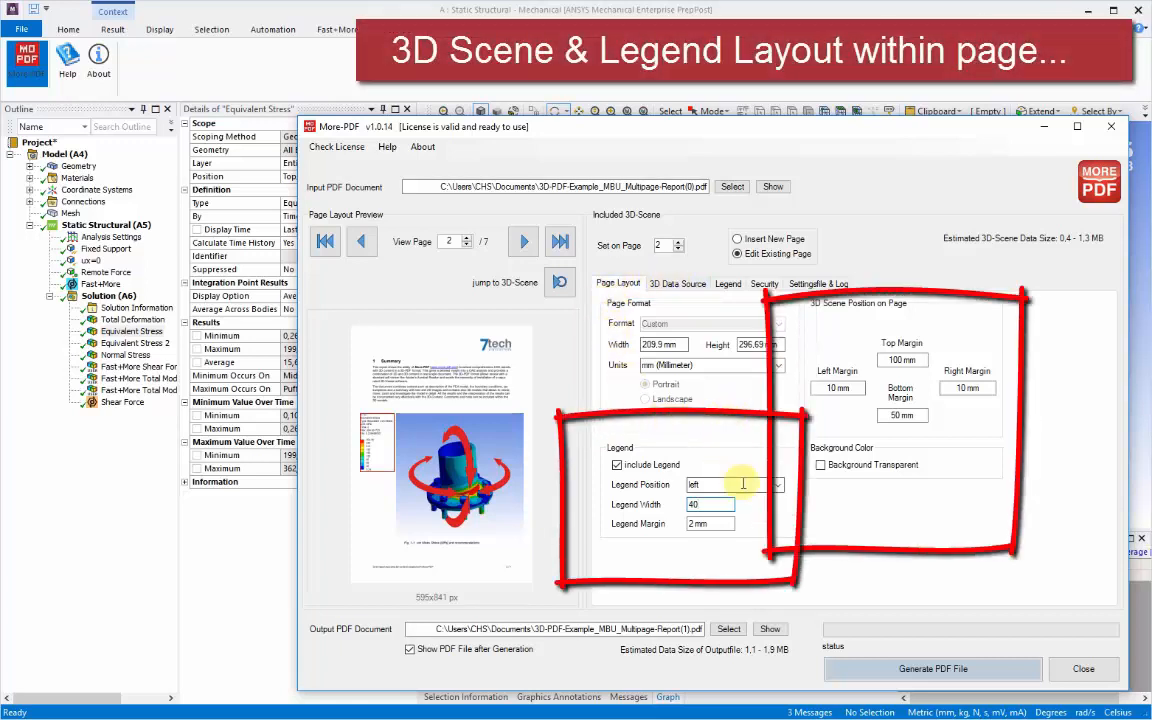
pyautogui.moveTo(868, 408)
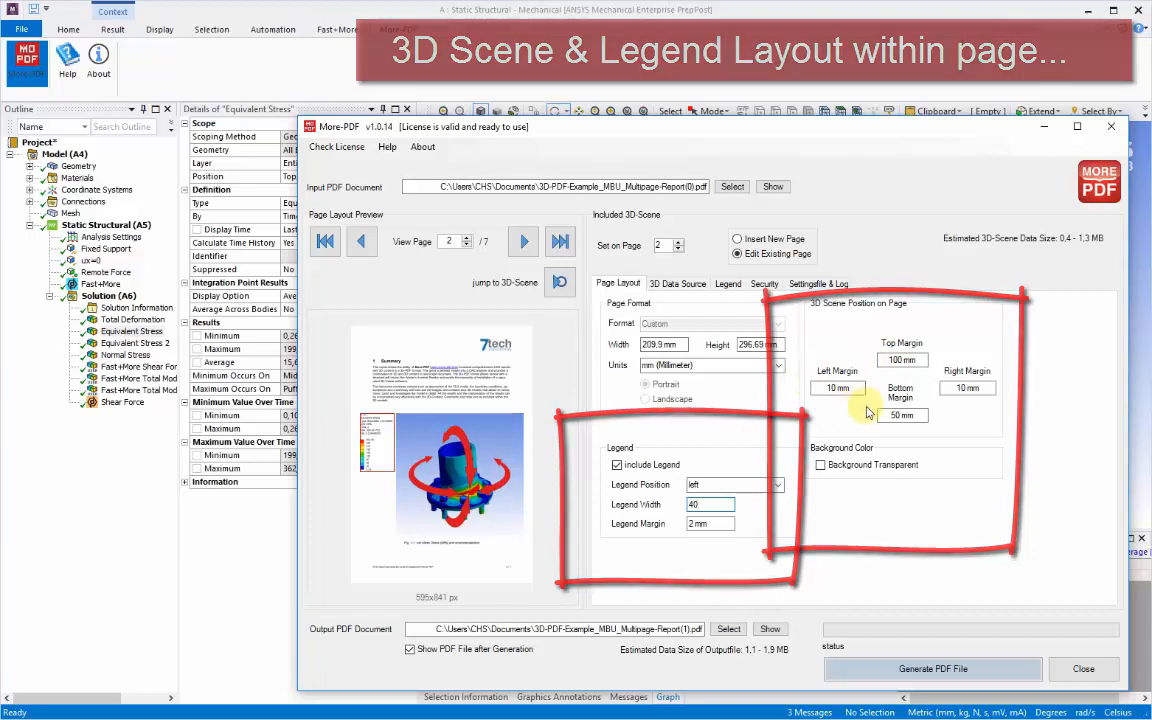
pyautogui.click(678, 284)
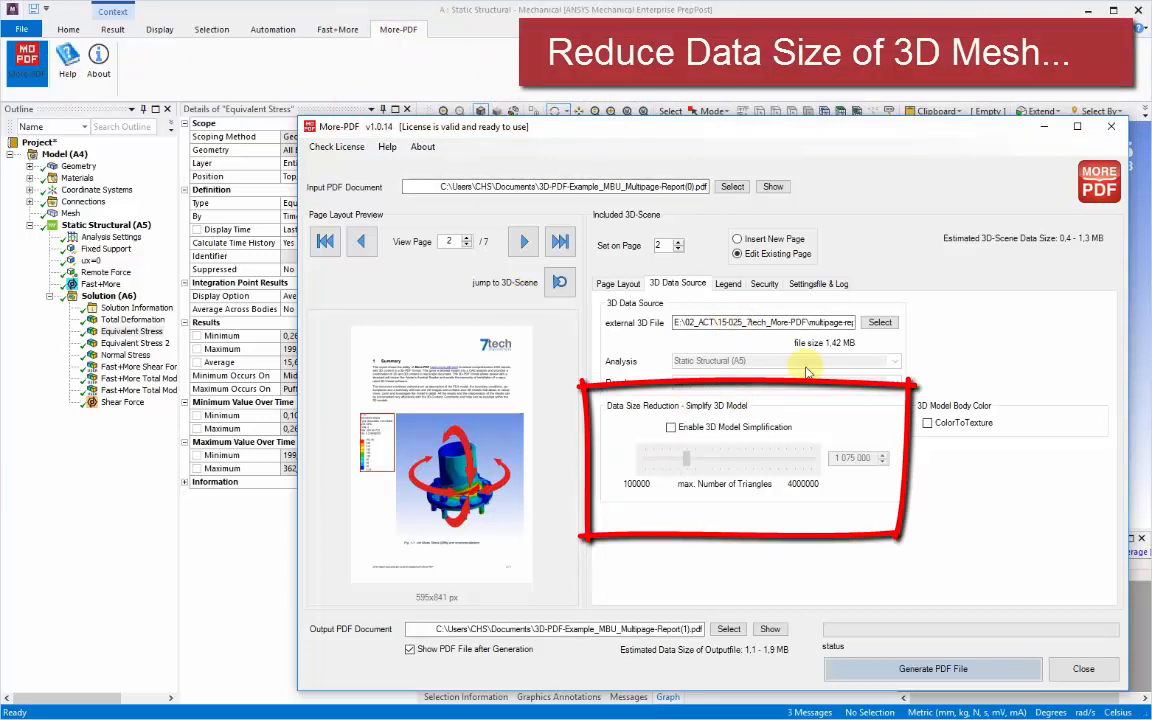
# Show the Legend settings with header text, colour bands and value probe options
pyautogui.click(728, 284)
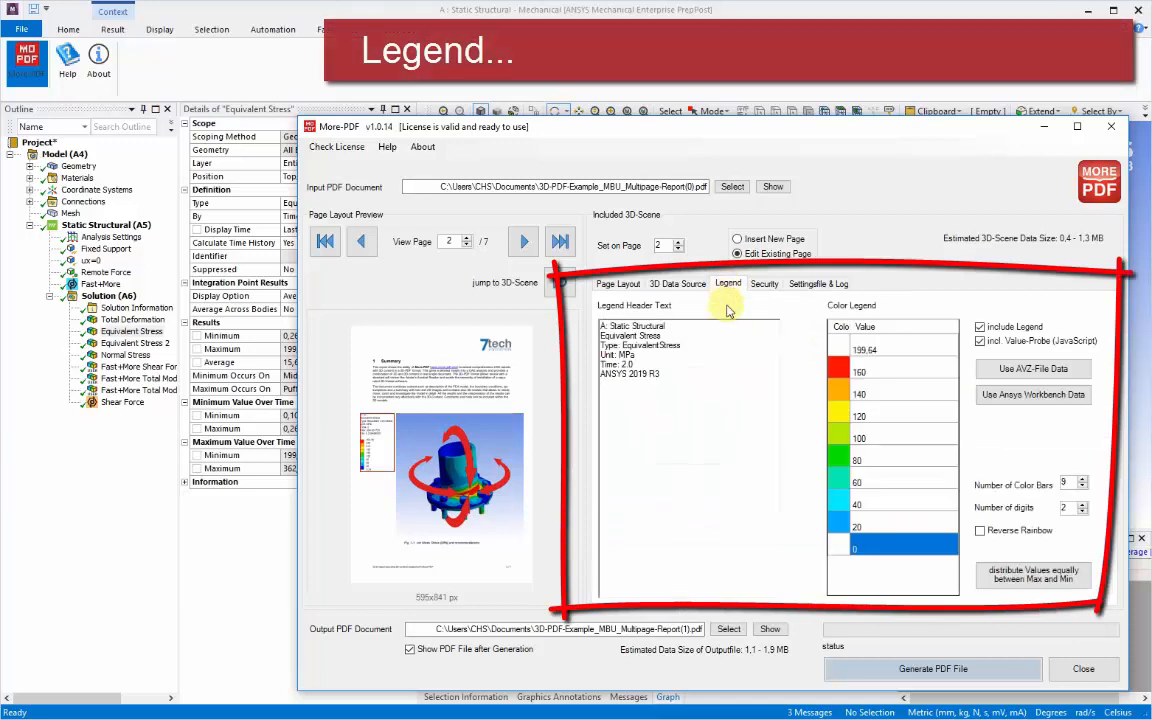
pyautogui.moveTo(792, 348)
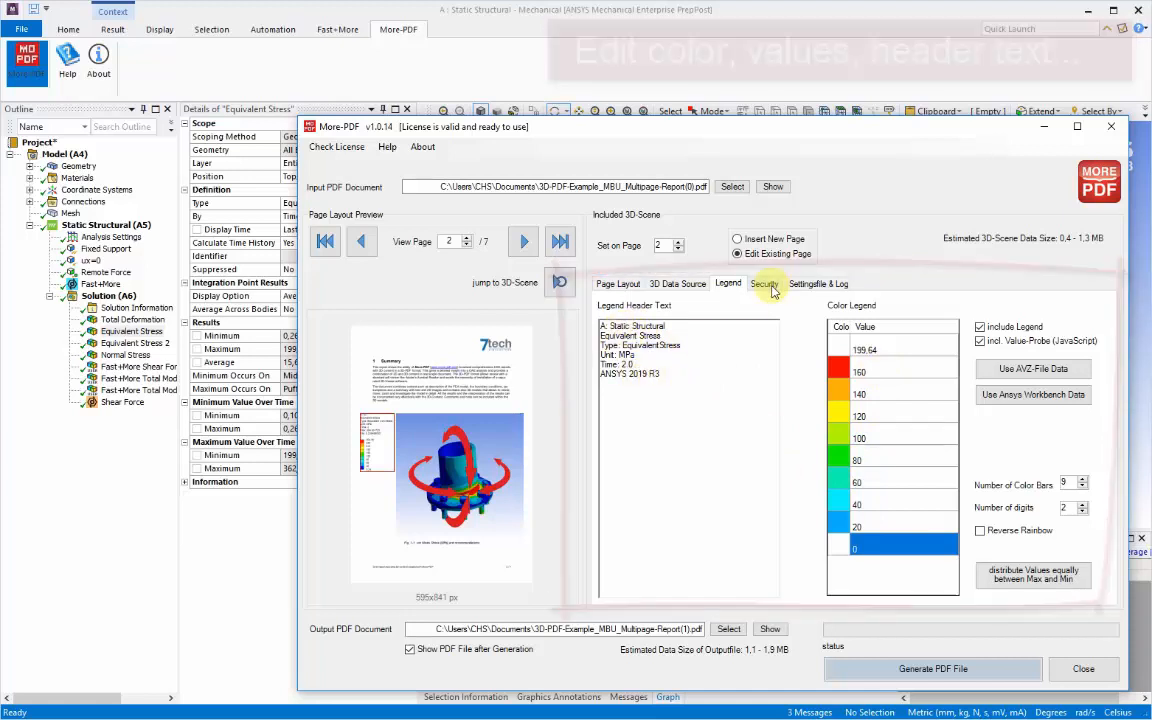
# Show the Security settings for encryption, passwords and PDF permissions
pyautogui.click(762, 284)
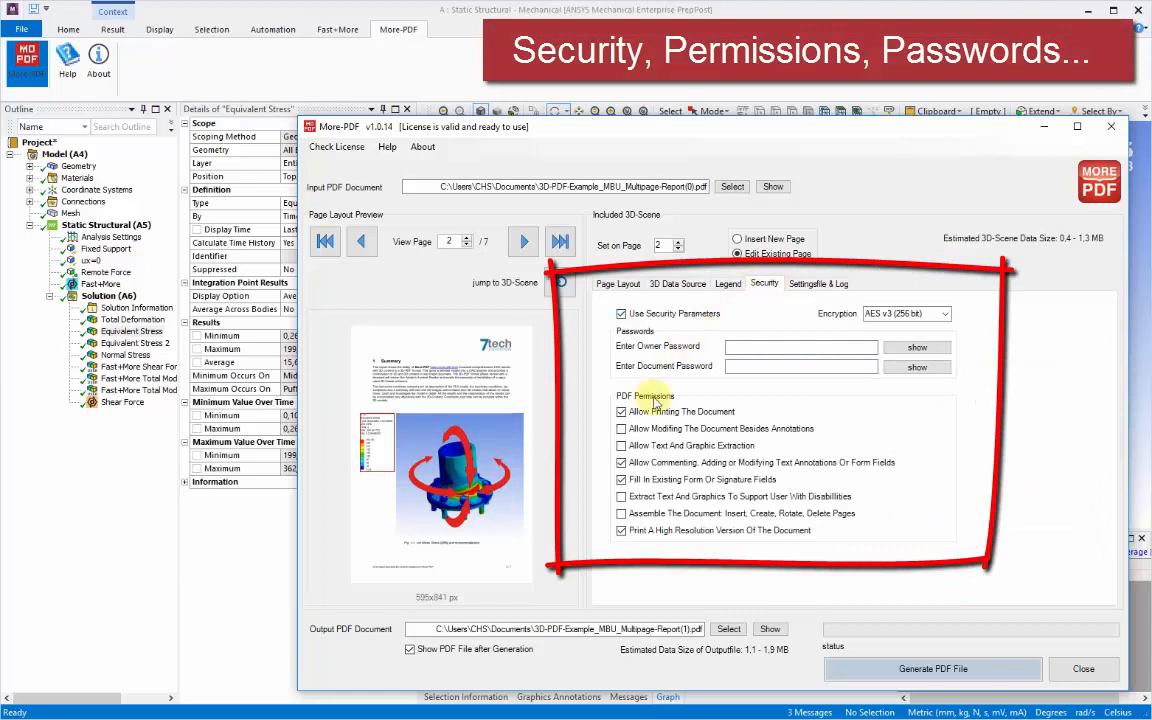
pyautogui.moveTo(656, 412)
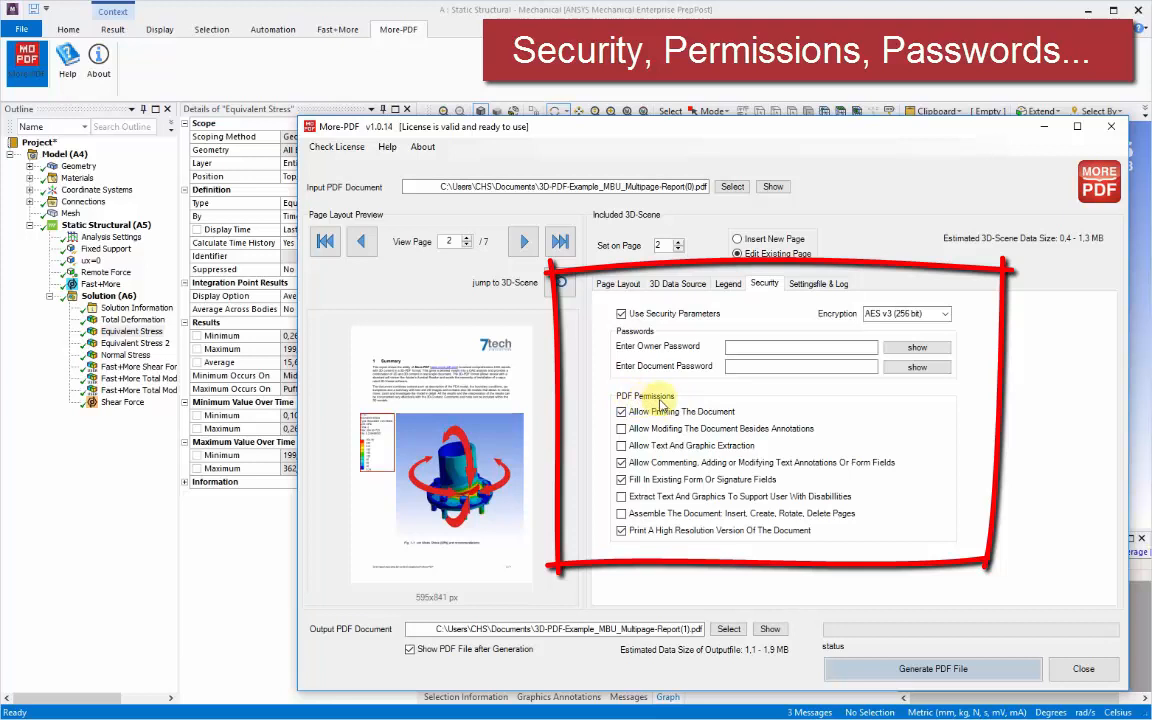
pyautogui.moveTo(698, 412)
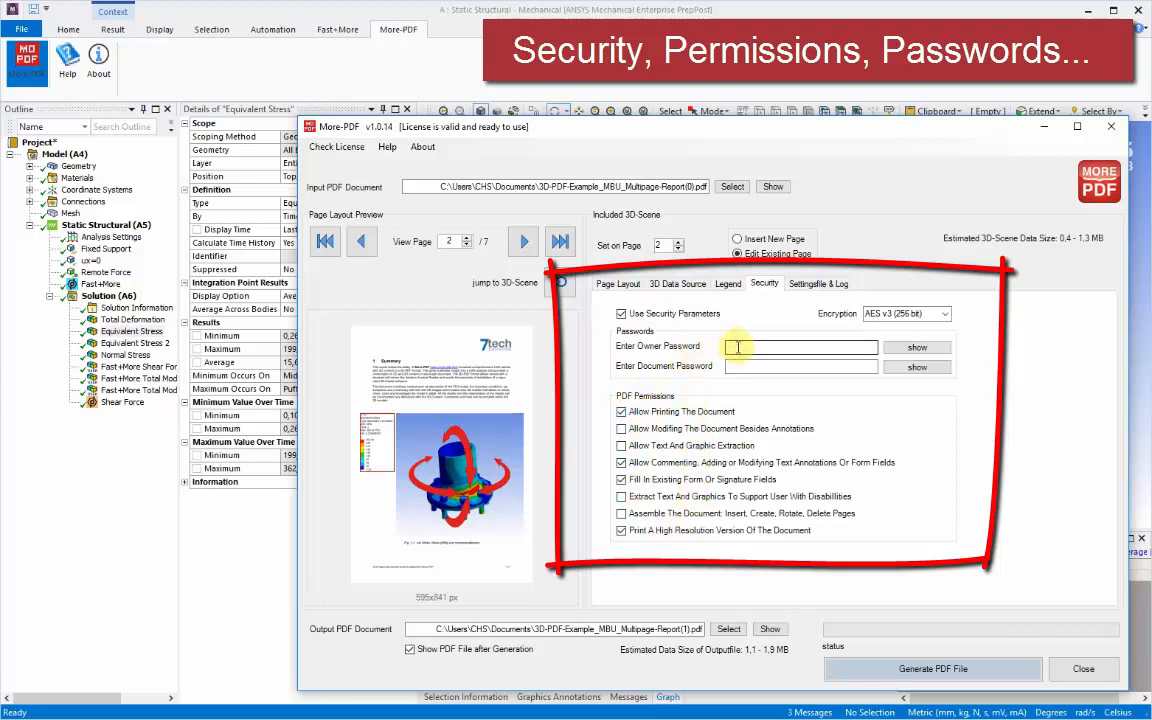
pyautogui.moveTo(850, 328)
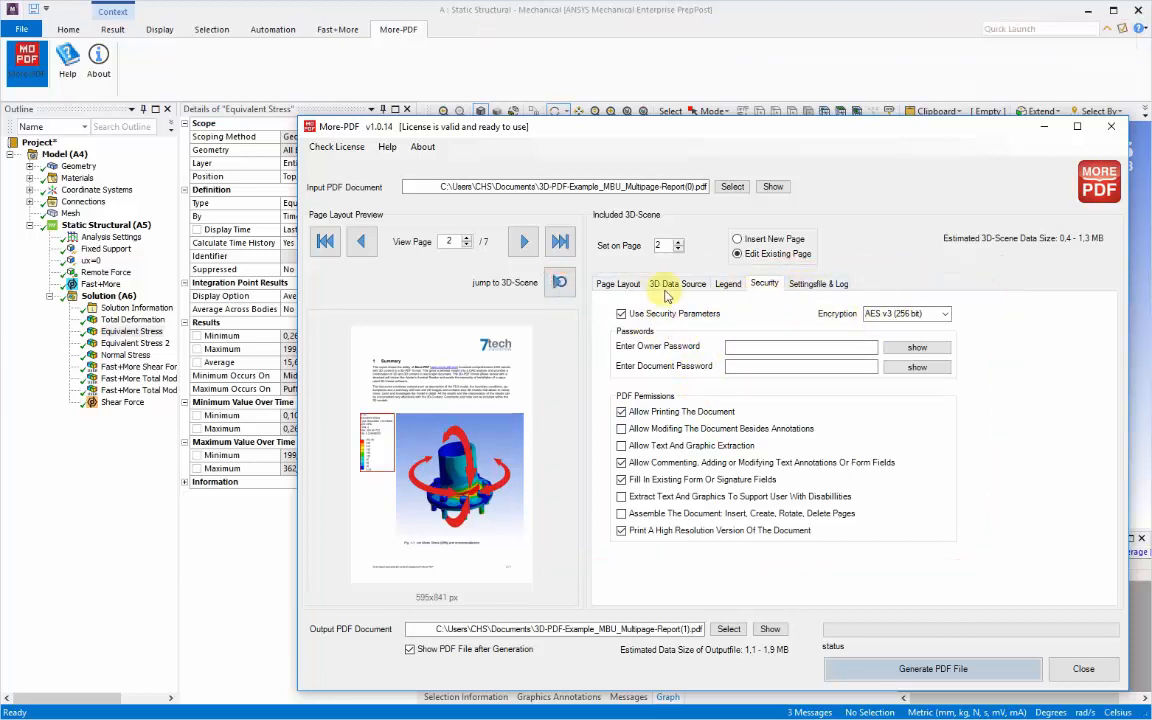
# Switch the Page Layout to Insert New Page, previewing the stress model on its own page
pyautogui.click(620, 284)
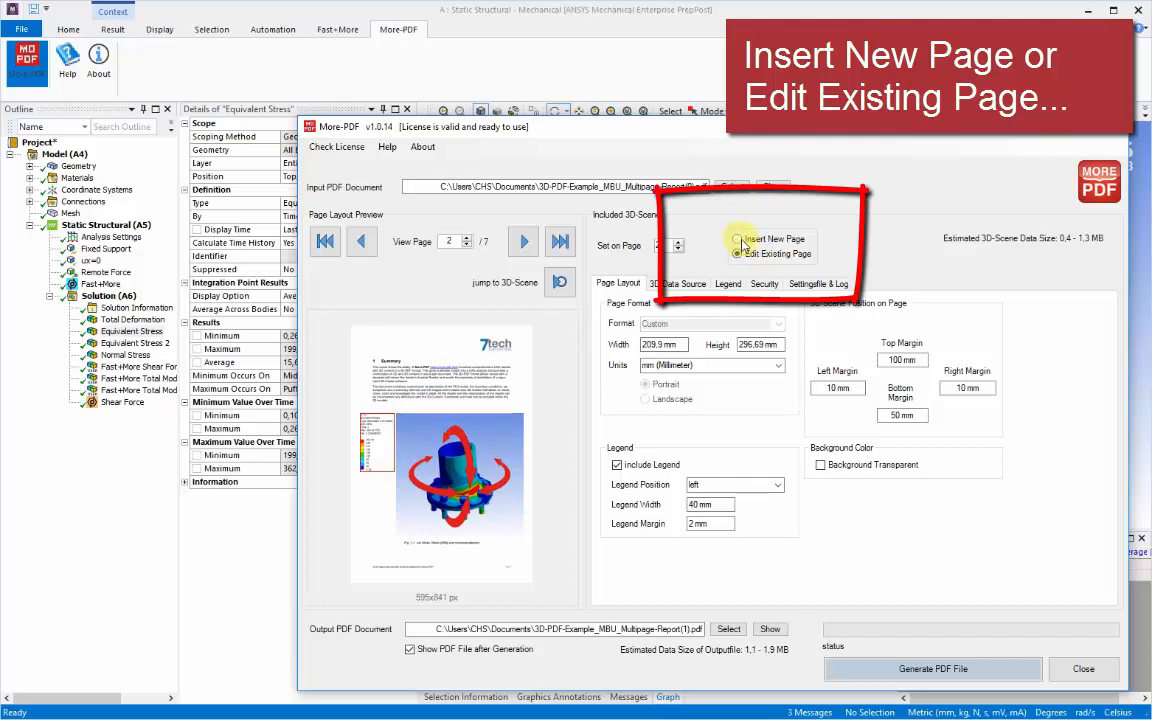
pyautogui.click(736, 240)
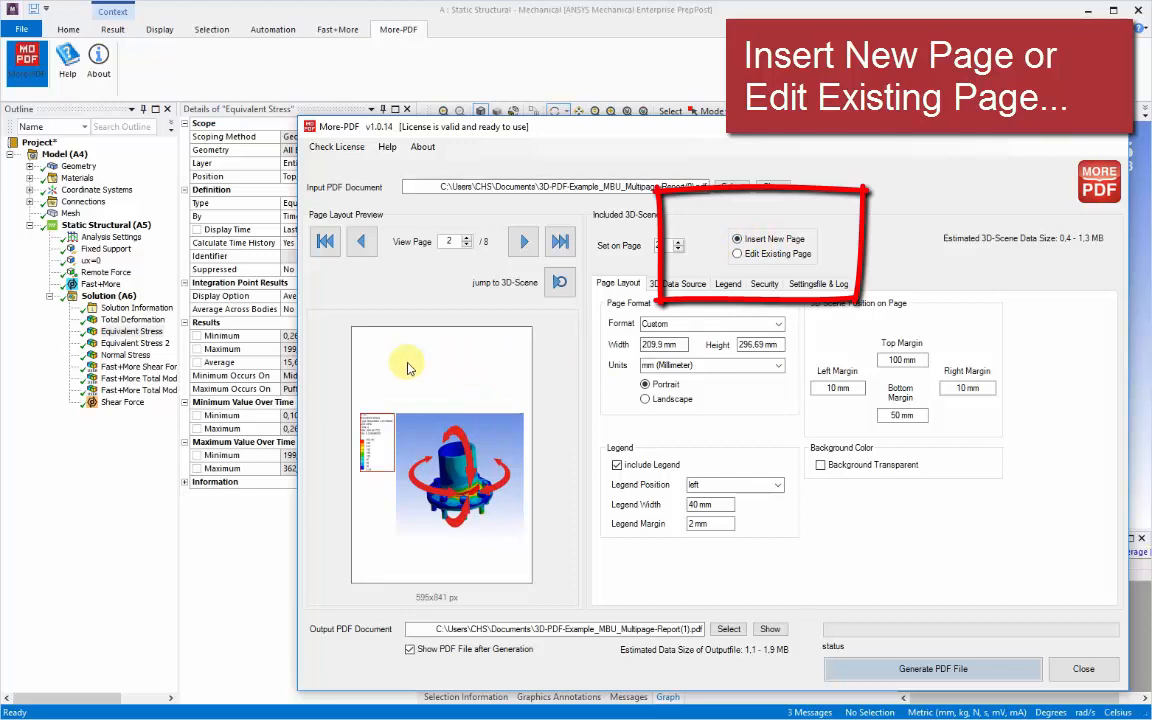
pyautogui.moveTo(468, 408)
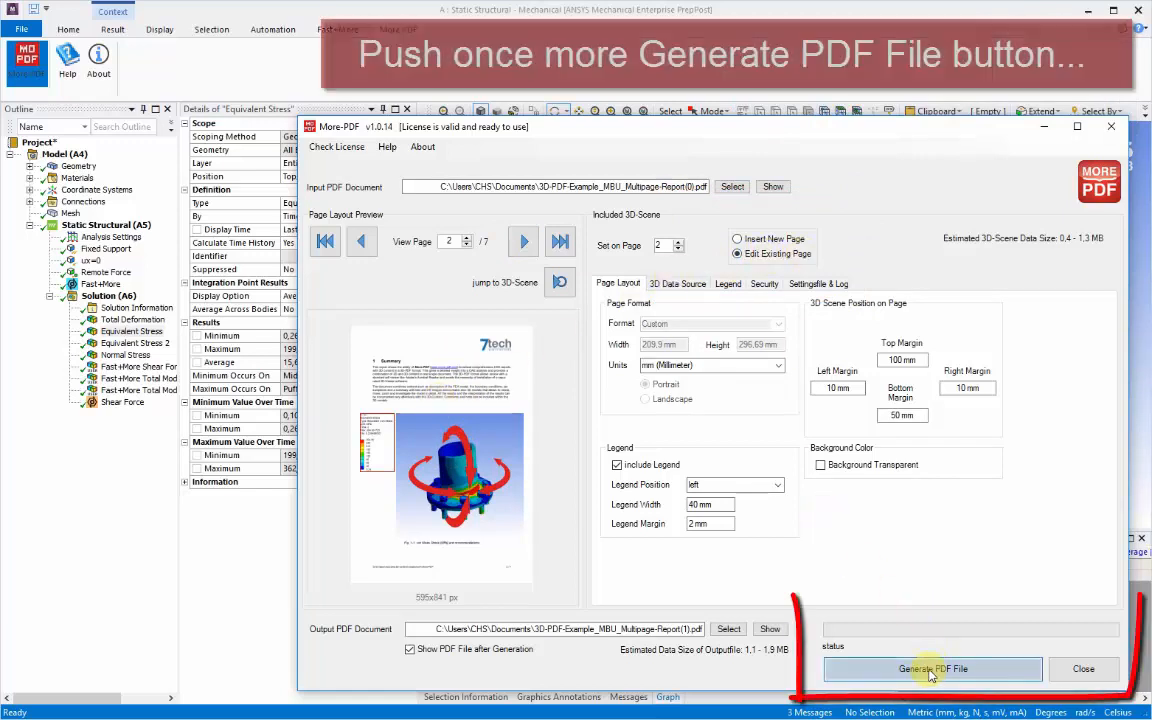
# Generate the multi-page report PDF with the embedded 3D stress scene and open it in Acrobat
pyautogui.click(932, 668)
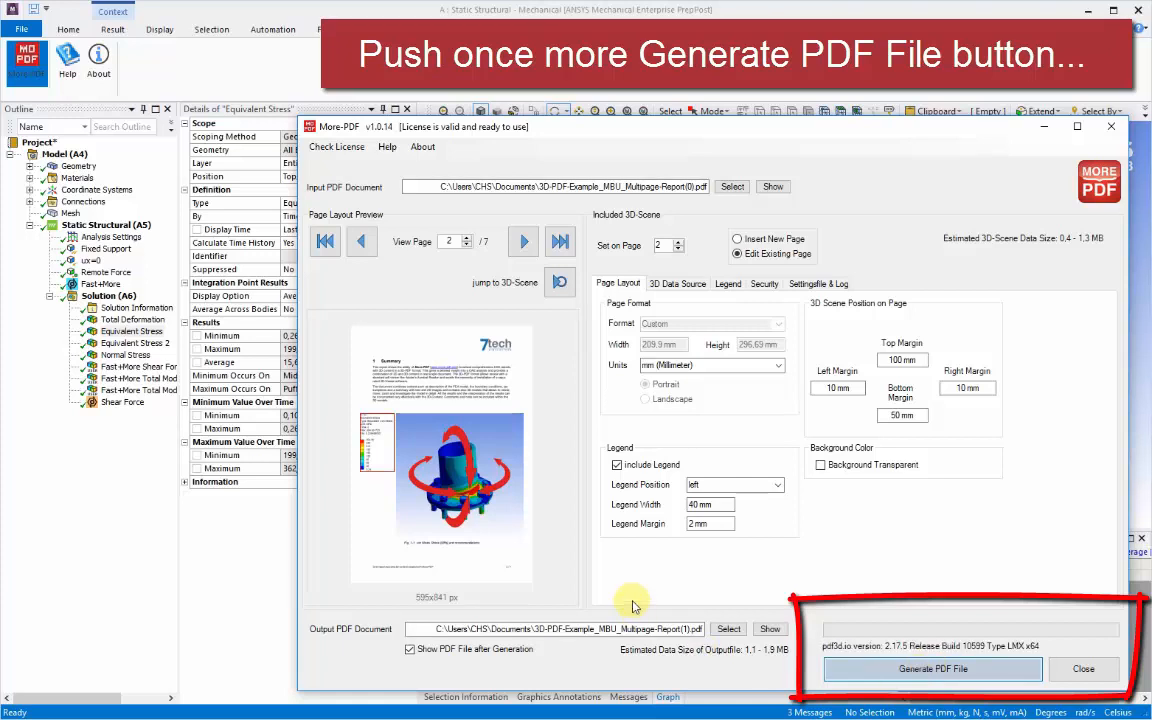
pyautogui.click(934, 664)
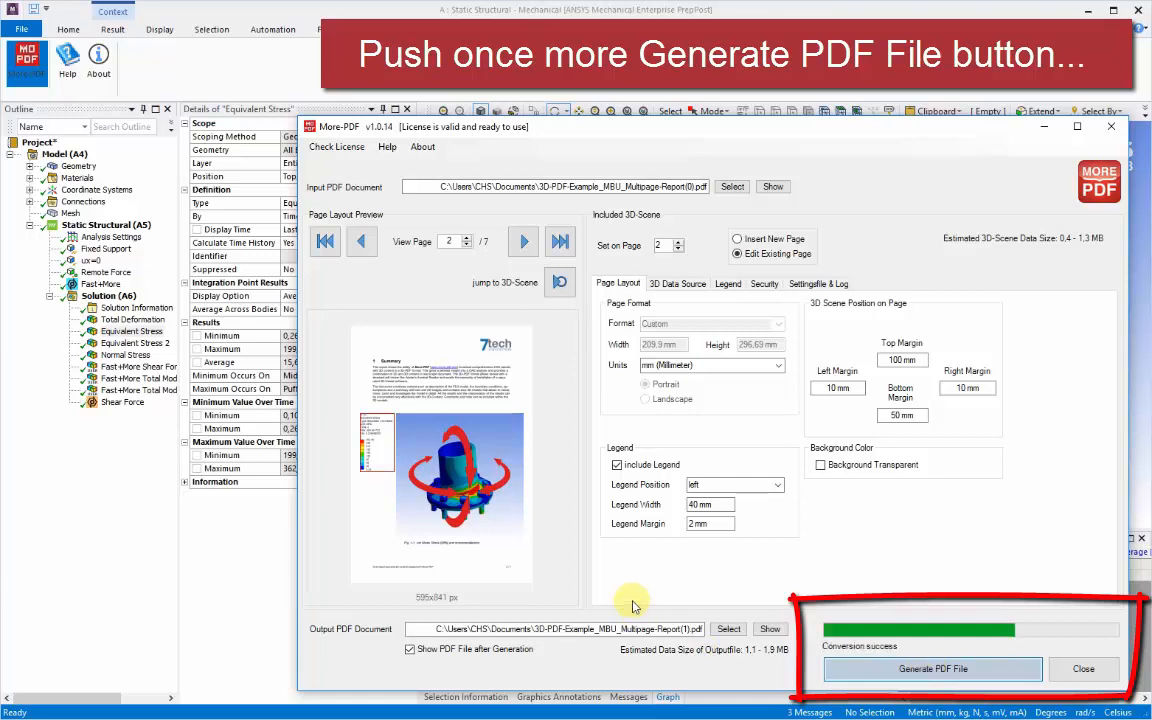
pyautogui.click(960, 666)
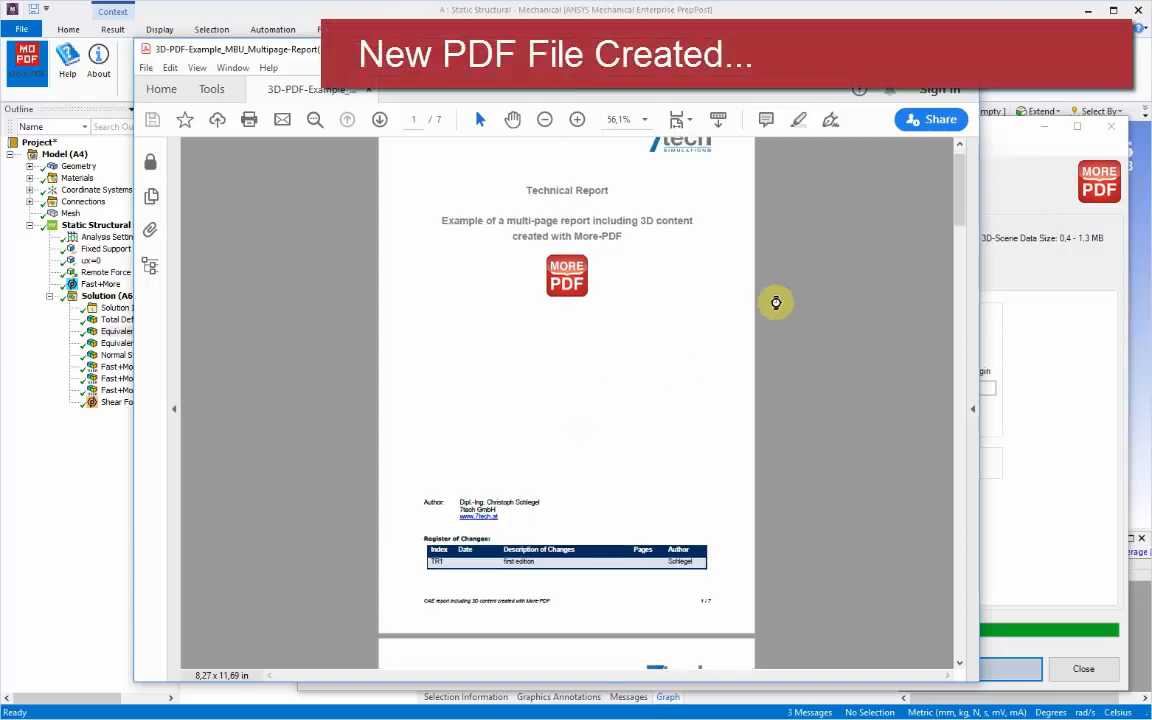
# Browse to page 2, activate and rotate the interactive 3D stress model, then page through the report
pyautogui.scroll(-3)
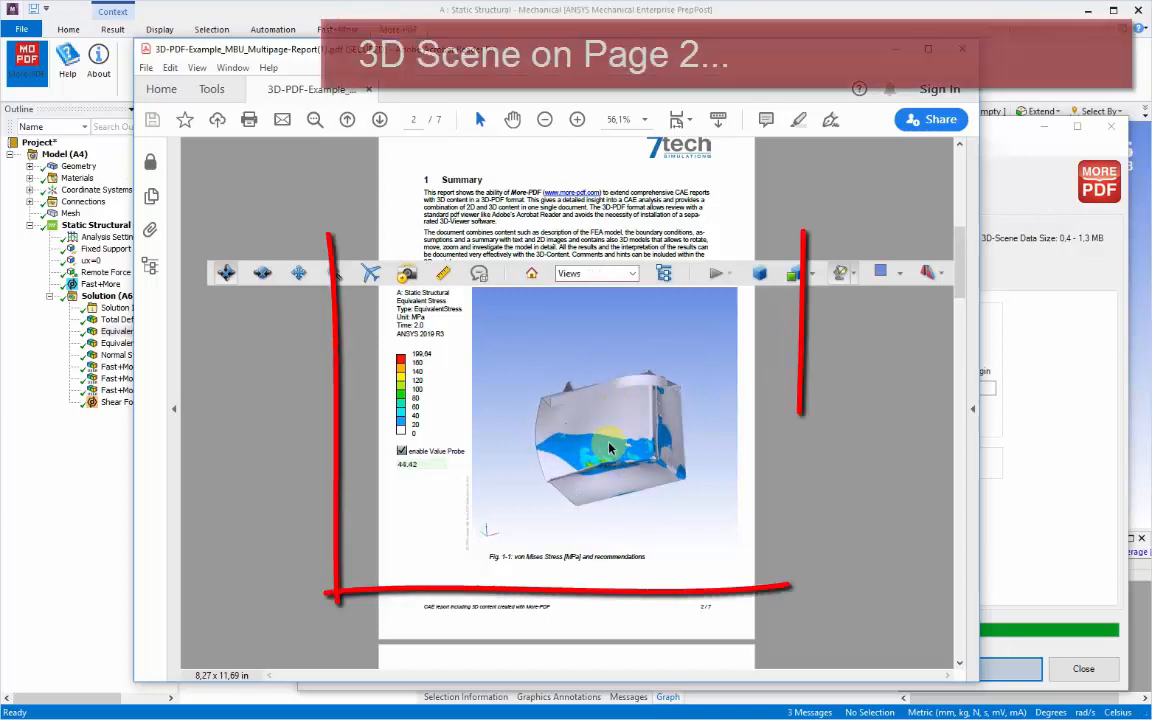
pyautogui.moveTo(610, 450); pyautogui.dragTo(590, 436)
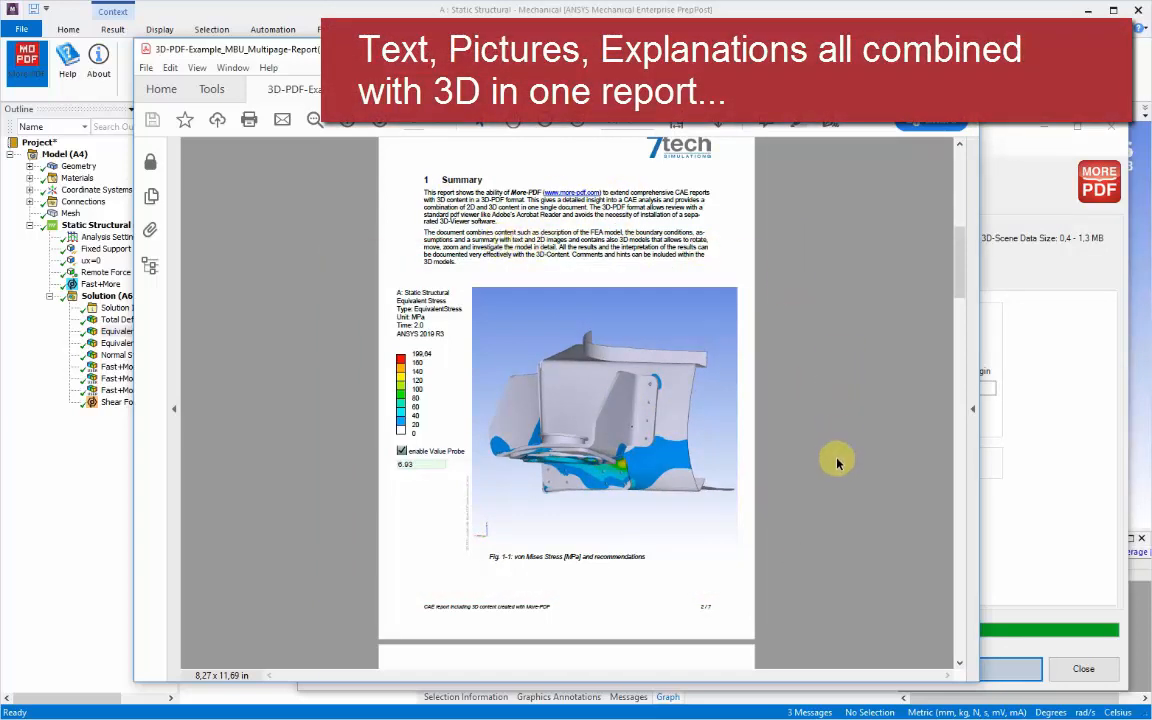
pyautogui.scroll(-3)
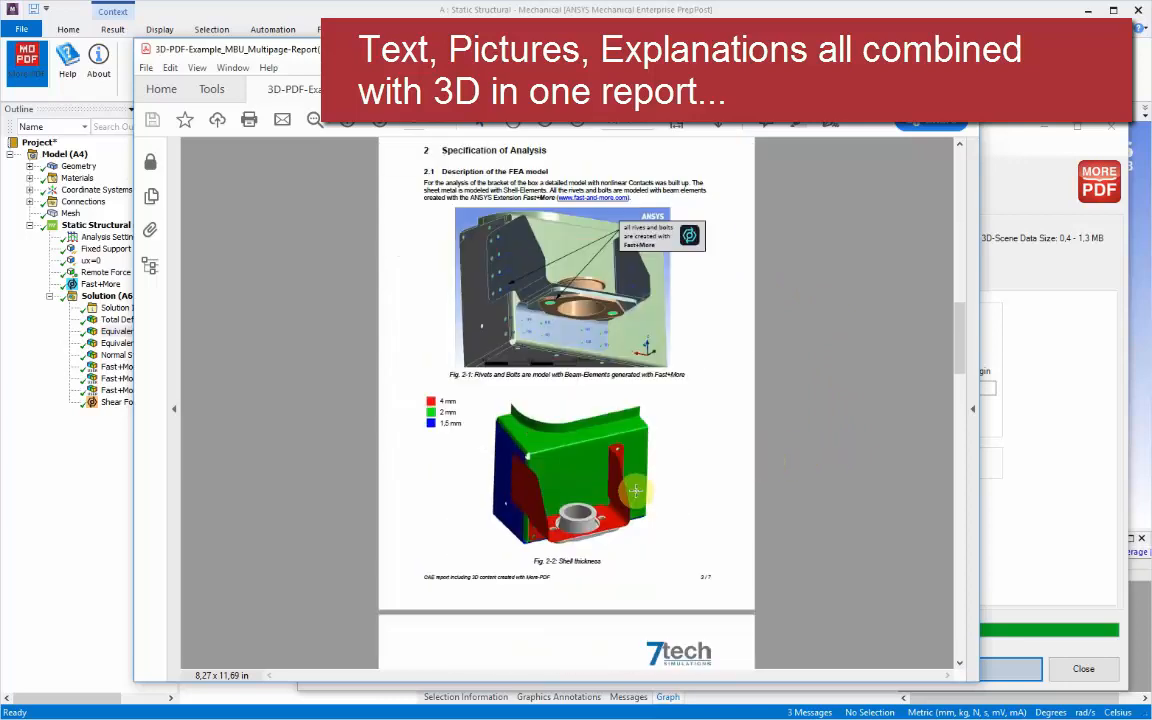
pyautogui.scroll(-3)
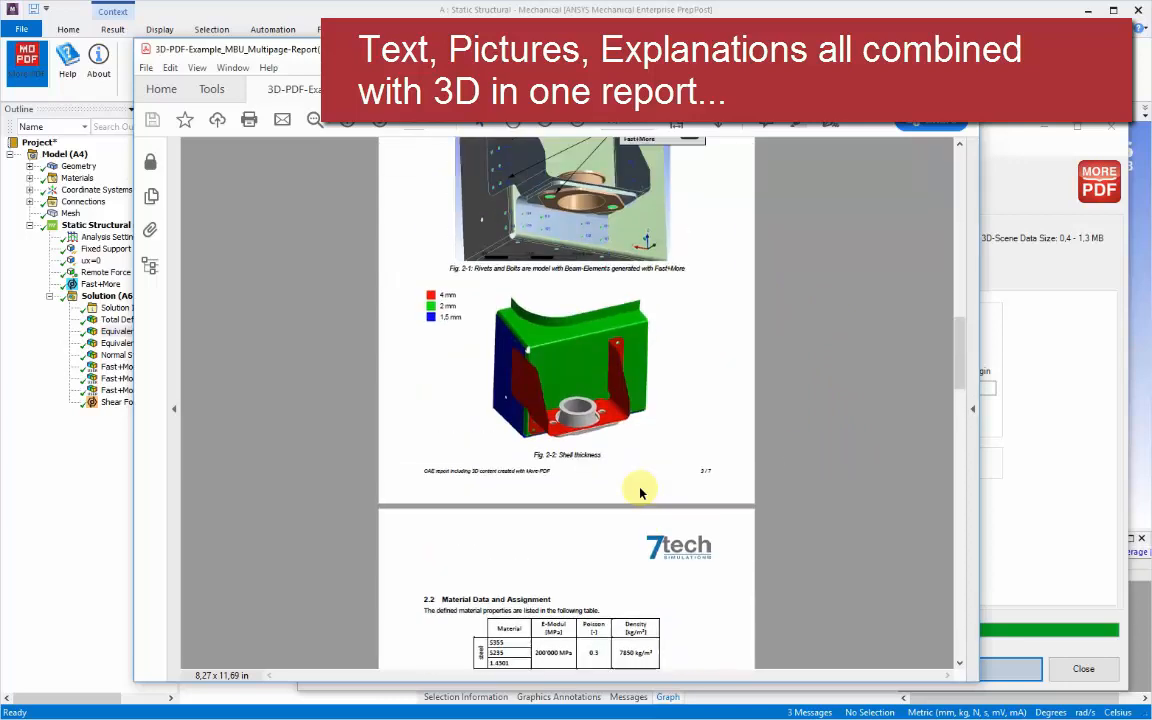
pyautogui.scroll(-3)
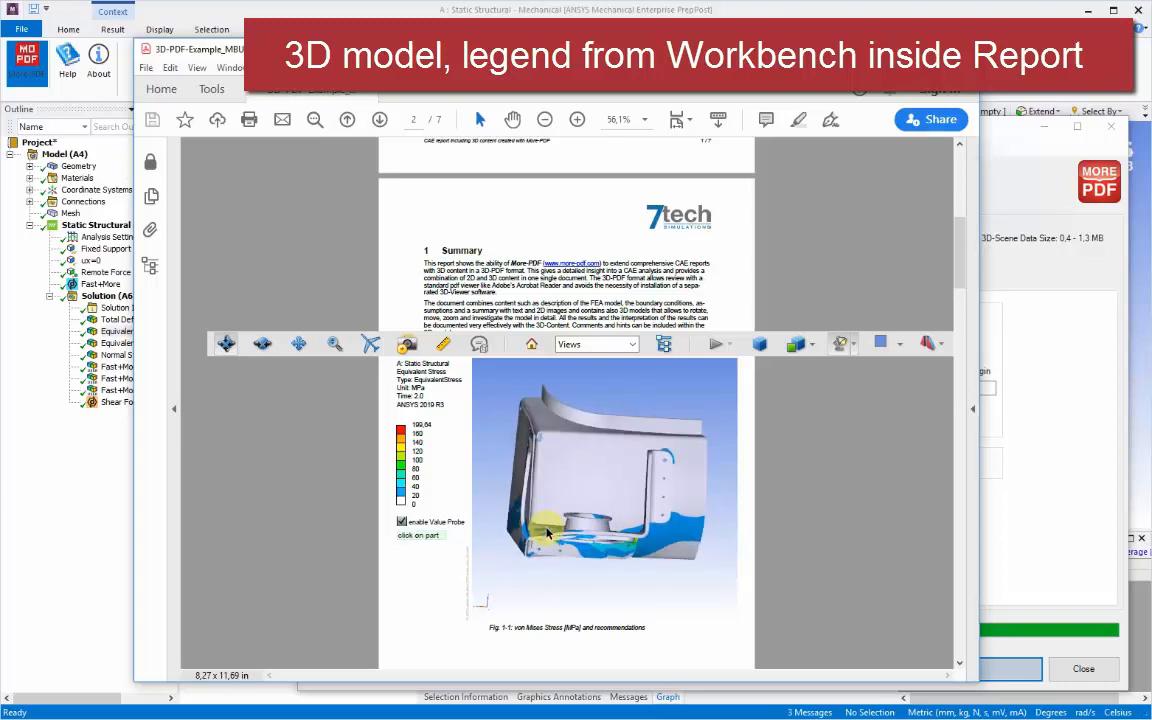
# Enable Value Probe and rotate the housing to read stress values at several points
pyautogui.click(548, 532)
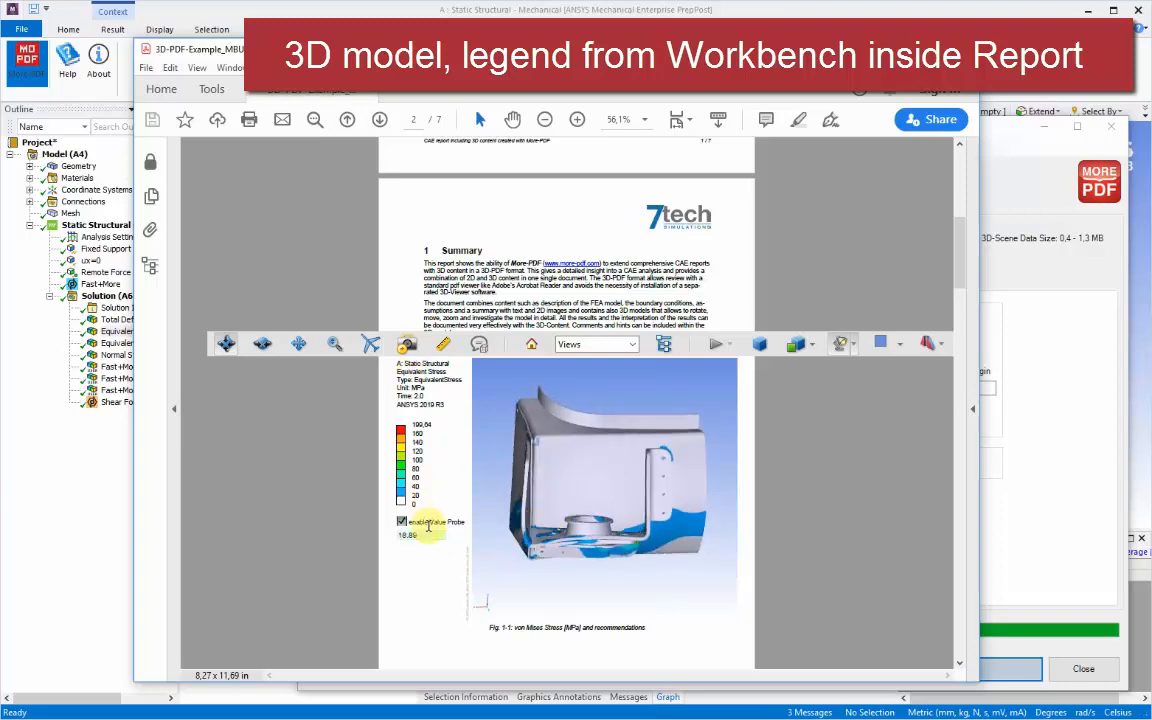
pyautogui.moveTo(600, 450); pyautogui.dragTo(584, 480)
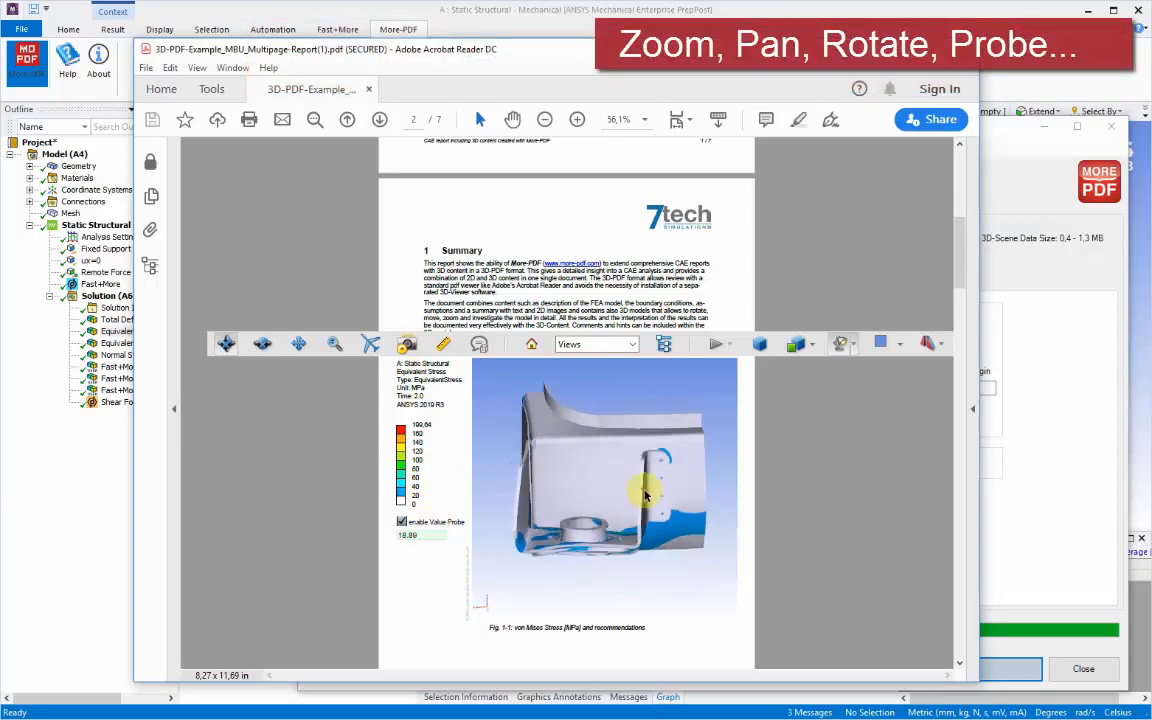
pyautogui.moveTo(644, 496); pyautogui.dragTo(564, 496)
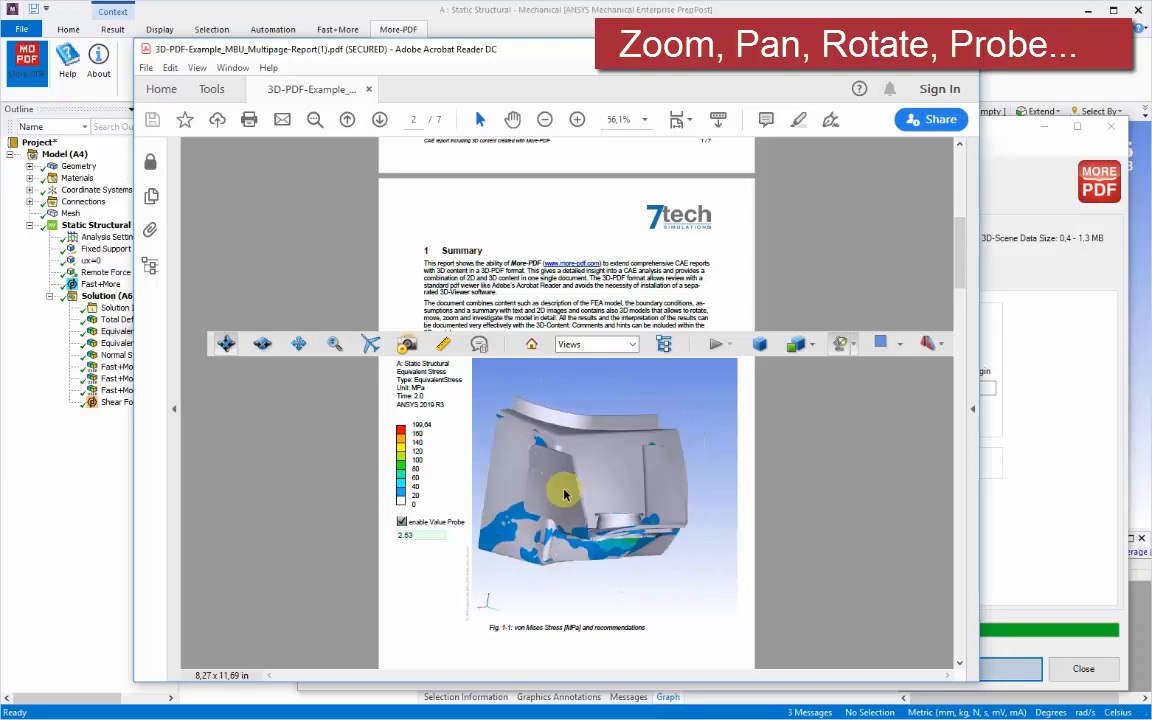
pyautogui.moveTo(564, 496); pyautogui.dragTo(564, 480)
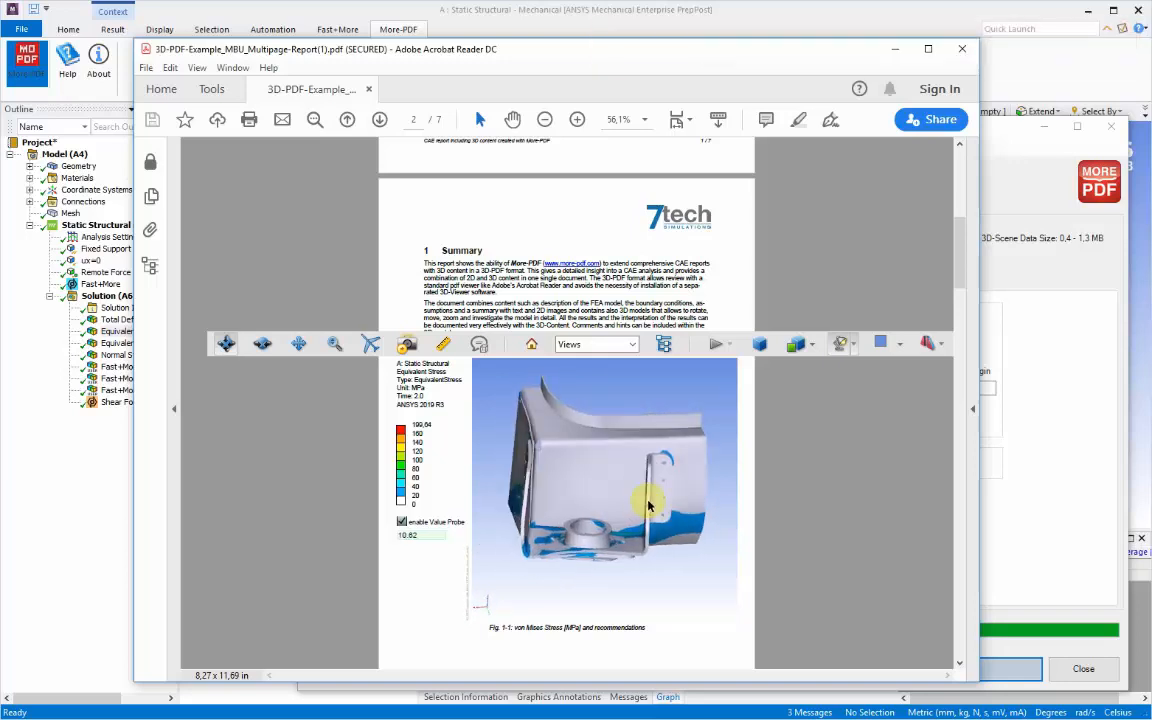
pyautogui.moveTo(648, 504); pyautogui.dragTo(558, 508)
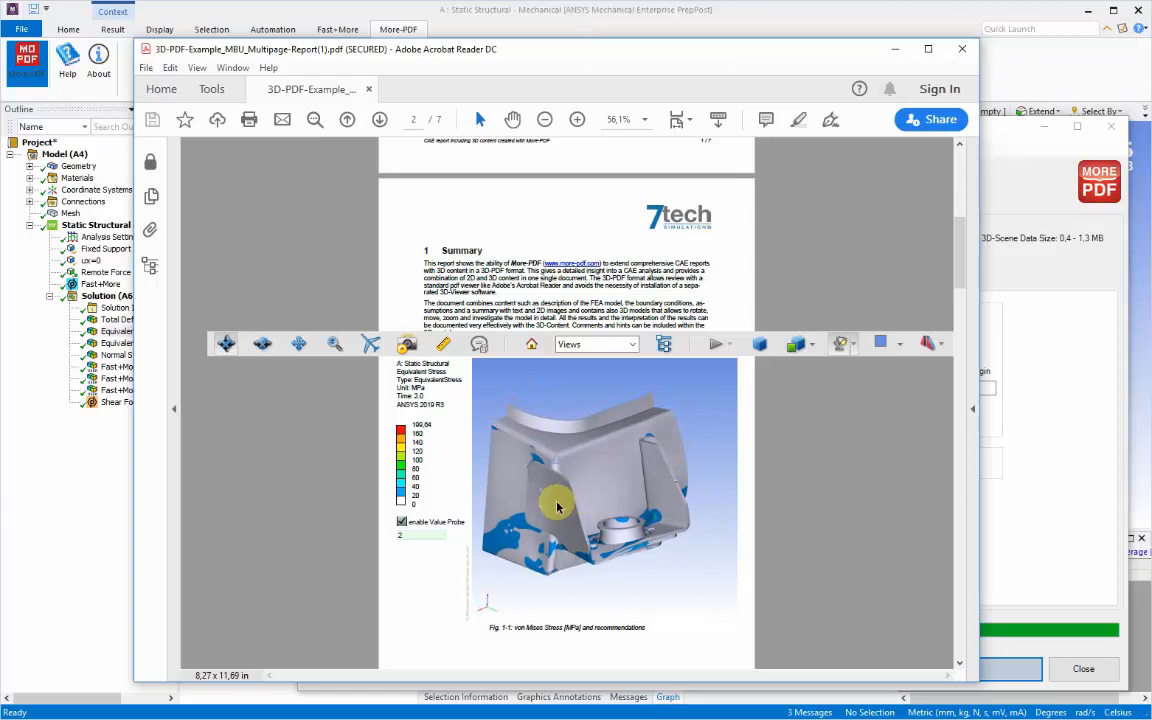